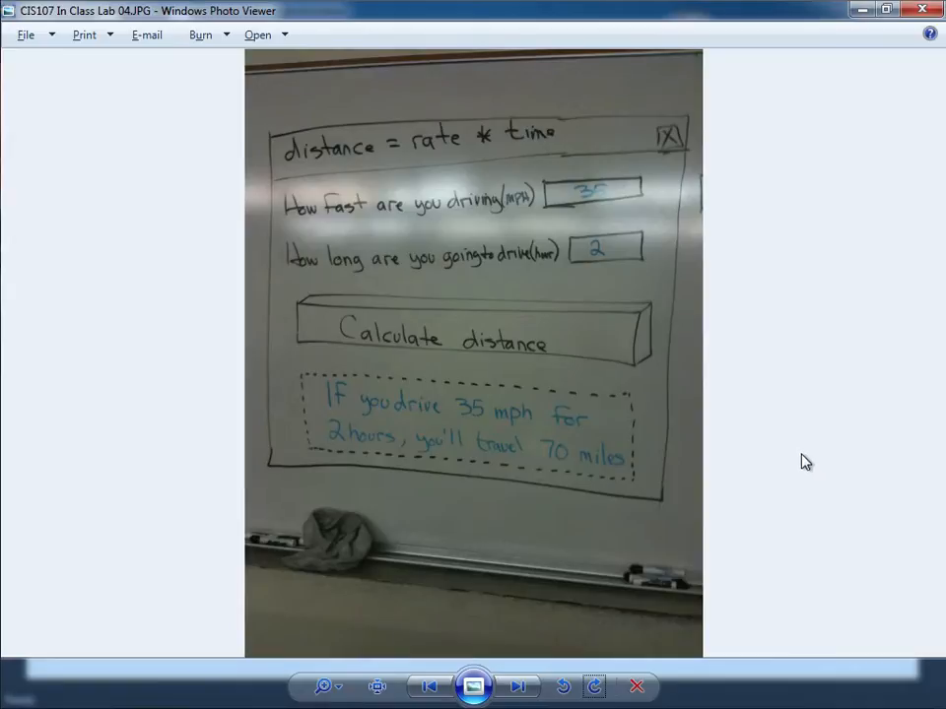
pyautogui.moveTo(377, 159)
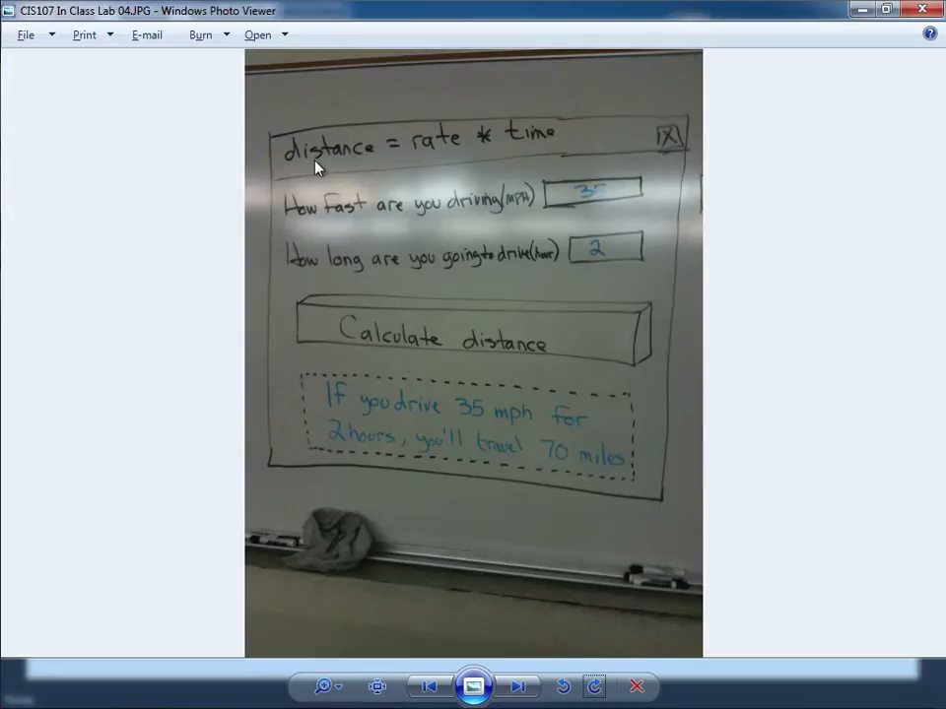
pyautogui.moveTo(435, 146)
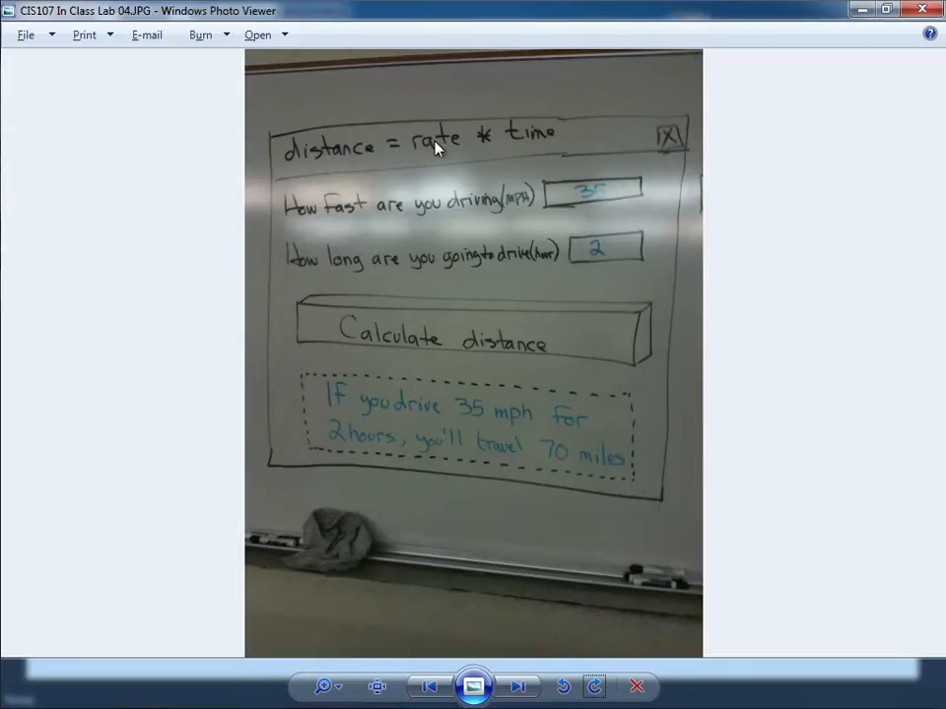
pyautogui.moveTo(443, 161)
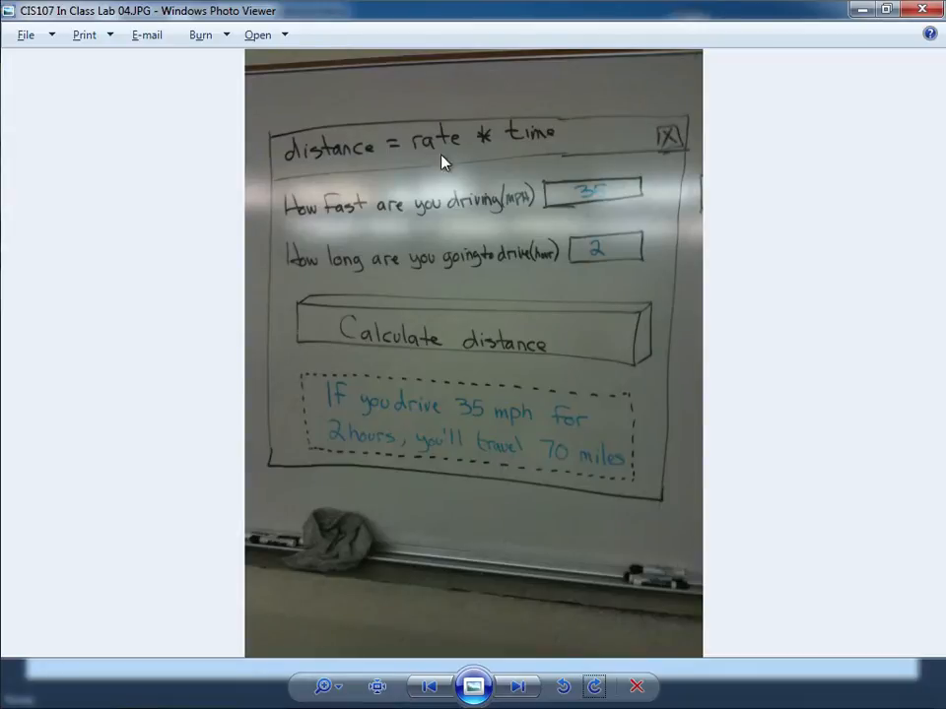
pyautogui.moveTo(482, 138)
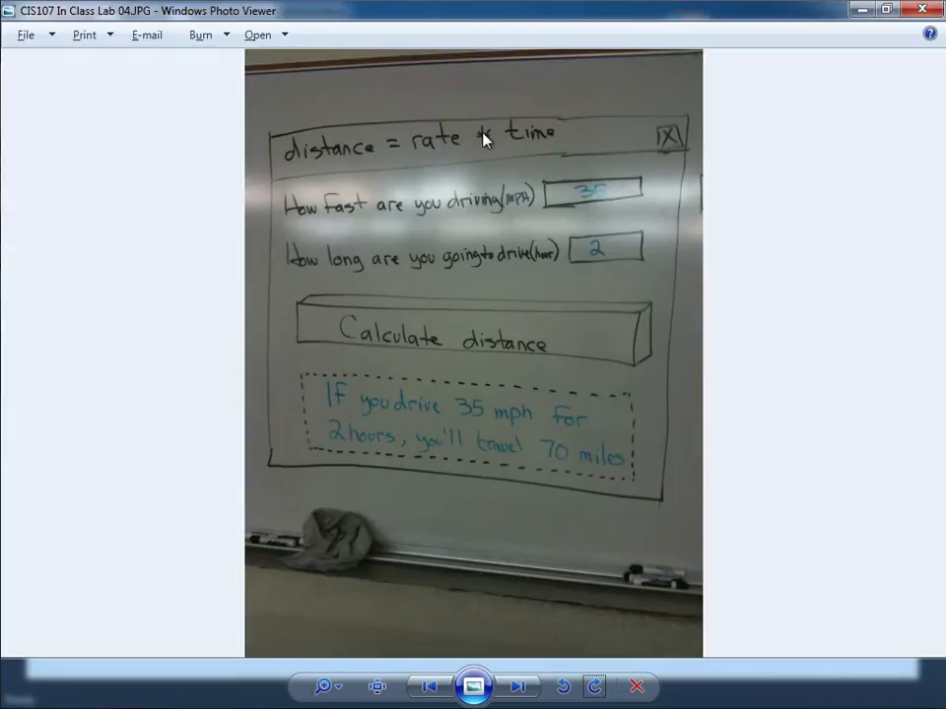
pyautogui.moveTo(319, 156)
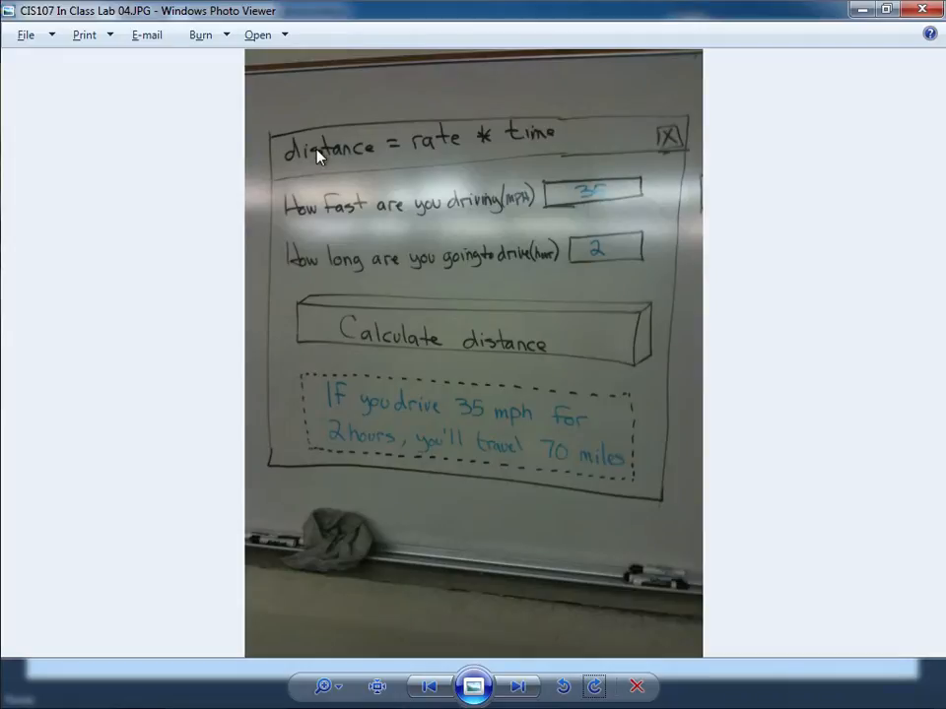
pyautogui.moveTo(304, 235)
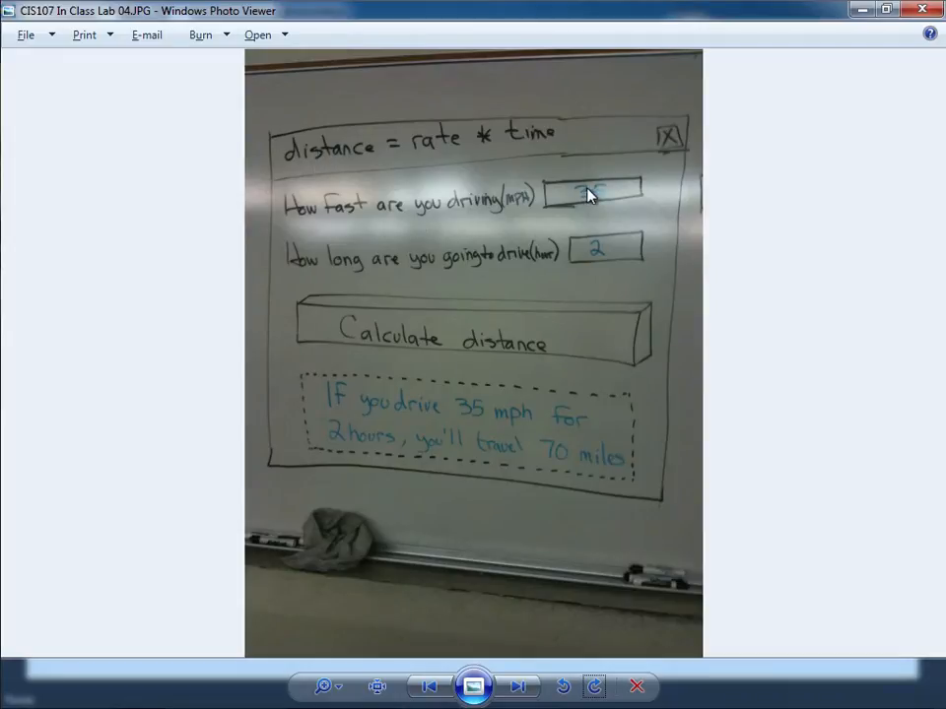
pyautogui.moveTo(330, 283)
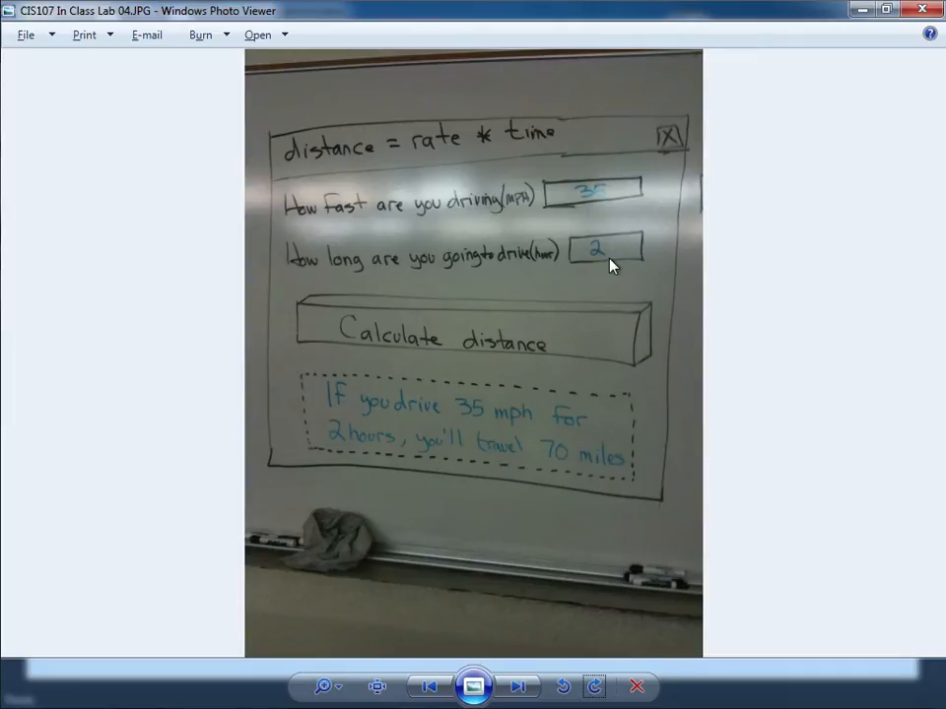
pyautogui.moveTo(591, 246)
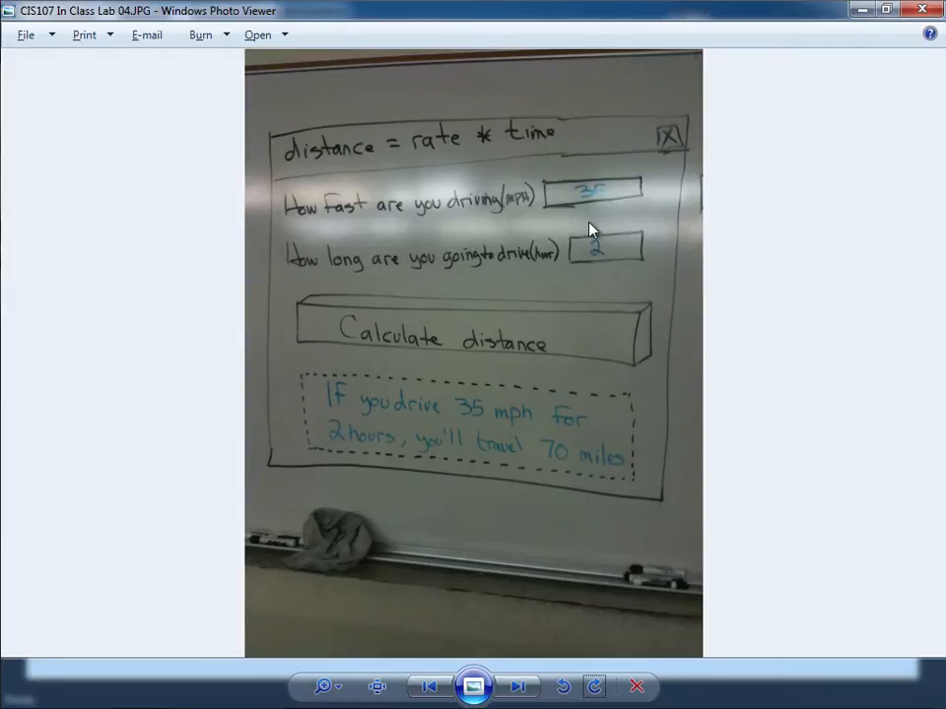
pyautogui.moveTo(321, 138)
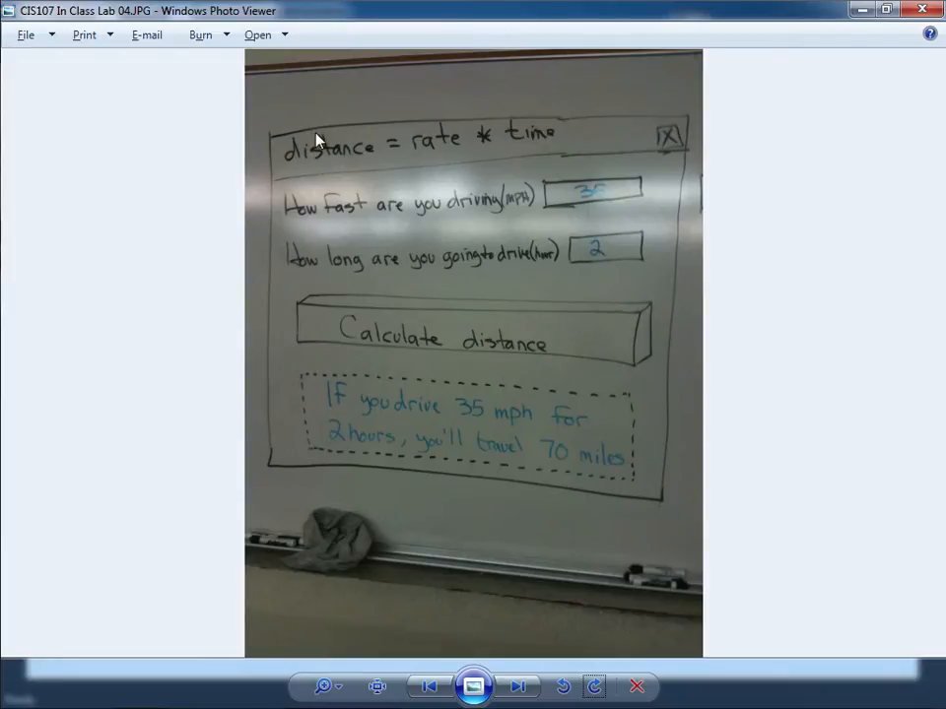
pyautogui.moveTo(477, 333)
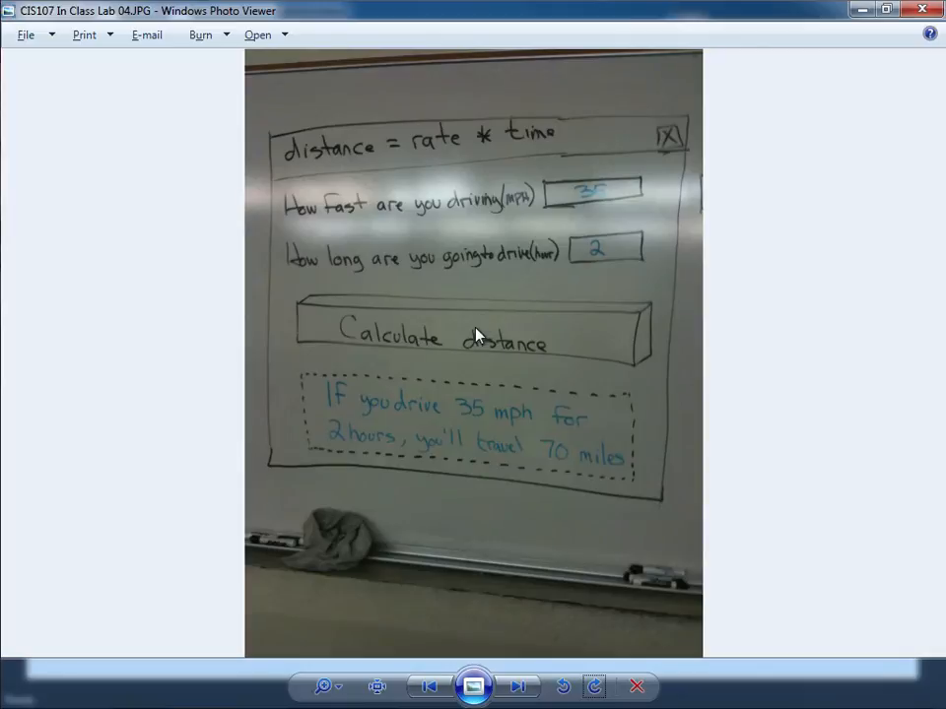
pyautogui.moveTo(389, 462)
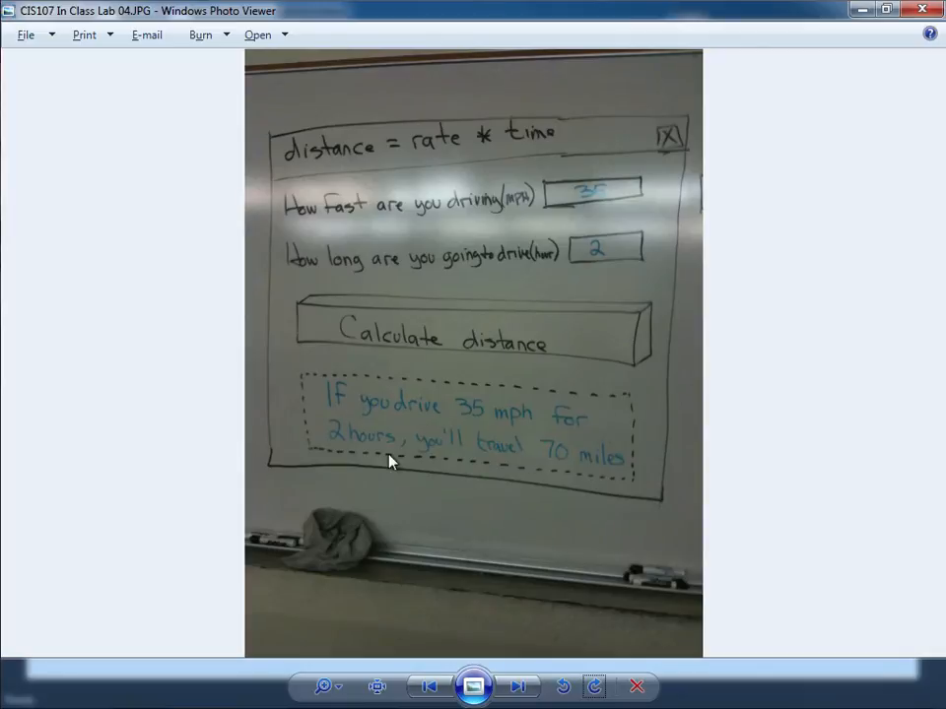
pyautogui.moveTo(443, 387)
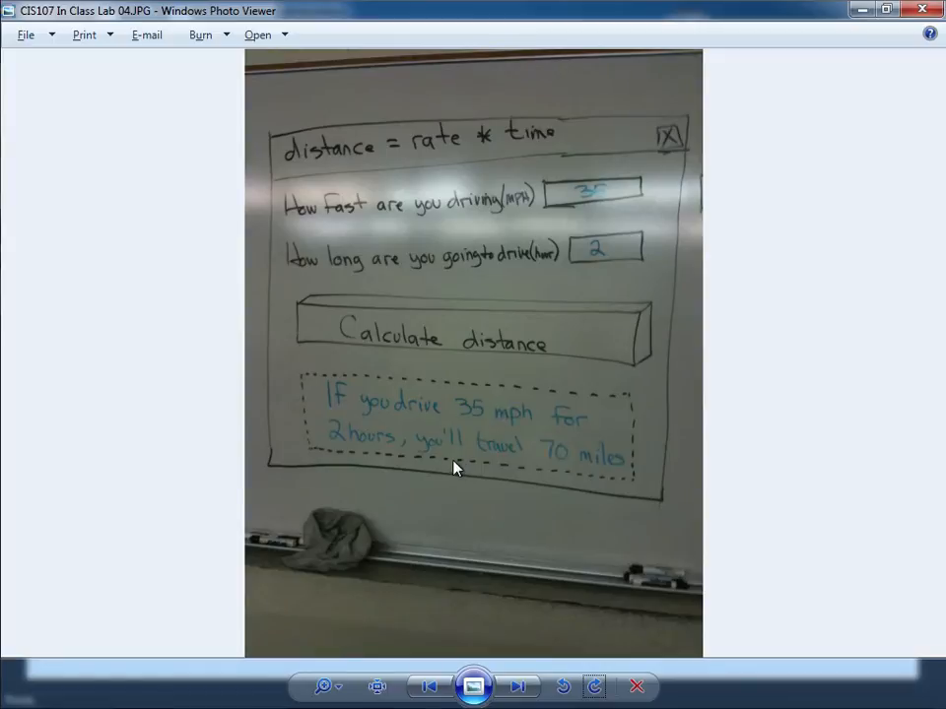
pyautogui.moveTo(560, 454)
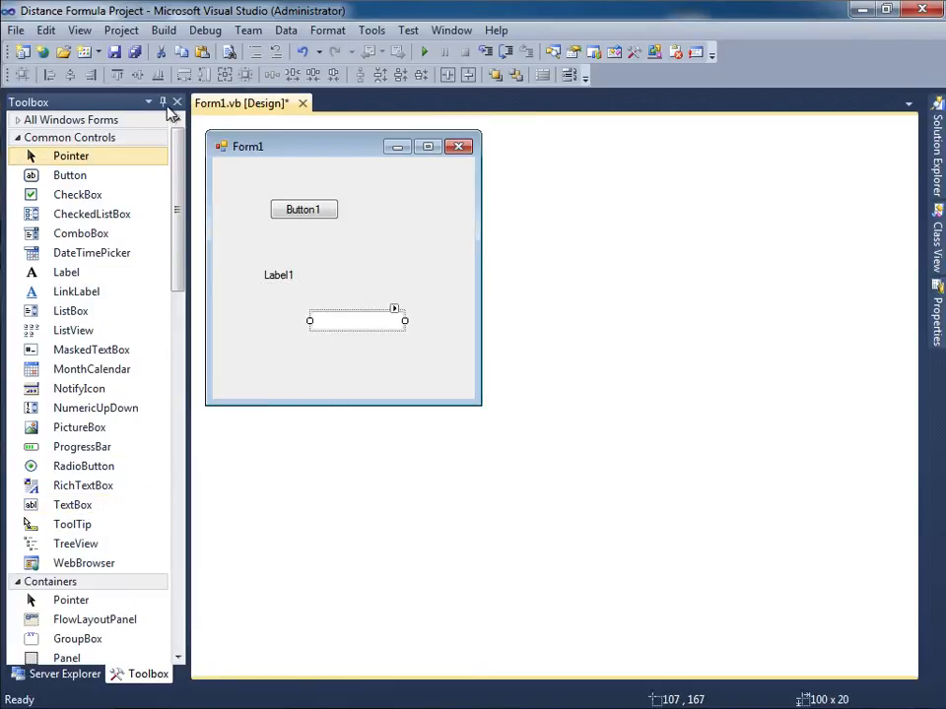
# Move Label1 to the top-left and set its text to 'How fast are you driving (MPH)?'.
pyautogui.click(163, 102)
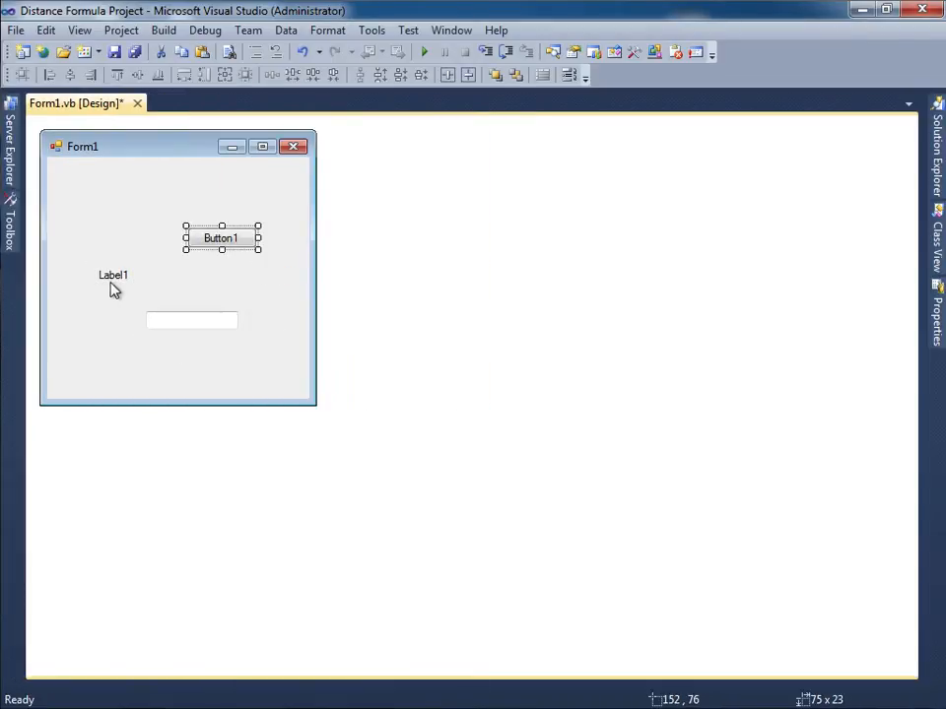
pyautogui.moveTo(112, 275); pyautogui.dragTo(75, 171)
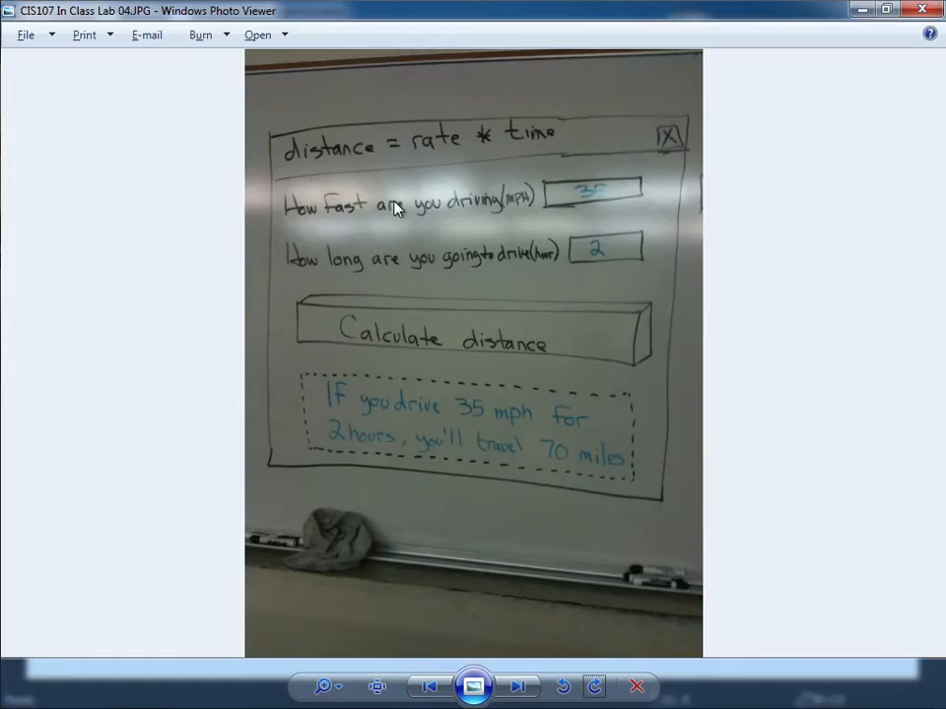
pyautogui.moveTo(507, 200)
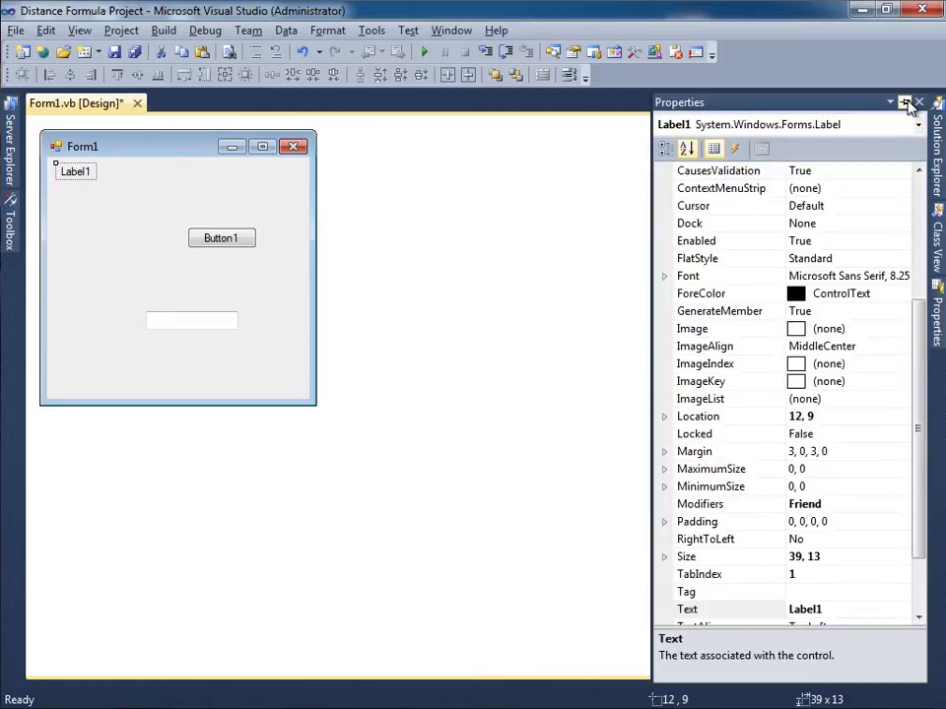
pyautogui.click(689, 609)
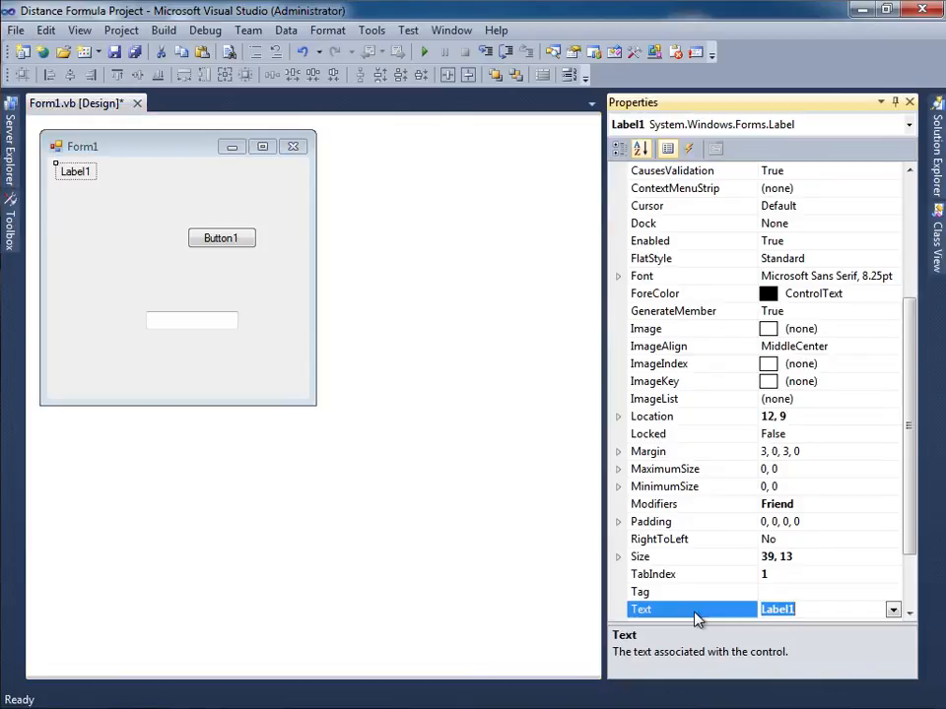
pyautogui.write('How fast a')
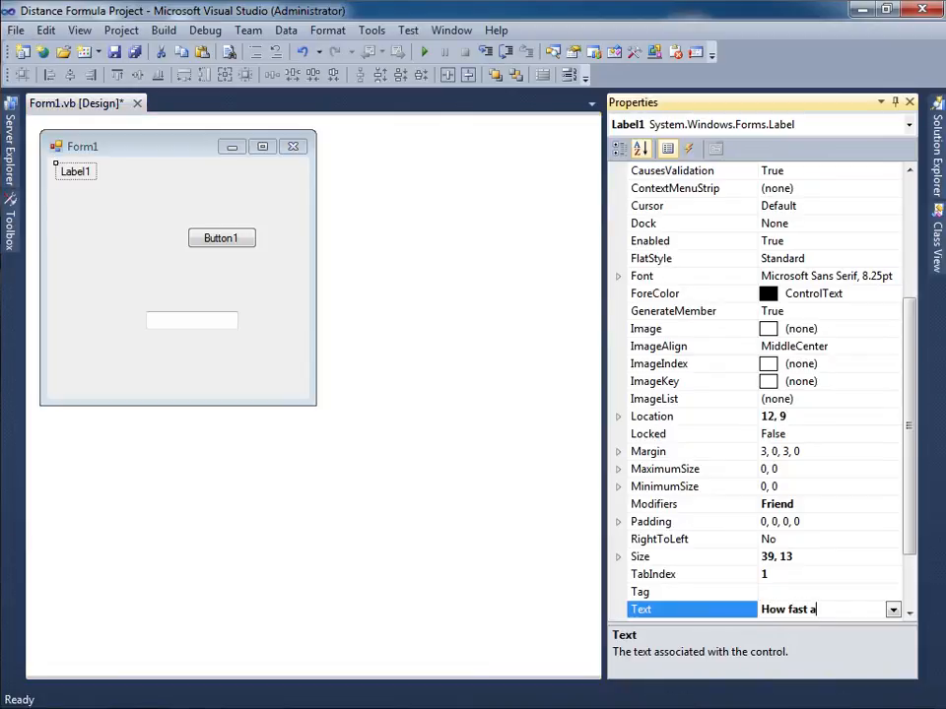
pyautogui.write('re you dra')
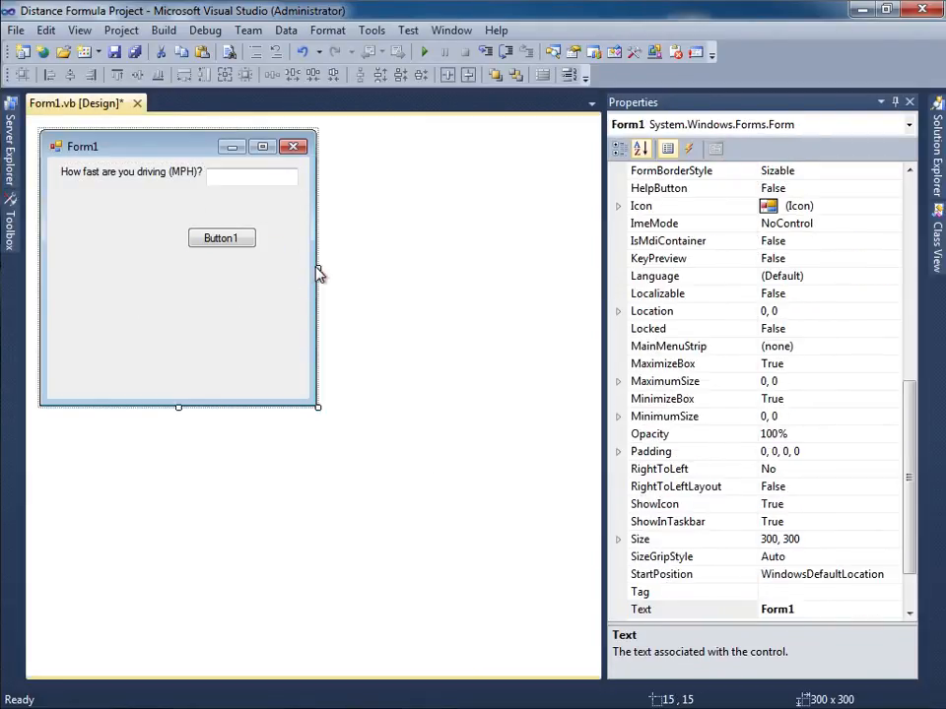
# Widen the form and line up TextBox1 beside the speed label.
pyautogui.click(335, 177)
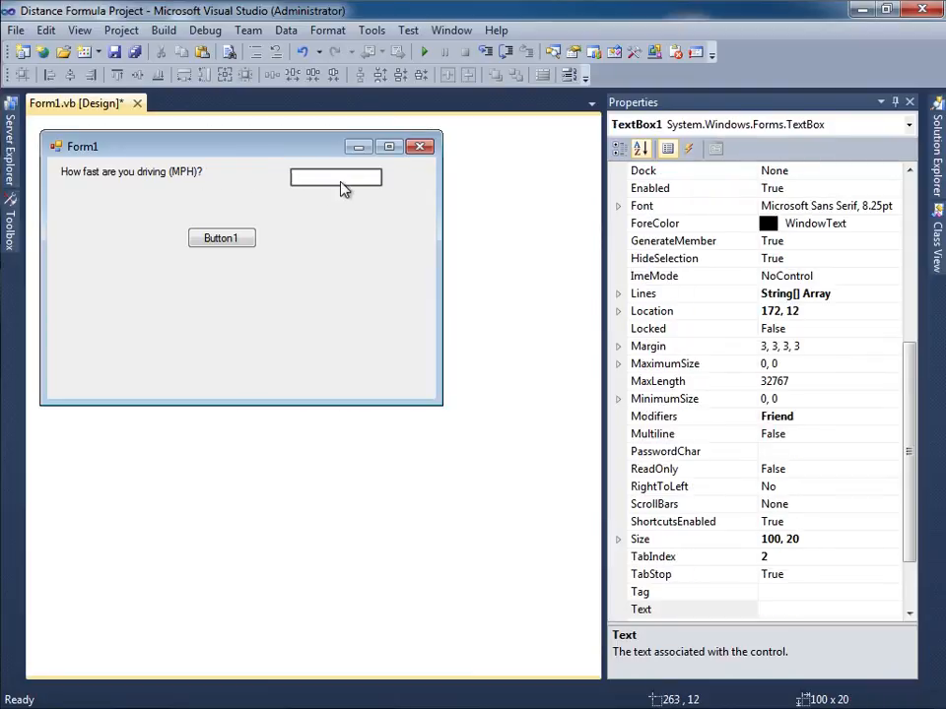
pyautogui.moveTo(336, 178); pyautogui.dragTo(258, 172)
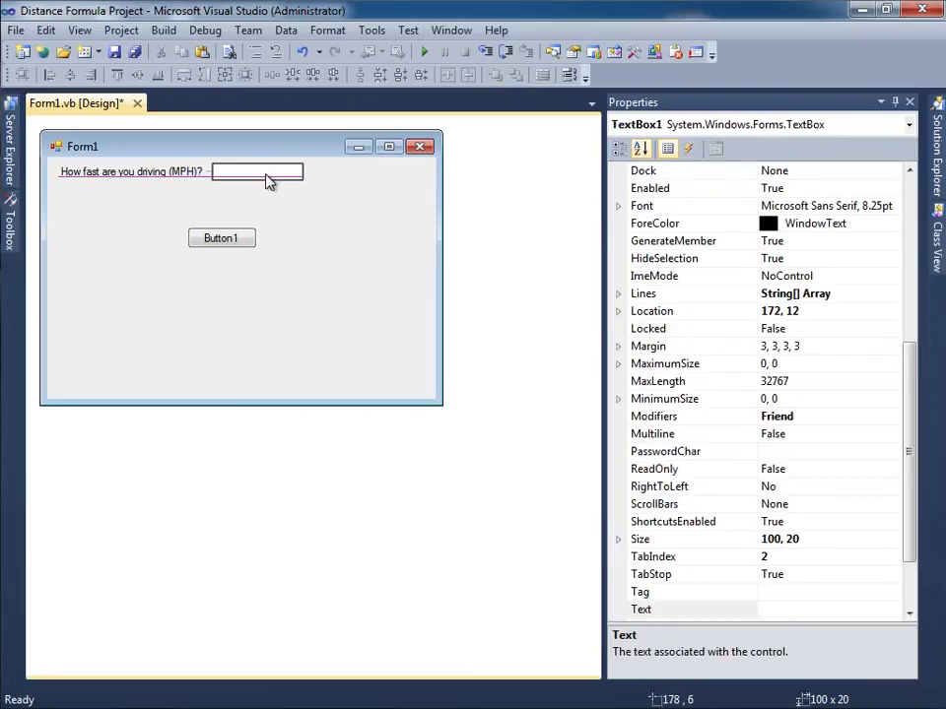
pyautogui.moveTo(220, 237); pyautogui.dragTo(346, 290)
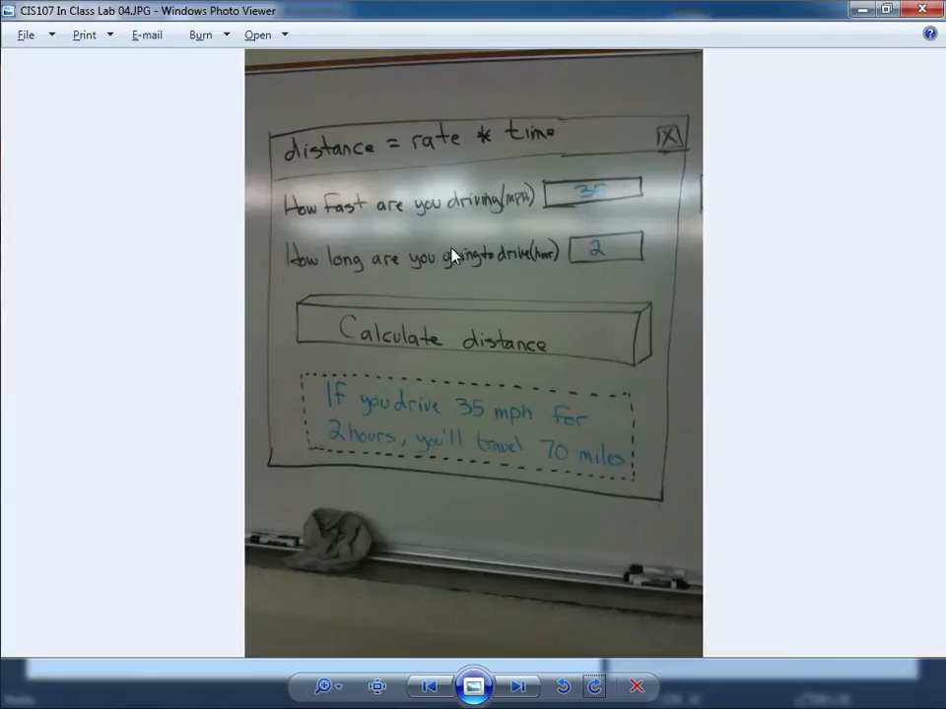
pyautogui.moveTo(384, 244)
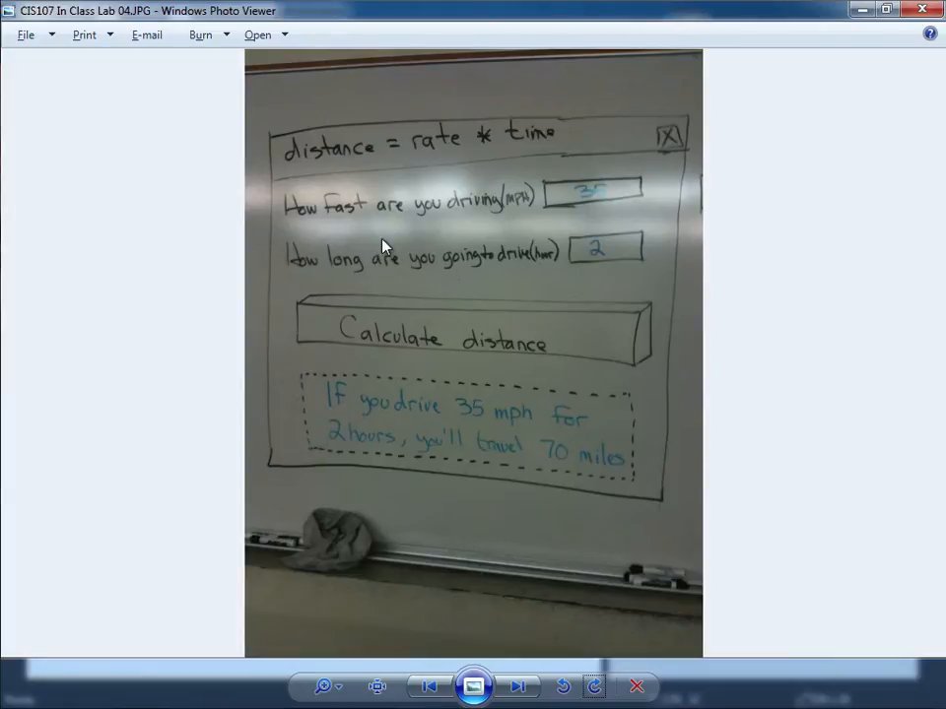
pyautogui.moveTo(569, 277)
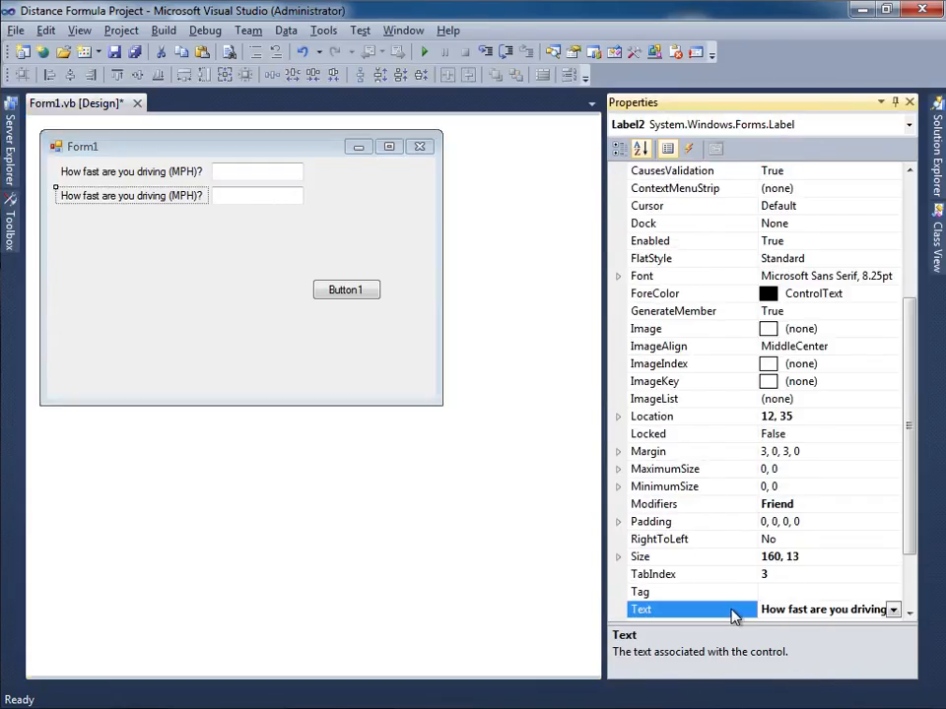
# Label the pasted row 'How long are you going to drive (hour)?' and reposition its input box.
pyautogui.write('How long area yo')
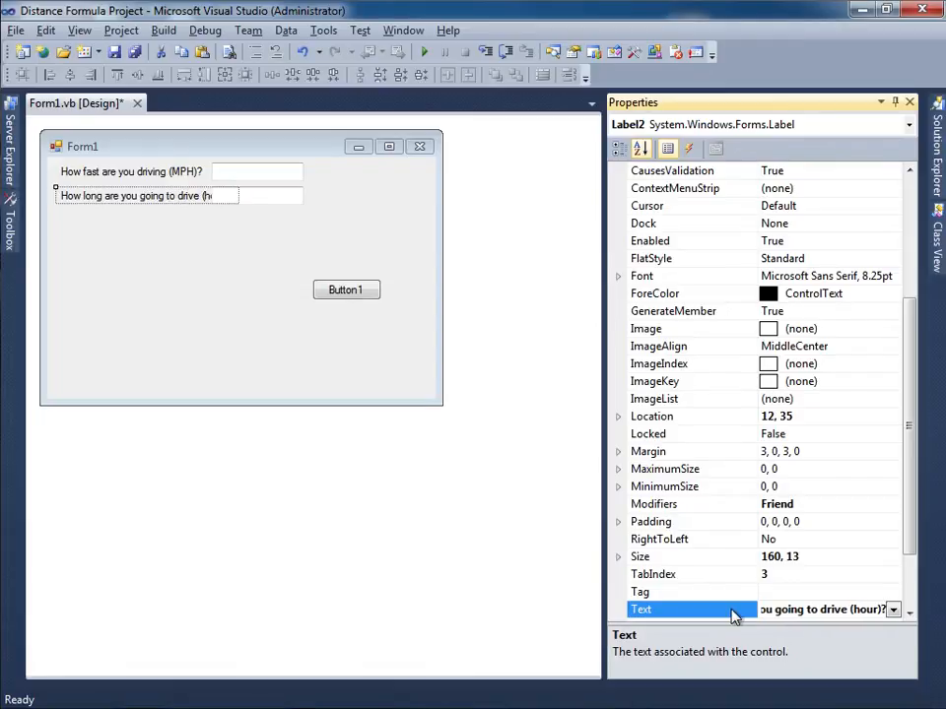
pyautogui.moveTo(273, 211)
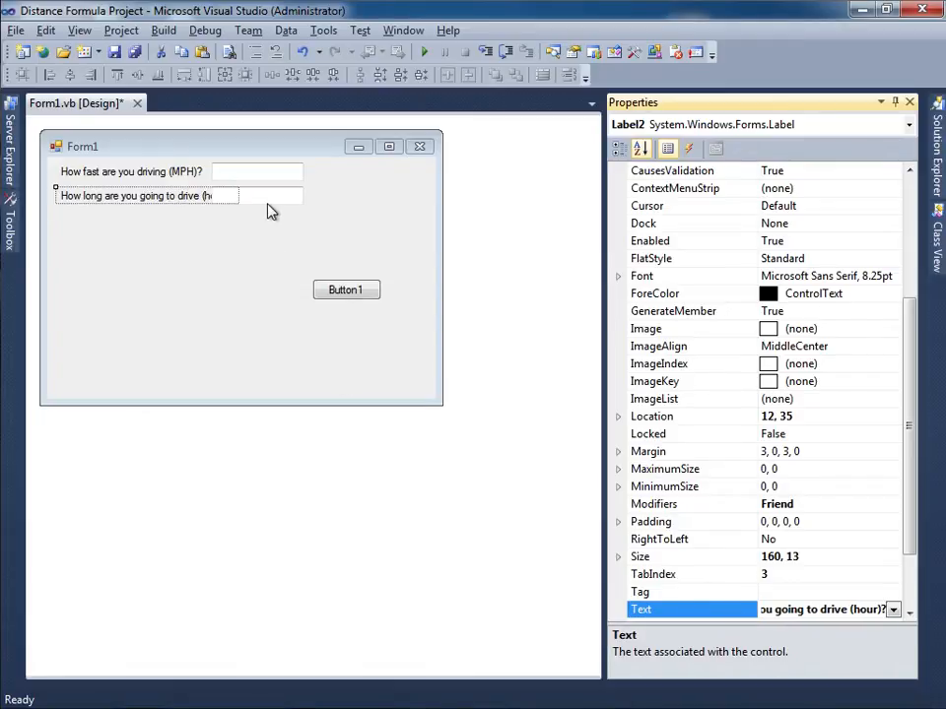
pyautogui.click(289, 195)
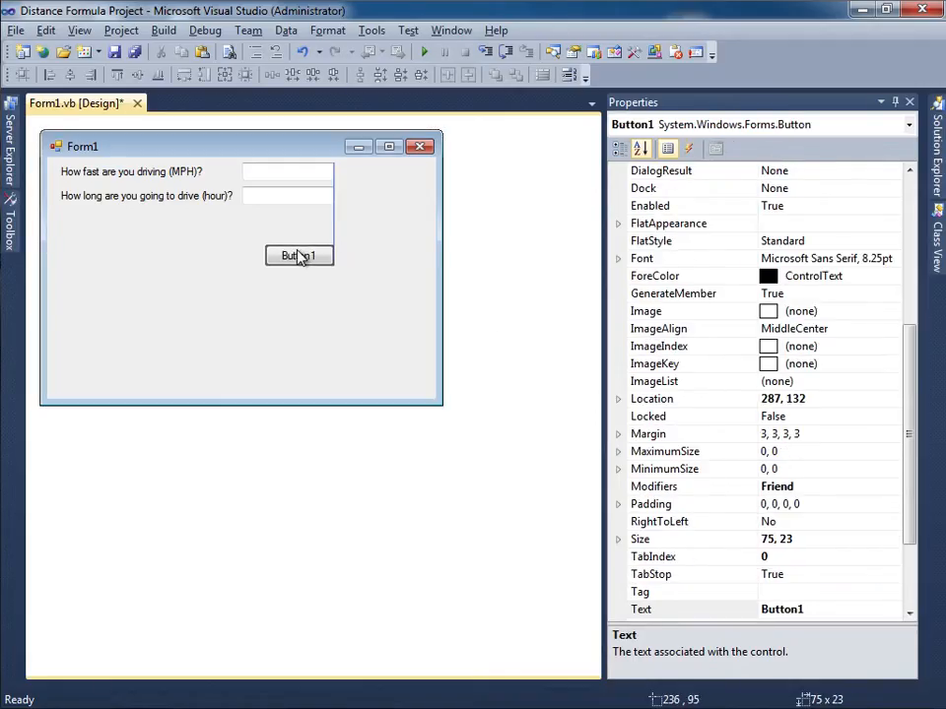
# Widen Button1, set Label3 TextAlign to MiddleCenter, and enlarge the label beneath the button.
pyautogui.moveTo(299, 255); pyautogui.dragTo(287, 234)
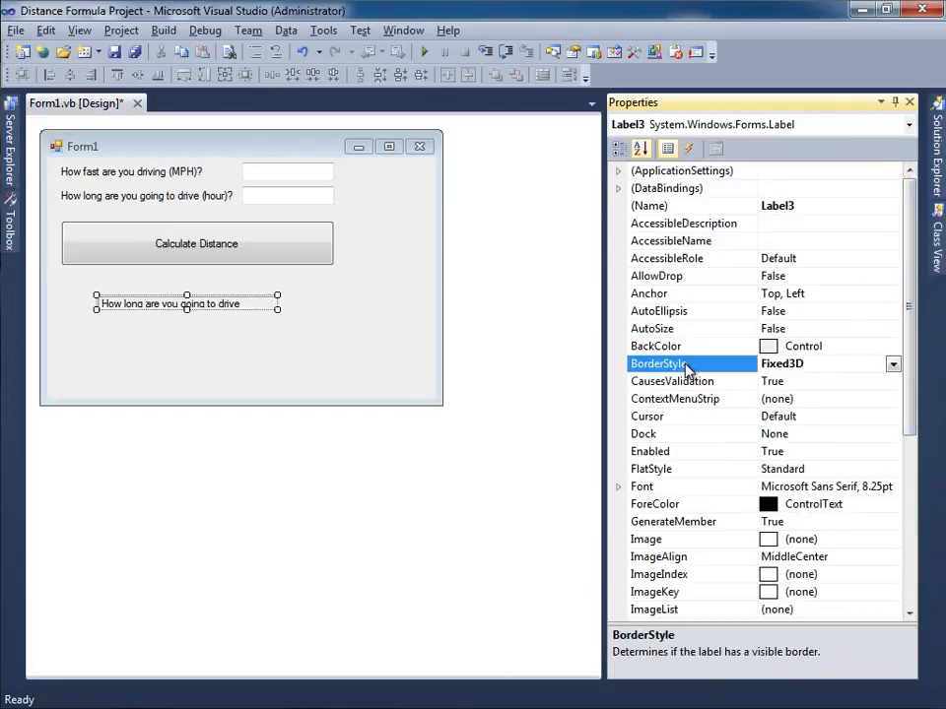
pyautogui.scroll(-3)
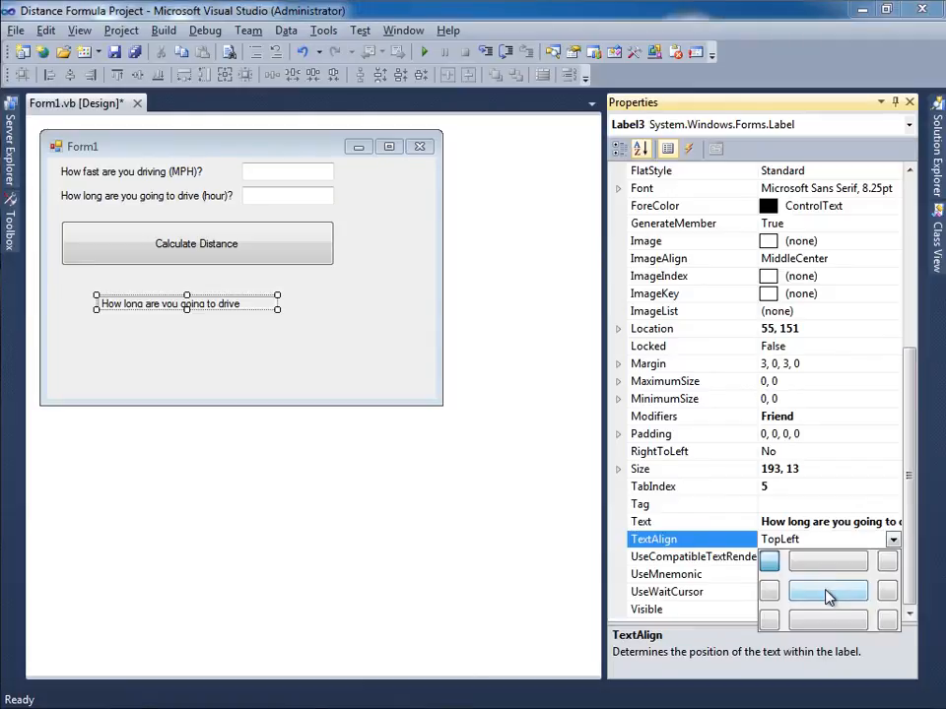
pyautogui.click(828, 591)
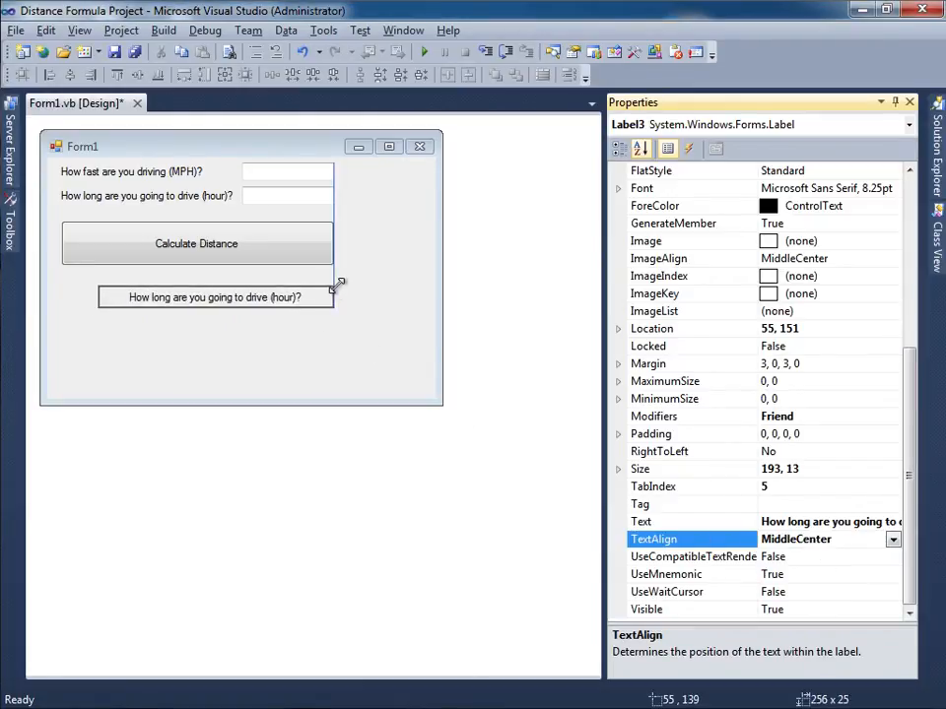
pyautogui.moveTo(336, 303); pyautogui.dragTo(335, 310)
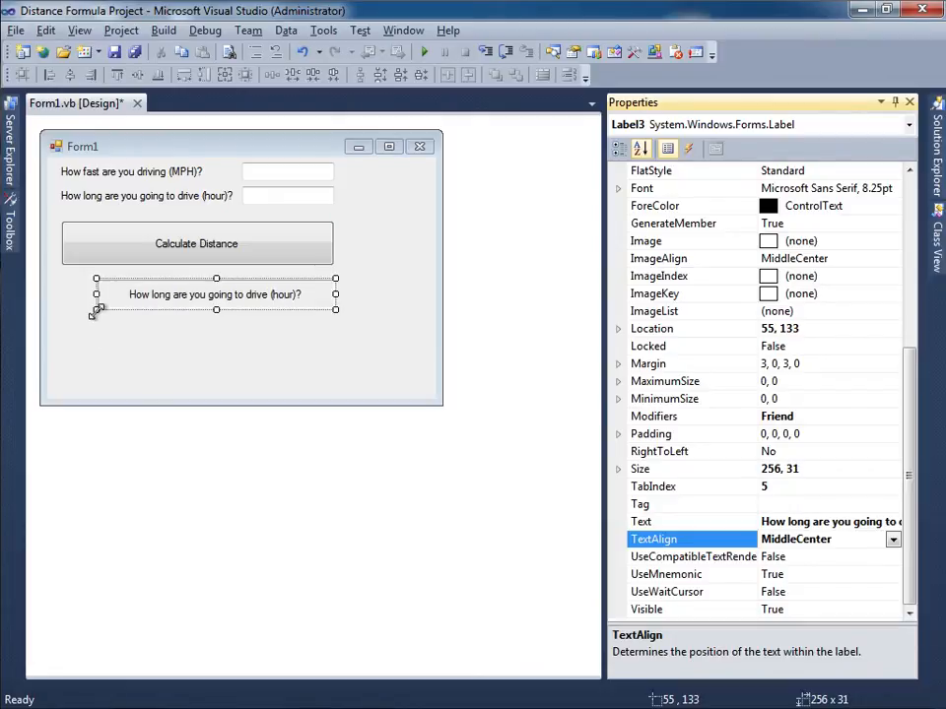
pyautogui.moveTo(96, 309); pyautogui.dragTo(59, 343)
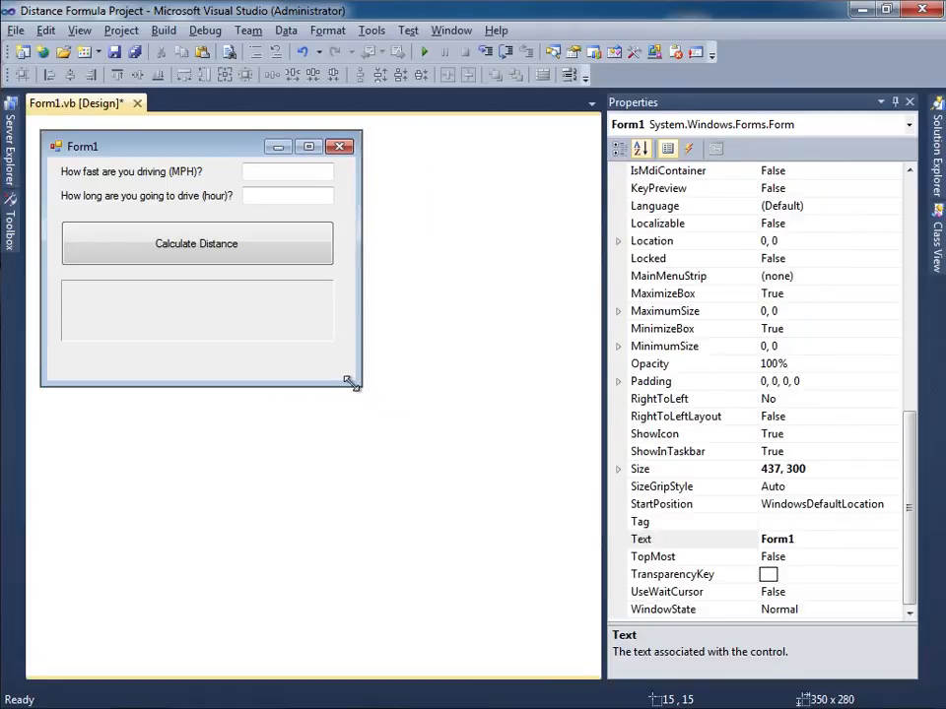
# Shrink the form, turn off MaximizeBox and MinimizeBox, and title it 'distance = rate * time'.
pyautogui.moveTo(352, 384); pyautogui.dragTo(353, 365)
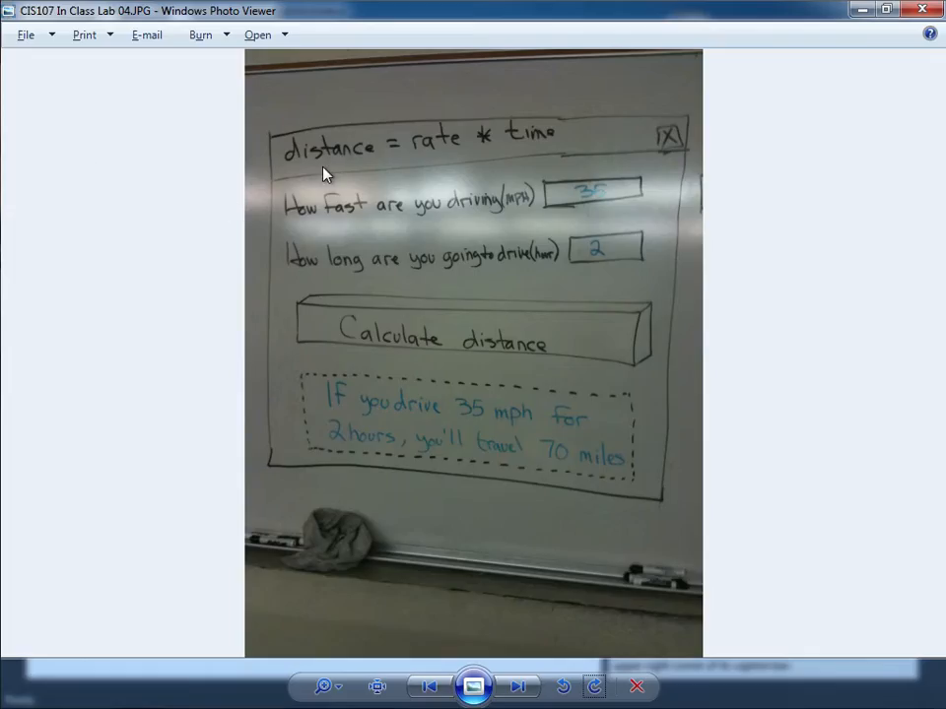
pyautogui.moveTo(549, 153)
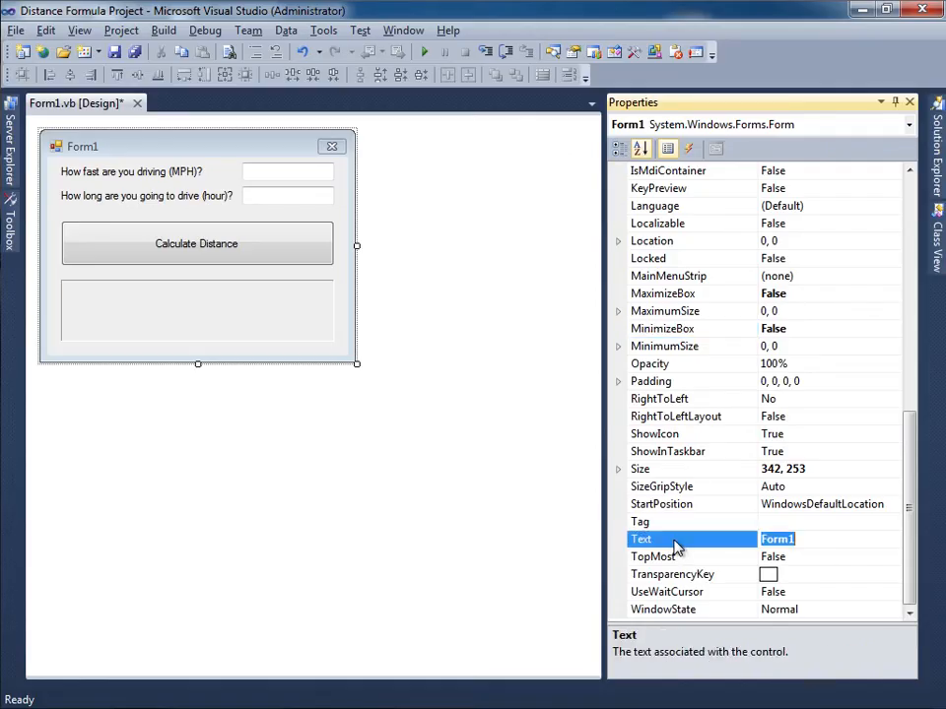
pyautogui.write('distance')
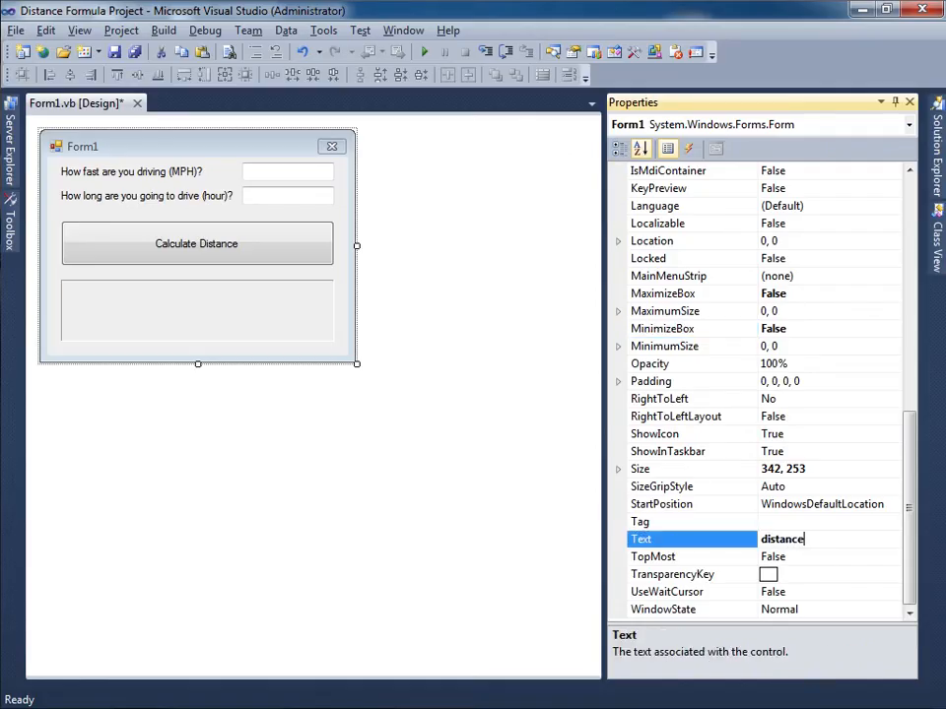
pyautogui.write('= rate *')
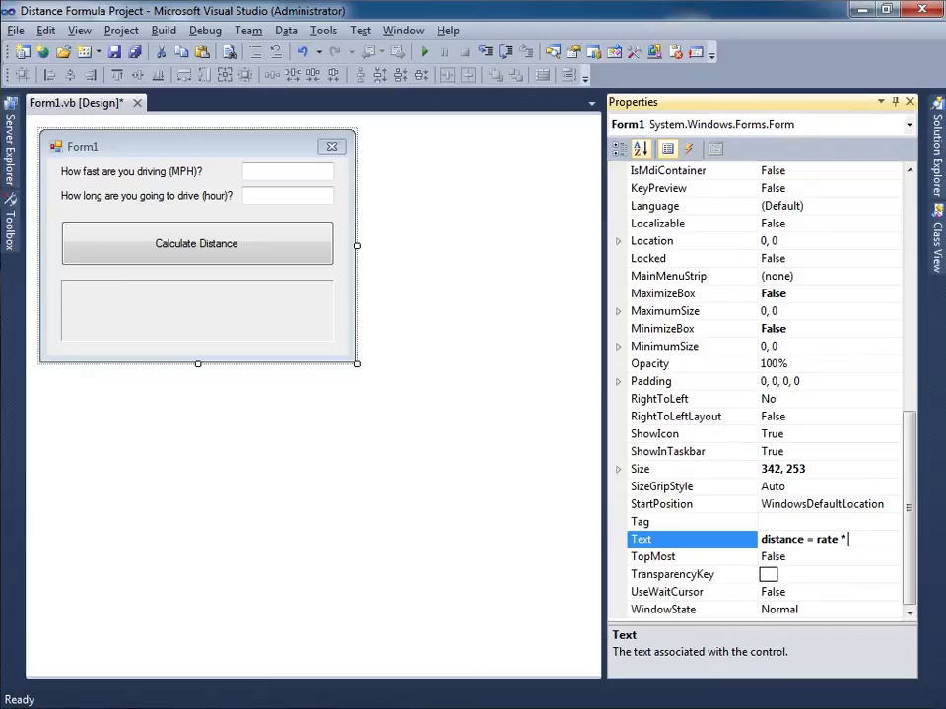
pyautogui.write('time')
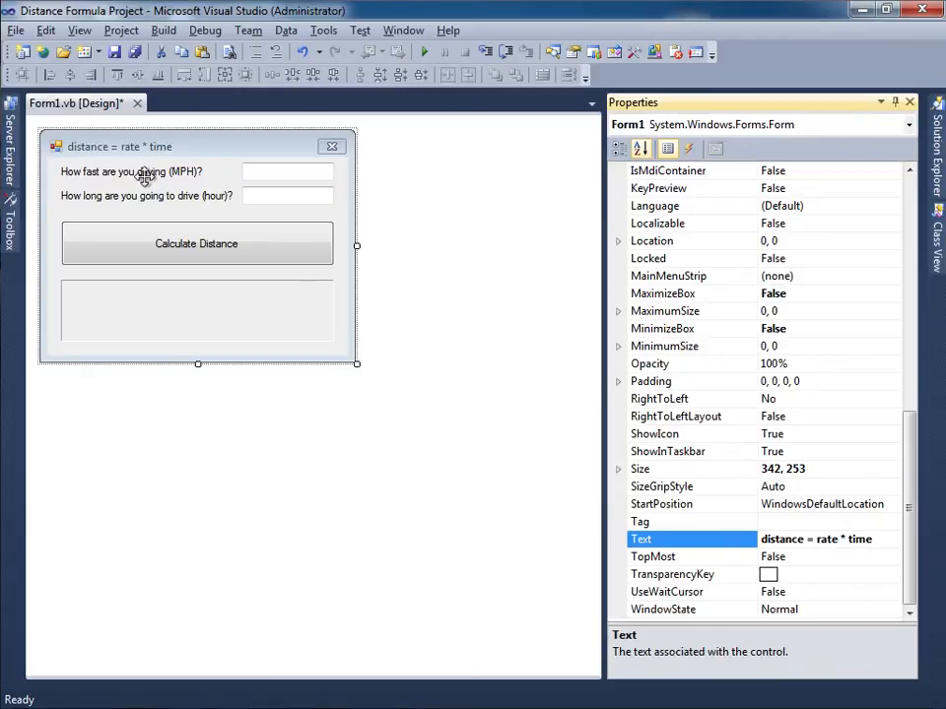
pyautogui.click(138, 52)
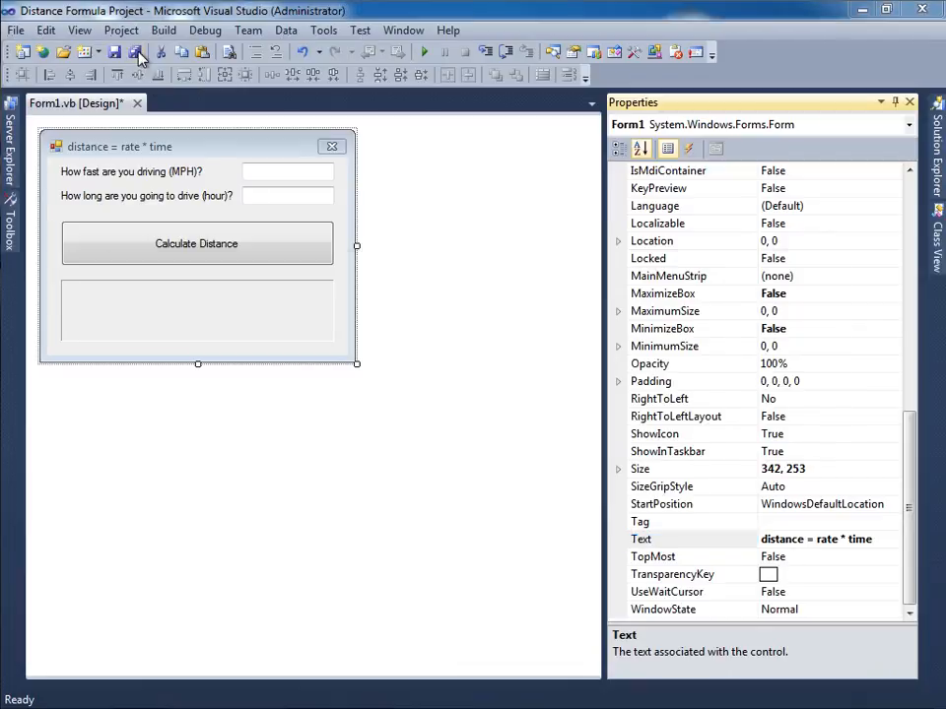
# Save the project and name the speed input box txtMPH.
pyautogui.click(138, 53)
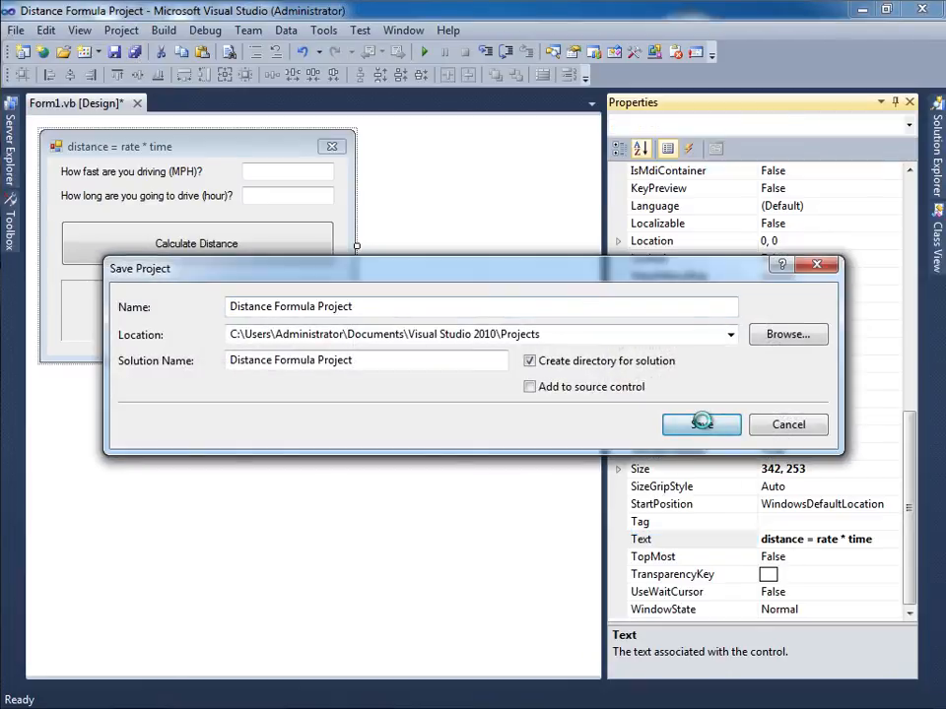
pyautogui.click(702, 424)
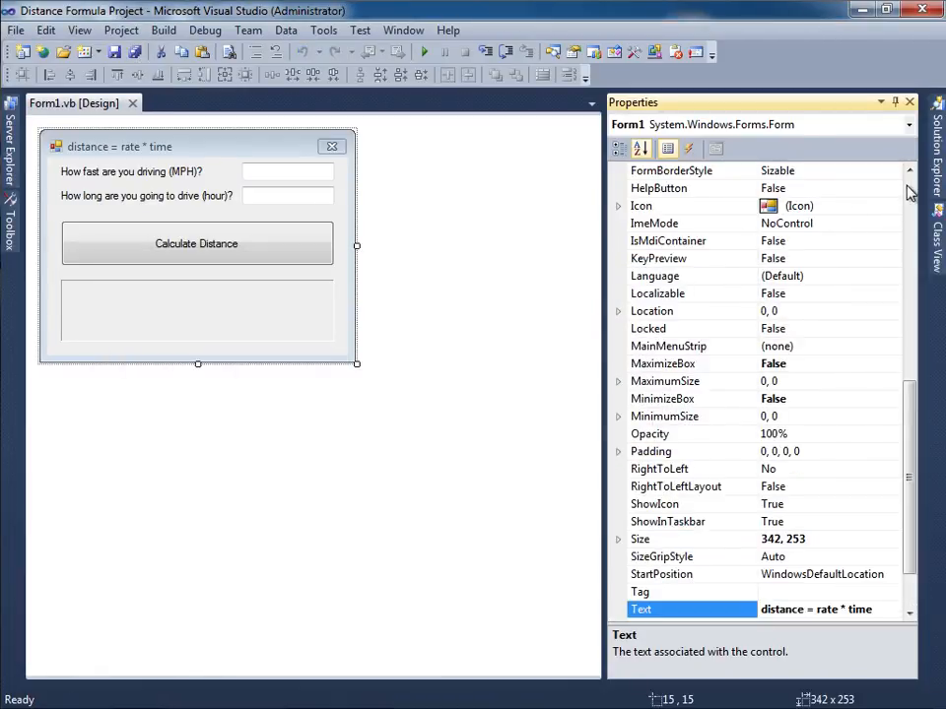
pyautogui.scroll(3)
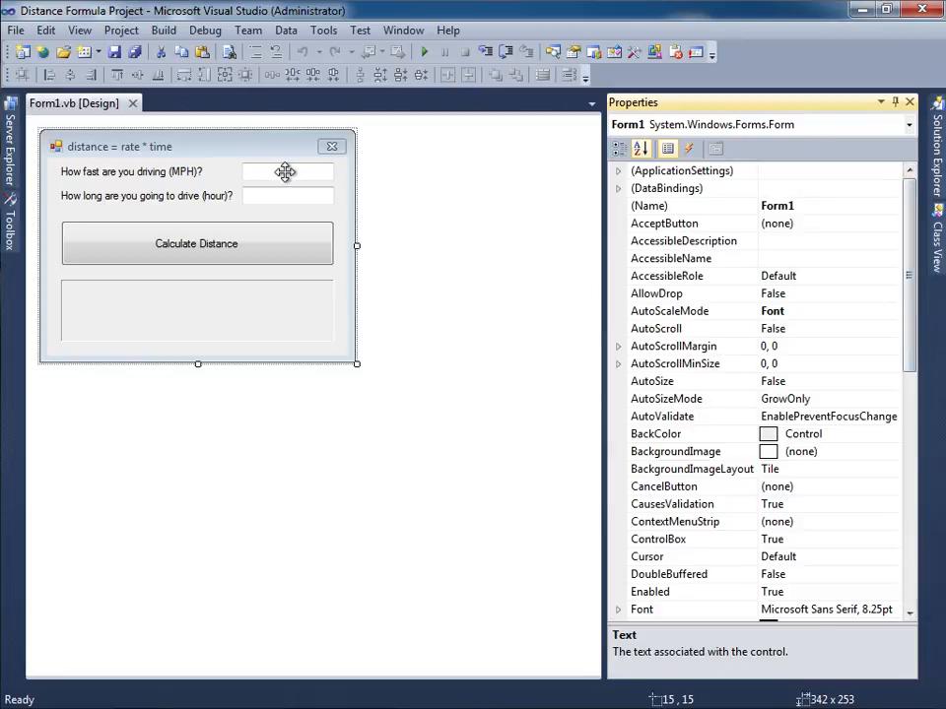
pyautogui.click(287, 172)
pyautogui.write('txt')
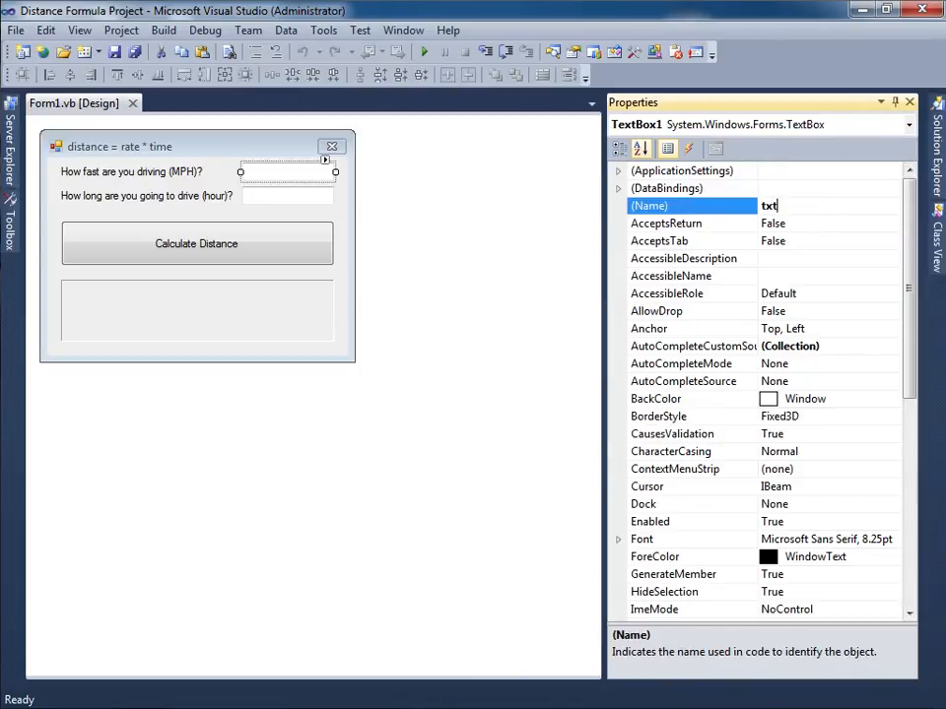
pyautogui.write('MPH')
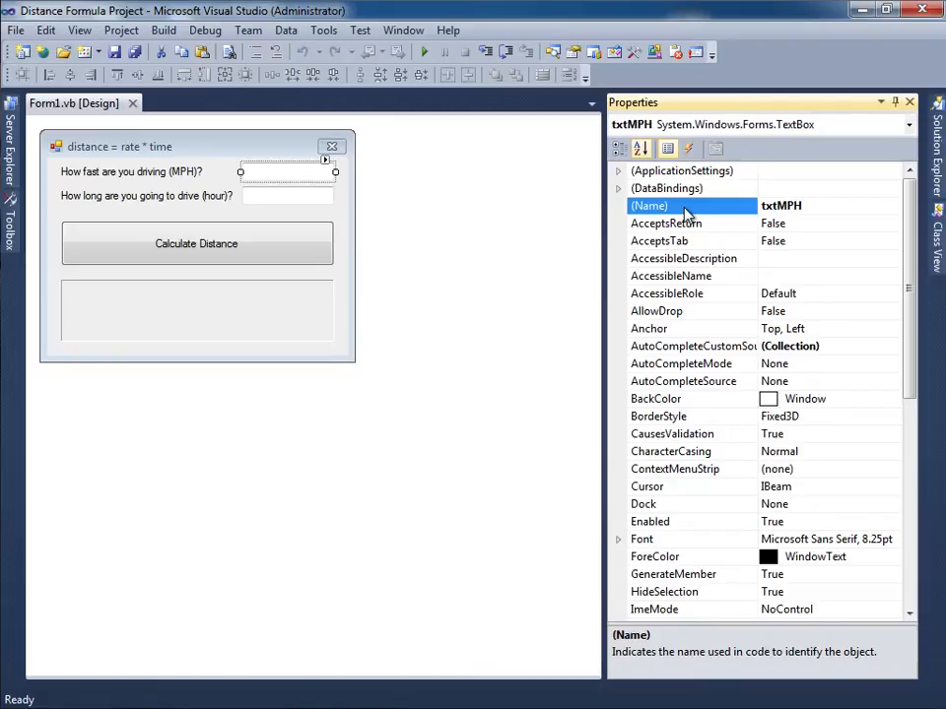
# Name the other controls txtTime, btnCalcDistance and lblResult, then save all.
pyautogui.click(286, 195)
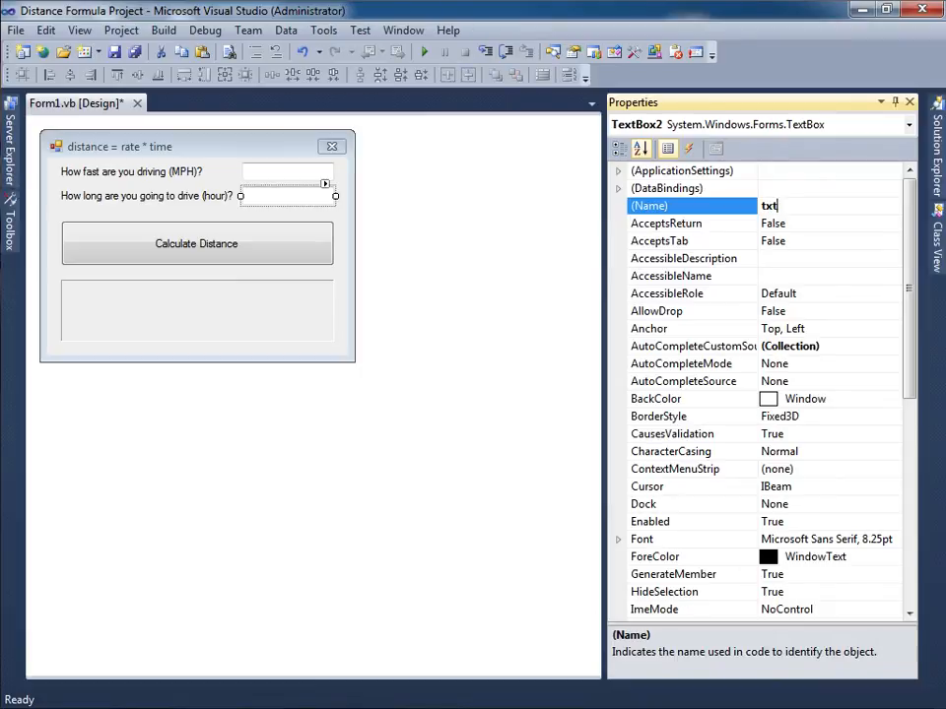
pyautogui.write('Time')
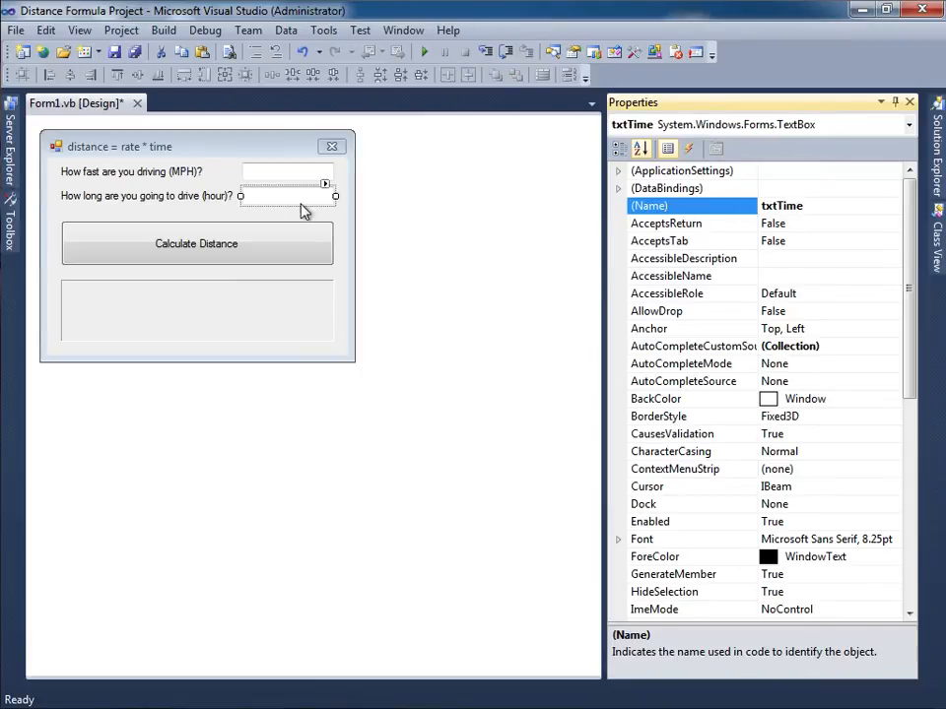
pyautogui.moveTo(371, 268)
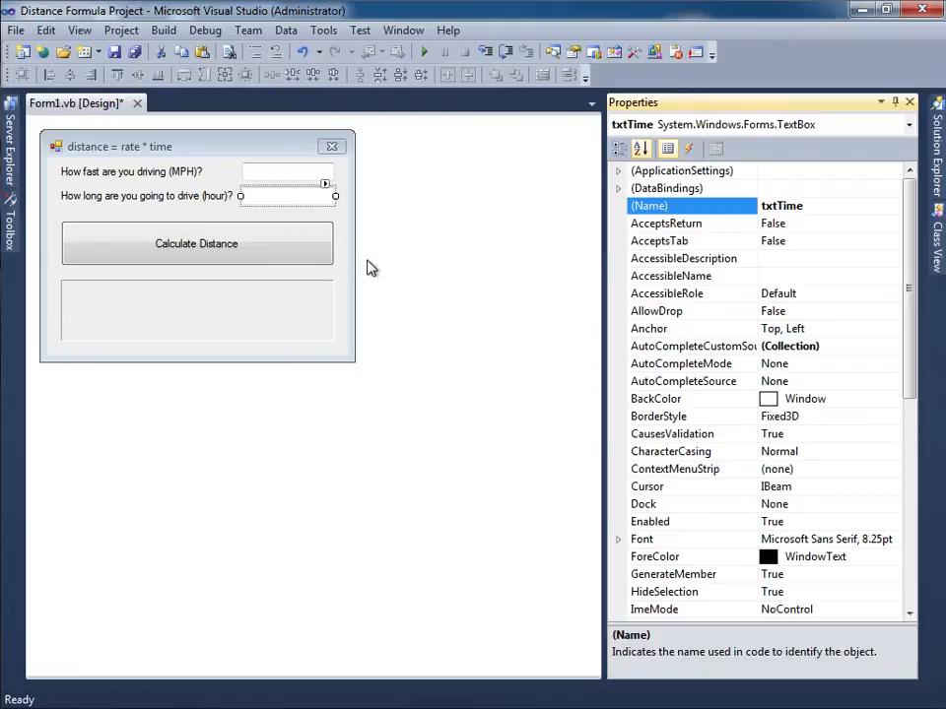
pyautogui.click(196, 244)
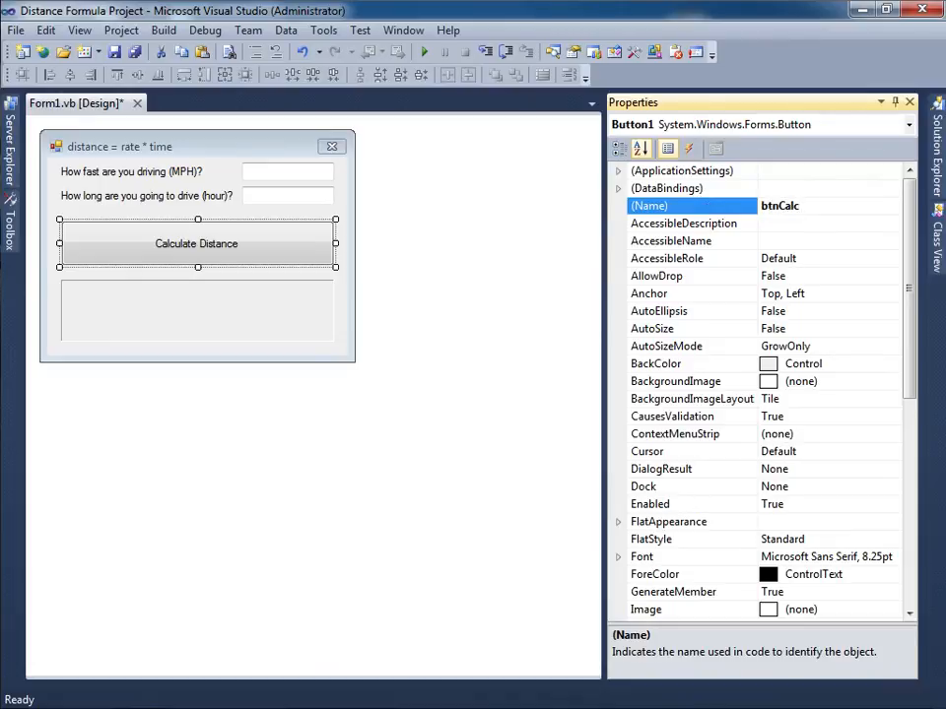
pyautogui.write('btnCalcDistance')
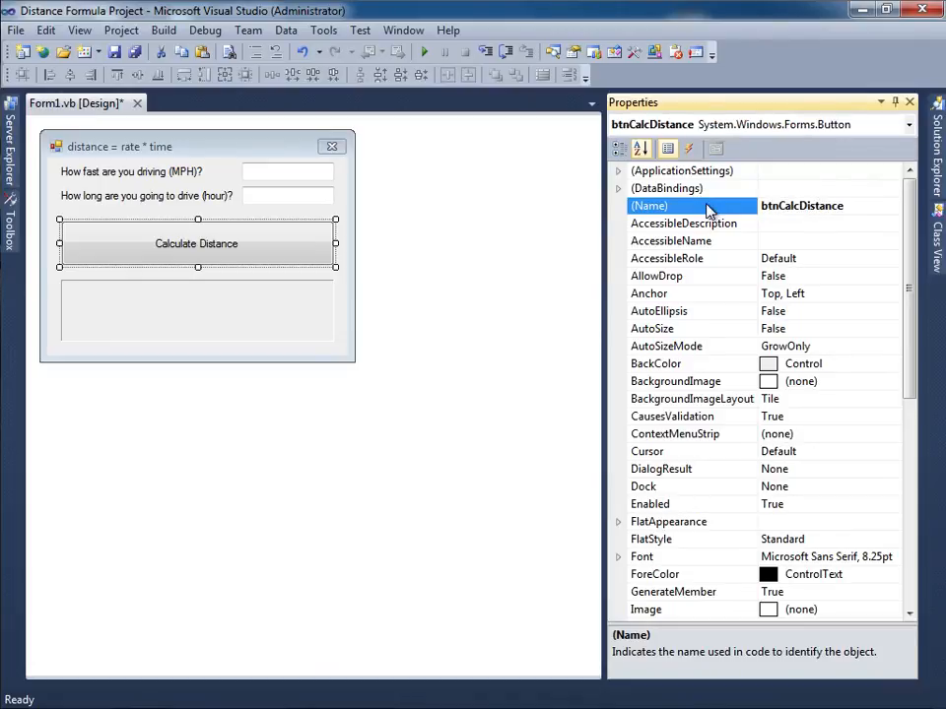
pyautogui.click(197, 310)
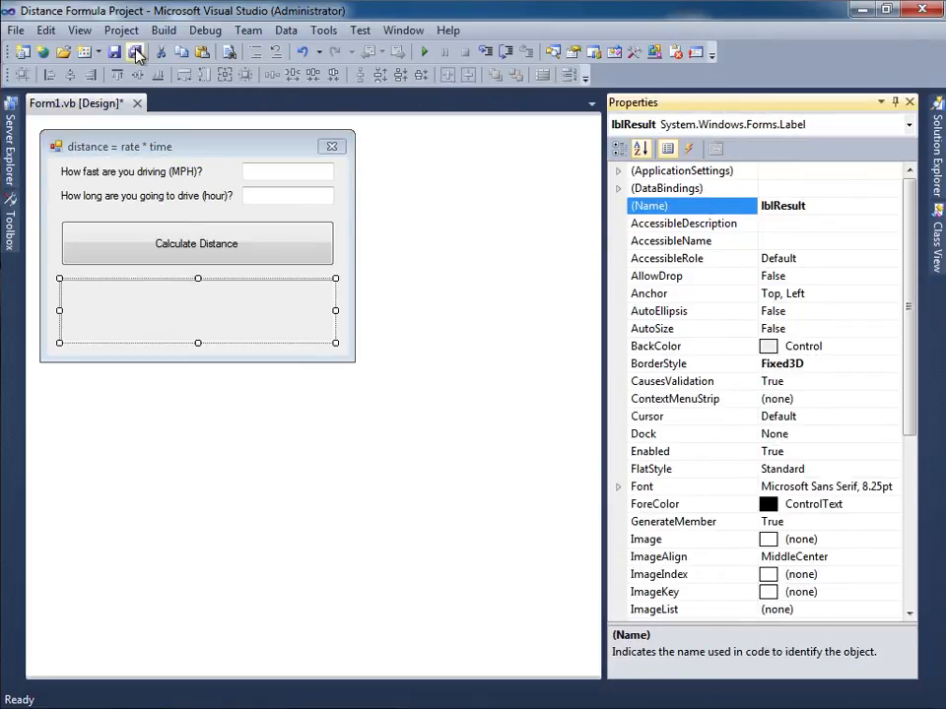
pyautogui.click(196, 244)
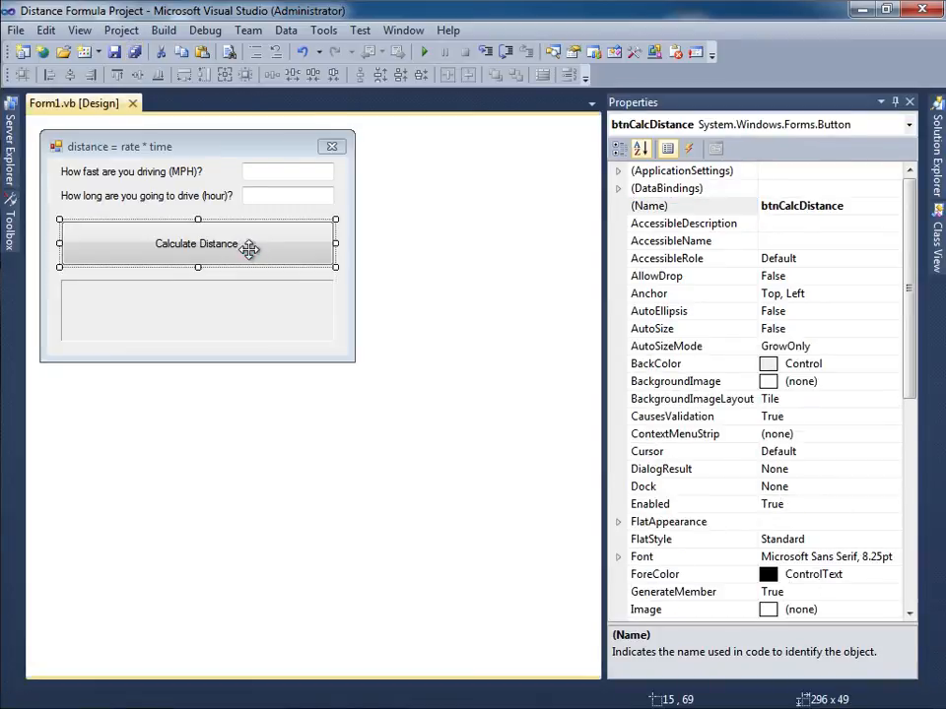
# In the btnCalcDistance click handler, add 'declarations, 'get user input, 'calculation and 'output comments.
pyautogui.doubleClick(196, 243)
pyautogui.write("'declarations")
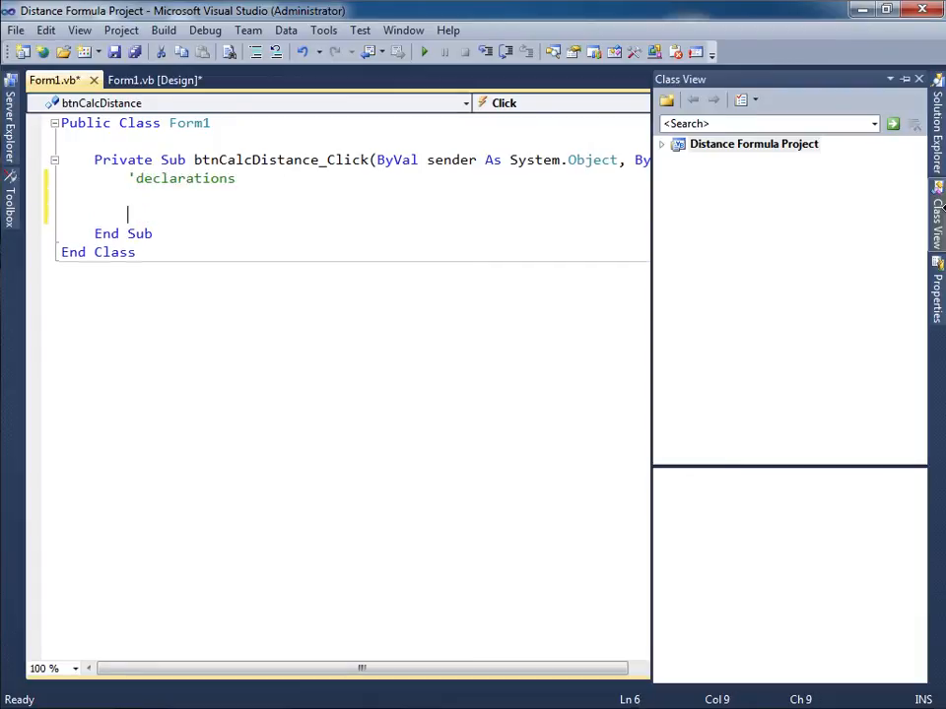
pyautogui.write("'get user input")
pyautogui.write("'ca")
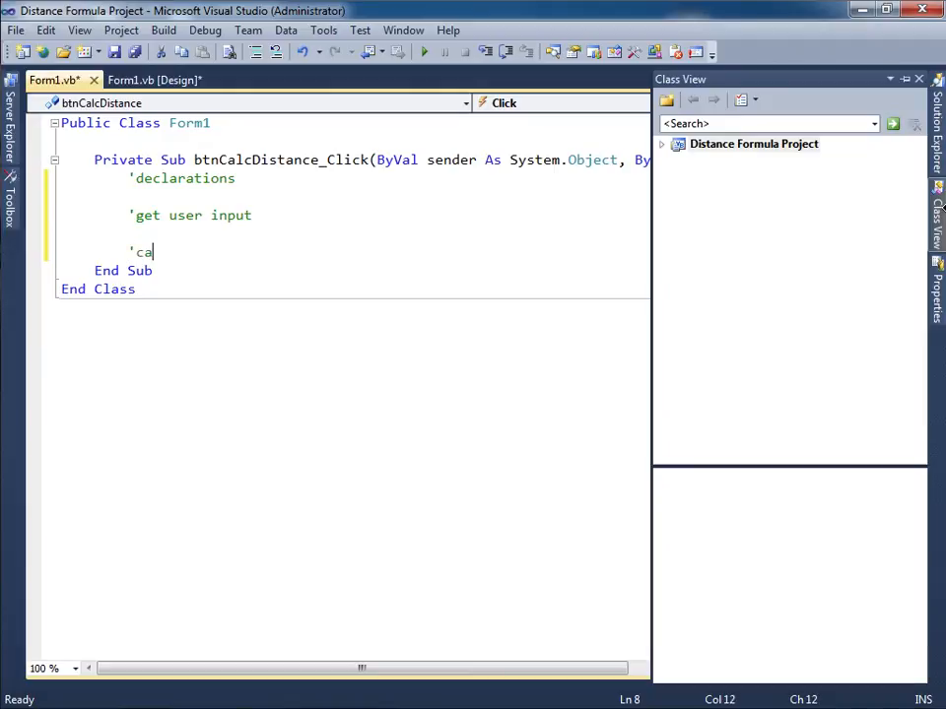
pyautogui.write('lculation')
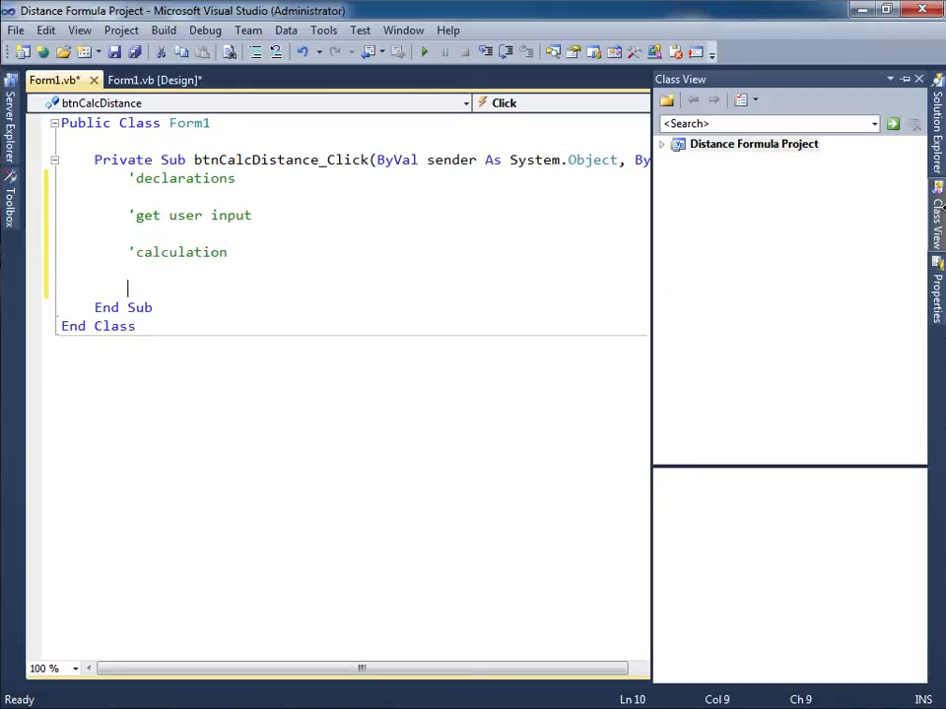
pyautogui.write("'output")
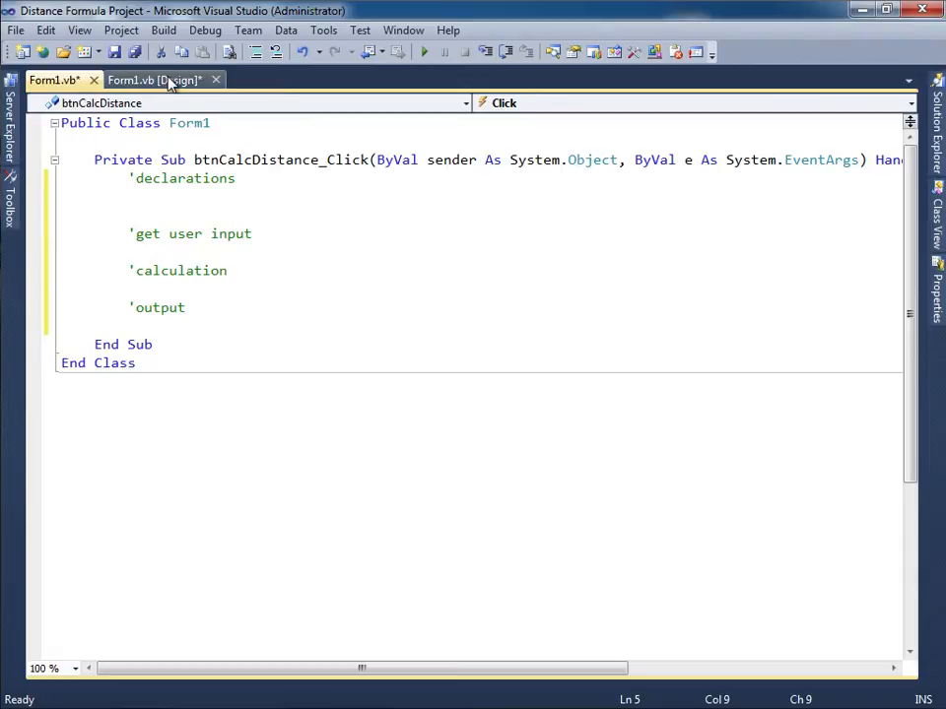
# Declare rate and time As Double and output As String = "".
pyautogui.click(155, 79)
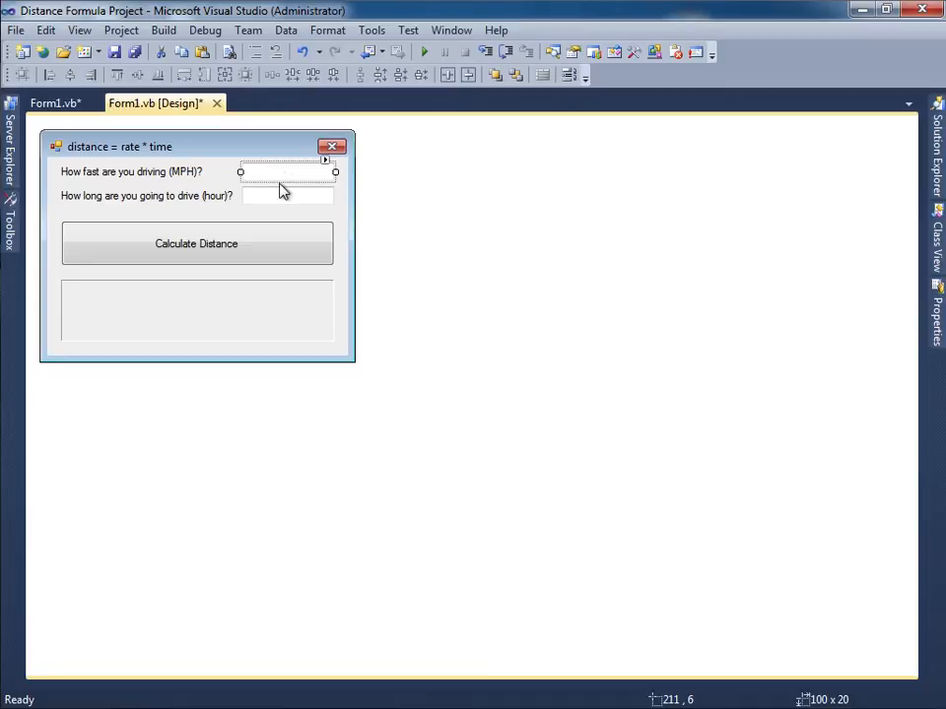
pyautogui.click(196, 310)
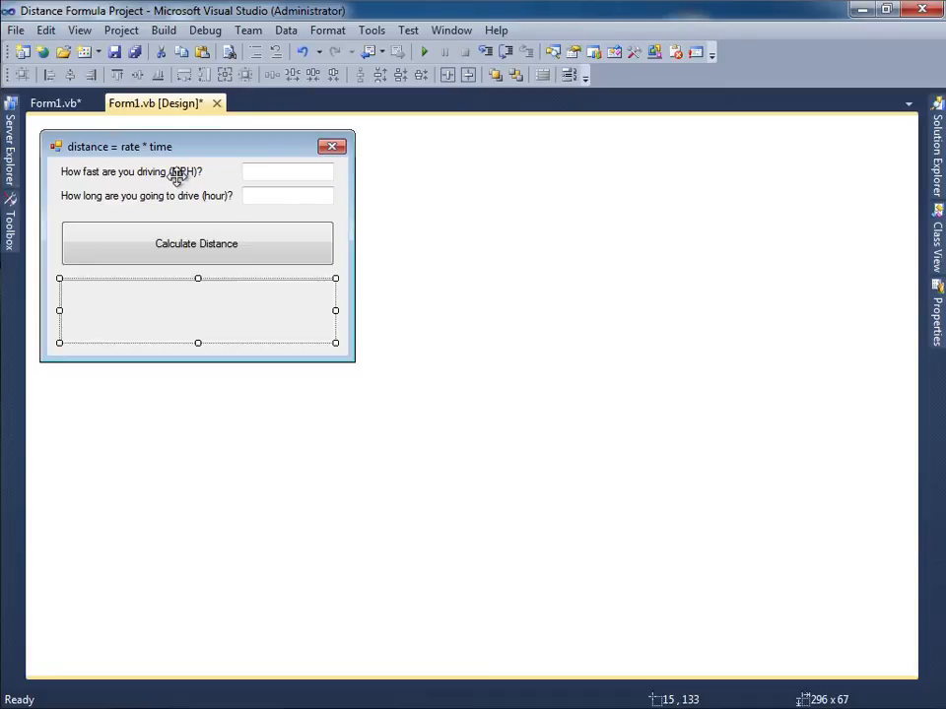
pyautogui.doubleClick(196, 244)
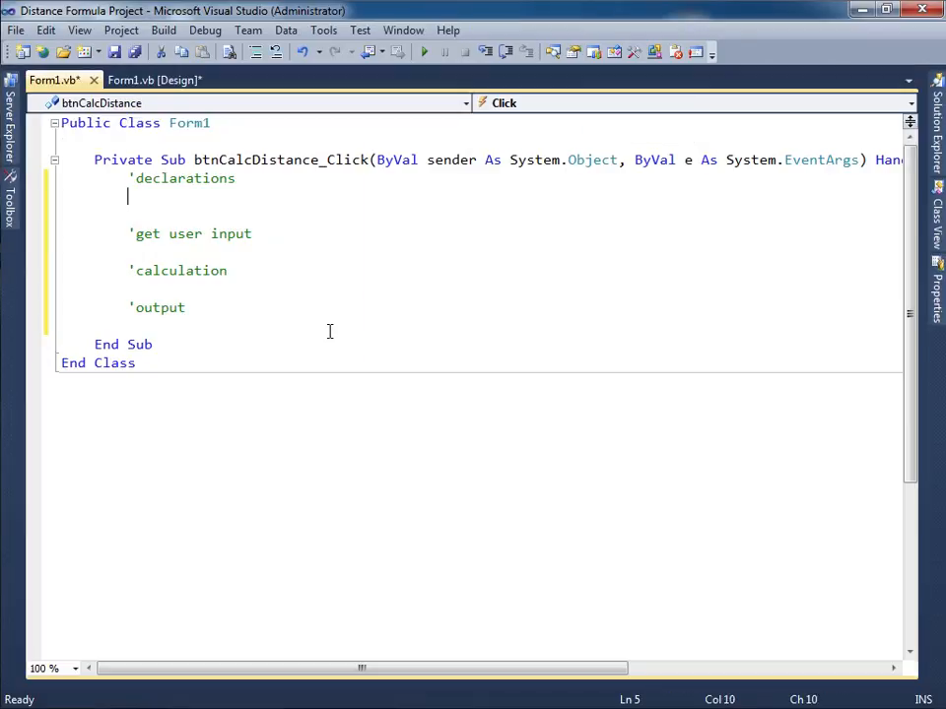
pyautogui.write('Dim rate As double')
pyautogui.click(260, 215)
pyautogui.write('Dim time As Double')
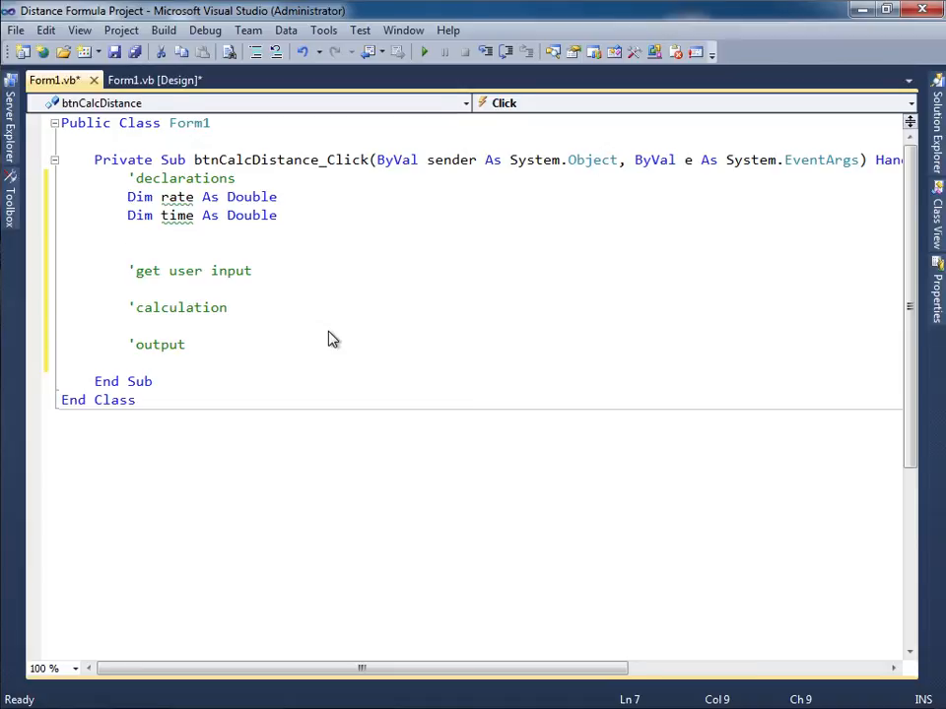
pyautogui.write('Dim output as')
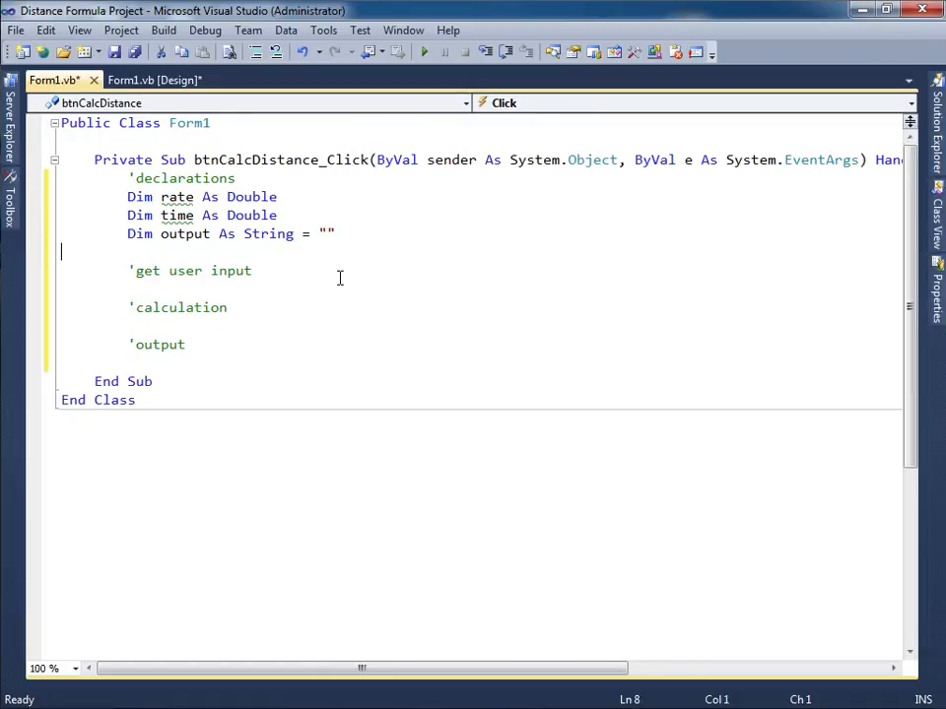
# Set rate = Convert.ToDouble(txtMPH.Text) and time = Convert.ToDouble(txtTime.Text).
pyautogui.write('rate')
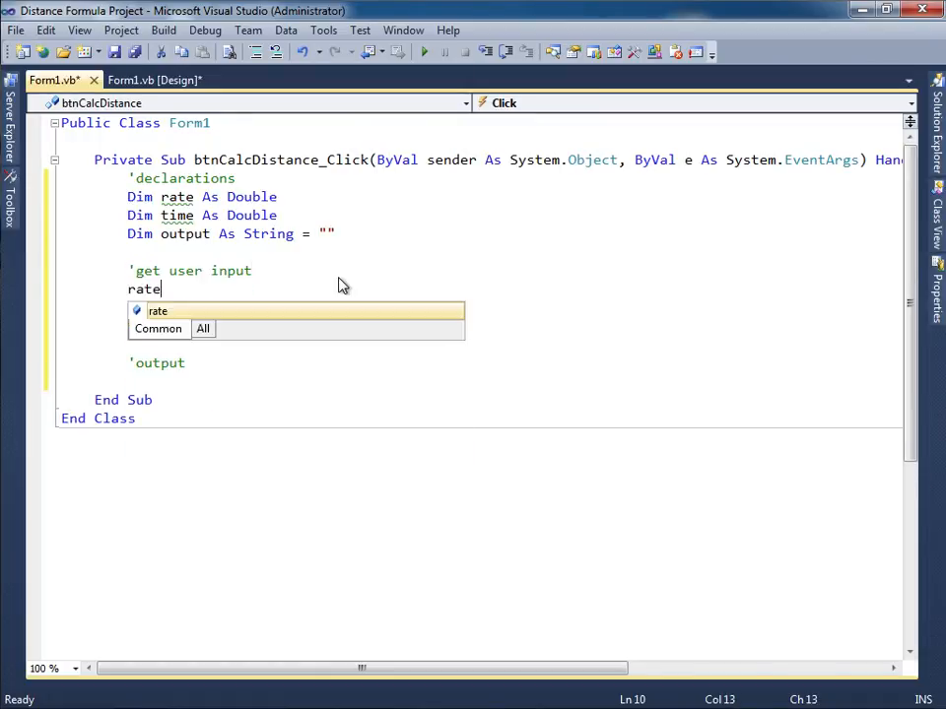
pyautogui.write('= convert.ToDouble(')
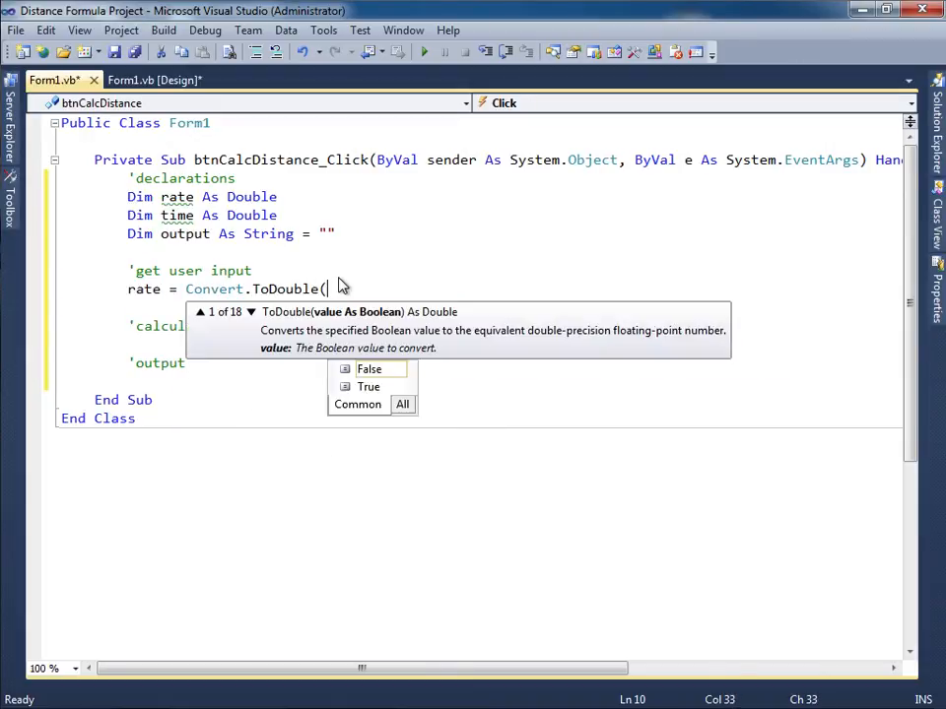
pyautogui.write('txtMPH')
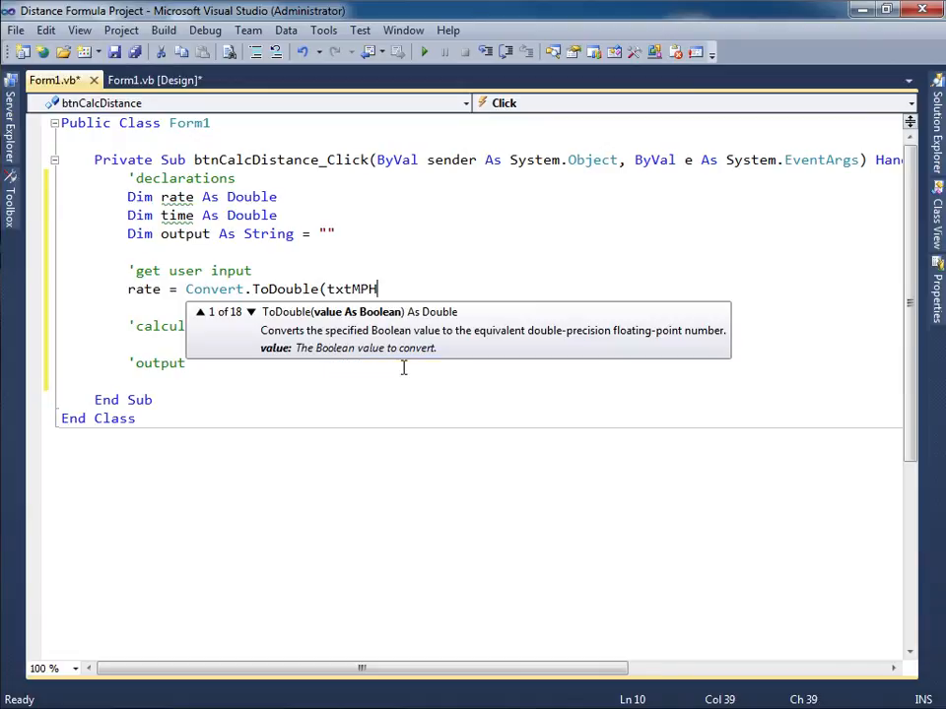
pyautogui.write('.Text)')
pyautogui.write('time =')
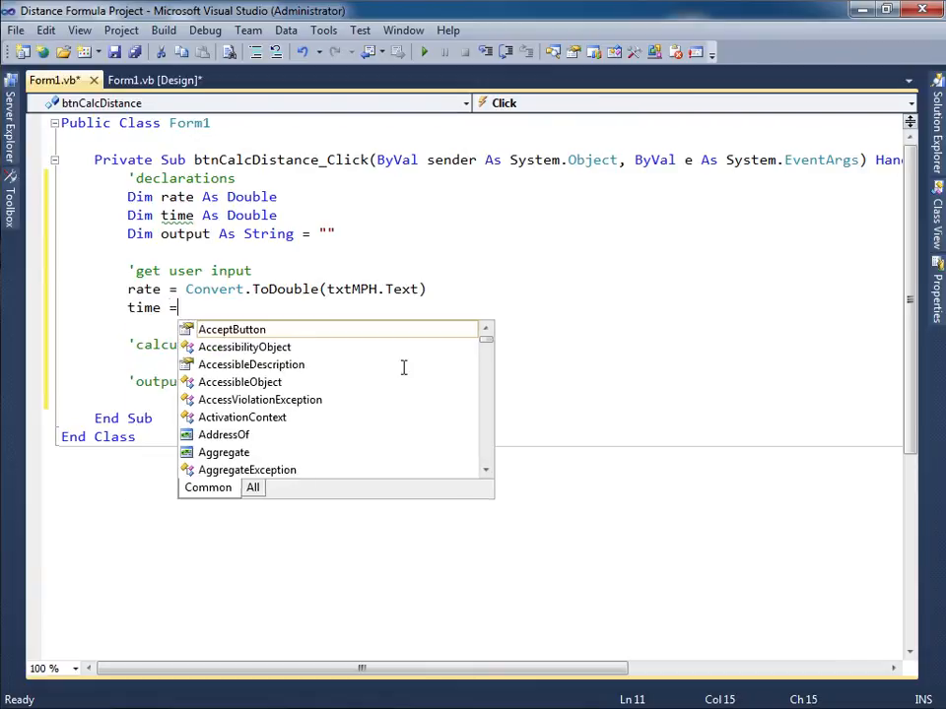
pyautogui.write('Convert.tod')
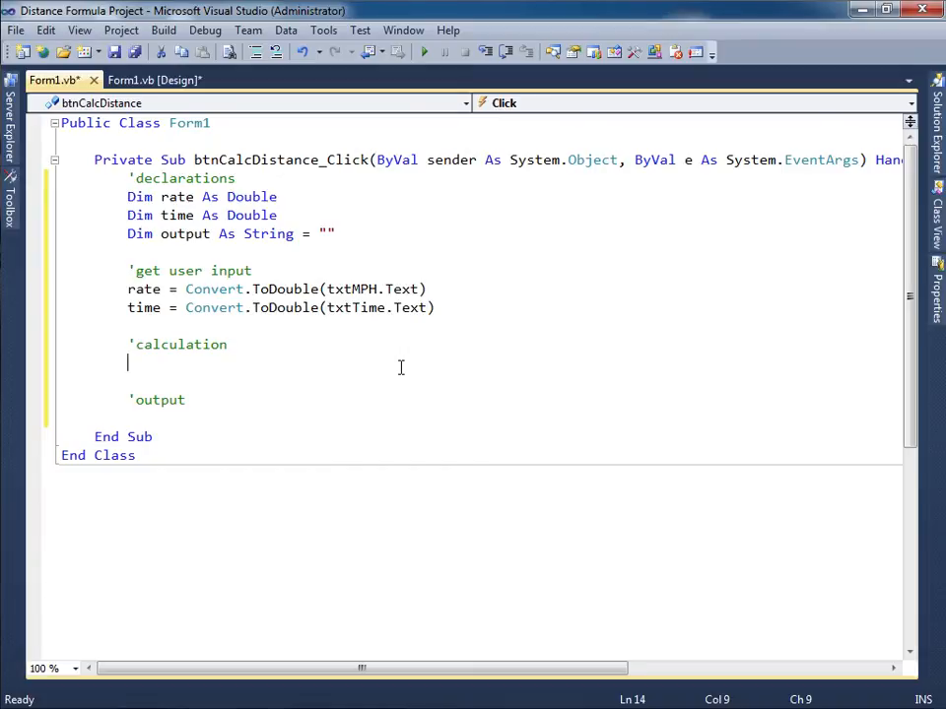
pyautogui.moveTo(155, 215)
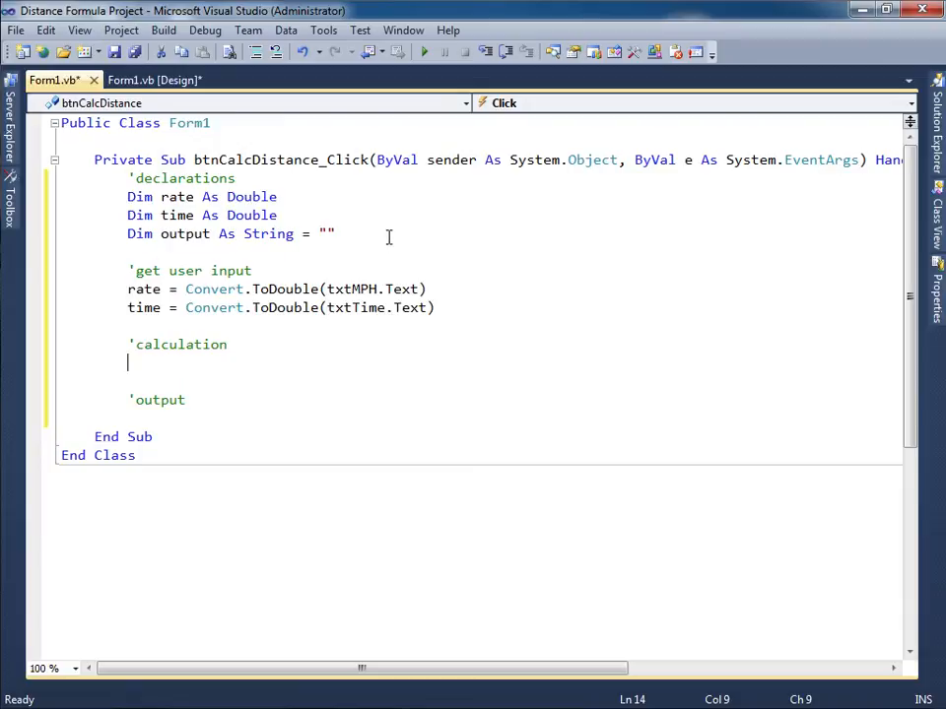
# Add Dim distance As Double to the declarations and check the Design view.
pyautogui.write('dim')
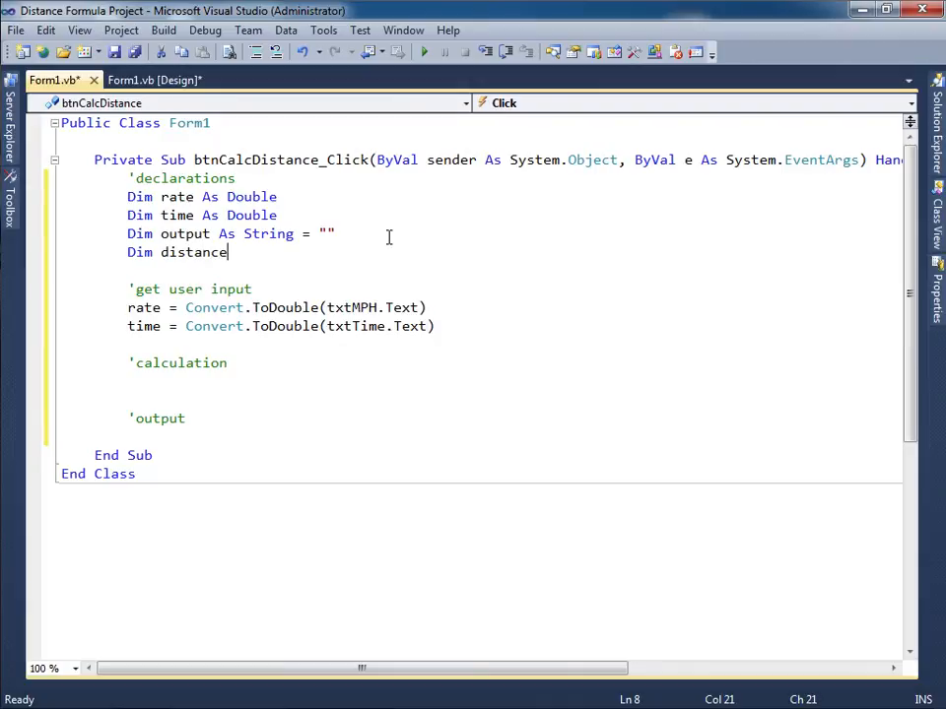
pyautogui.write('As Double')
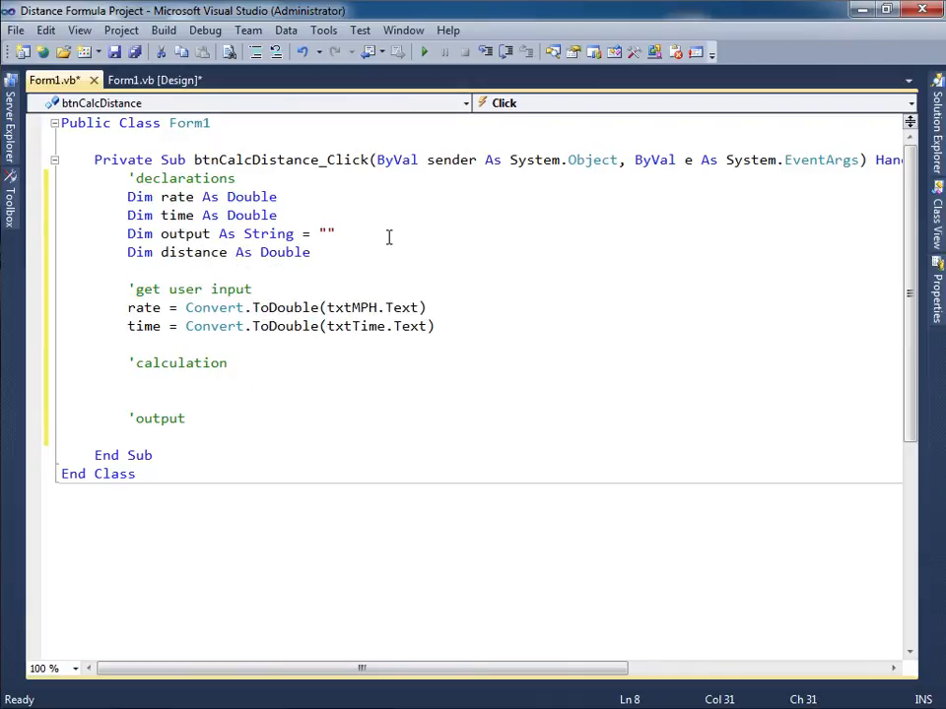
pyautogui.click(208, 252)
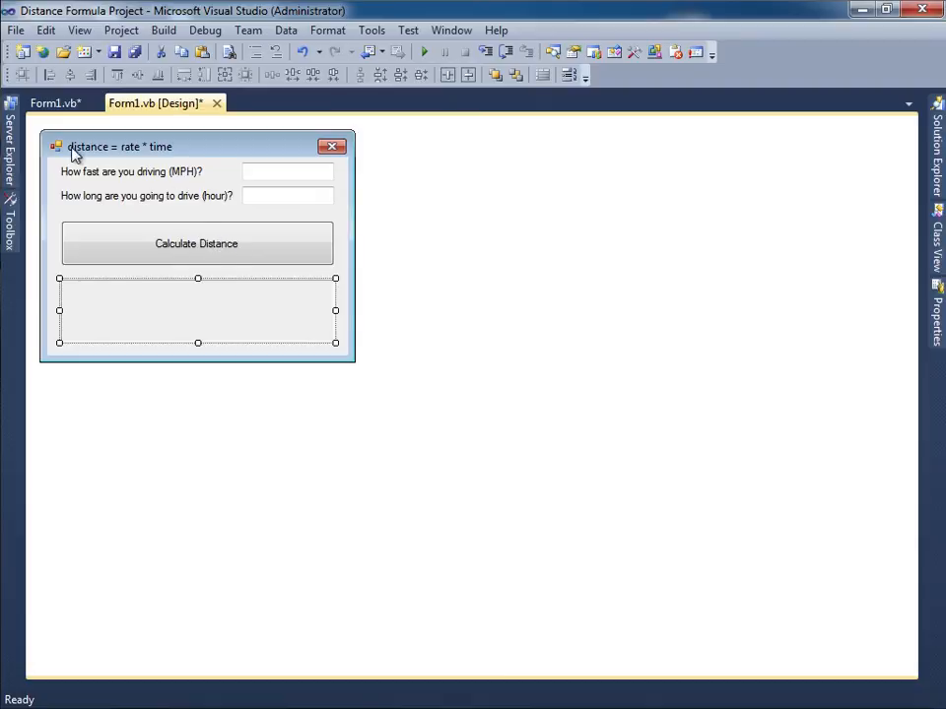
pyautogui.moveTo(189, 165)
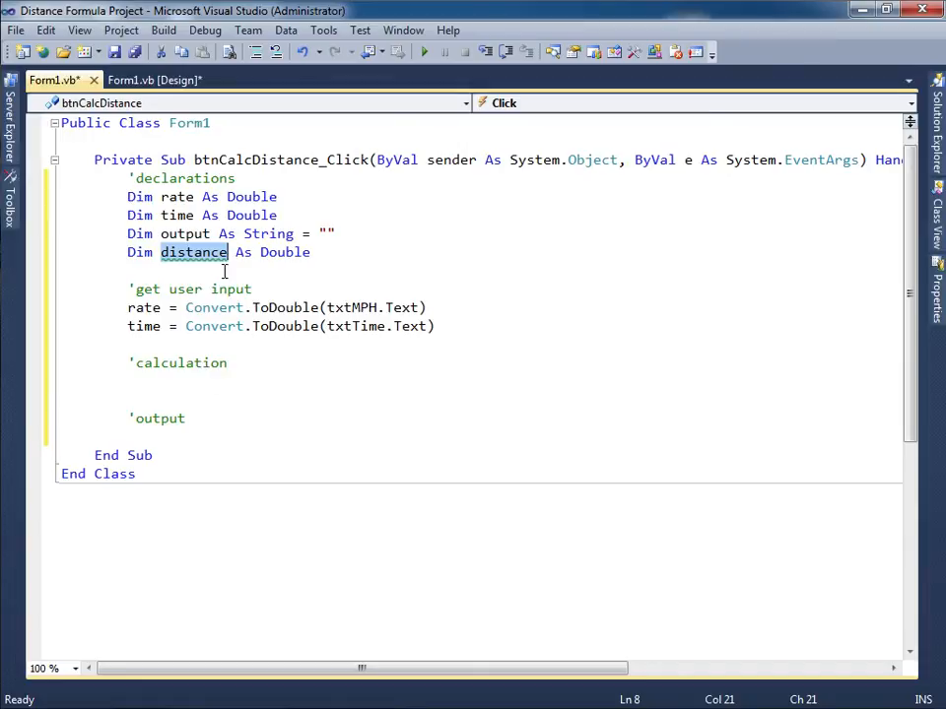
# Under 'calculation, write distance = rate * time.
pyautogui.write('d')
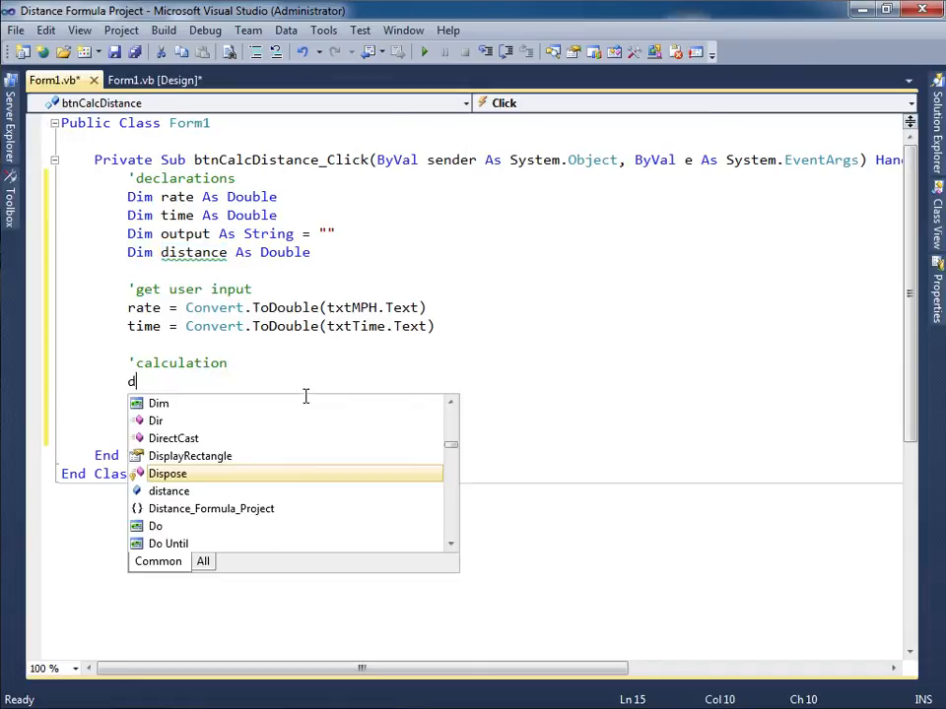
pyautogui.write('ispos')
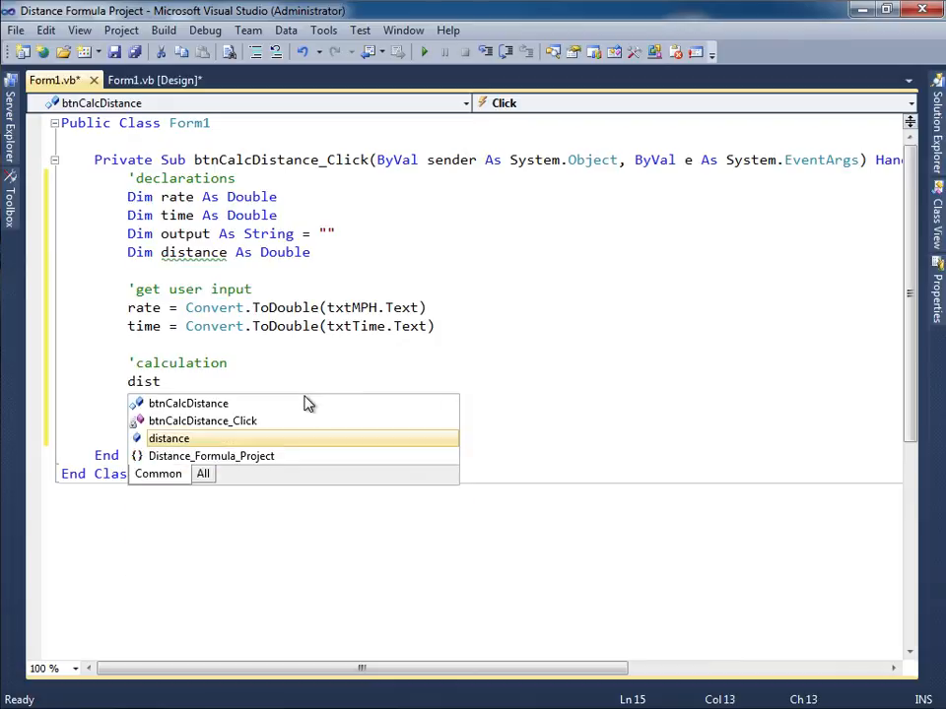
pyautogui.write('ance = rate')
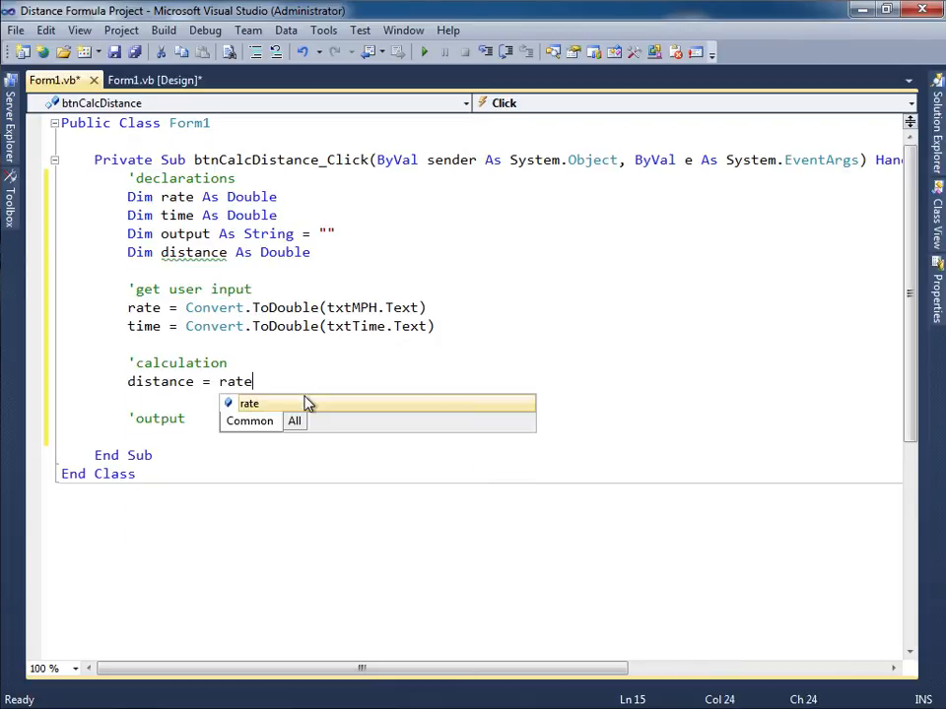
pyautogui.write('* time')
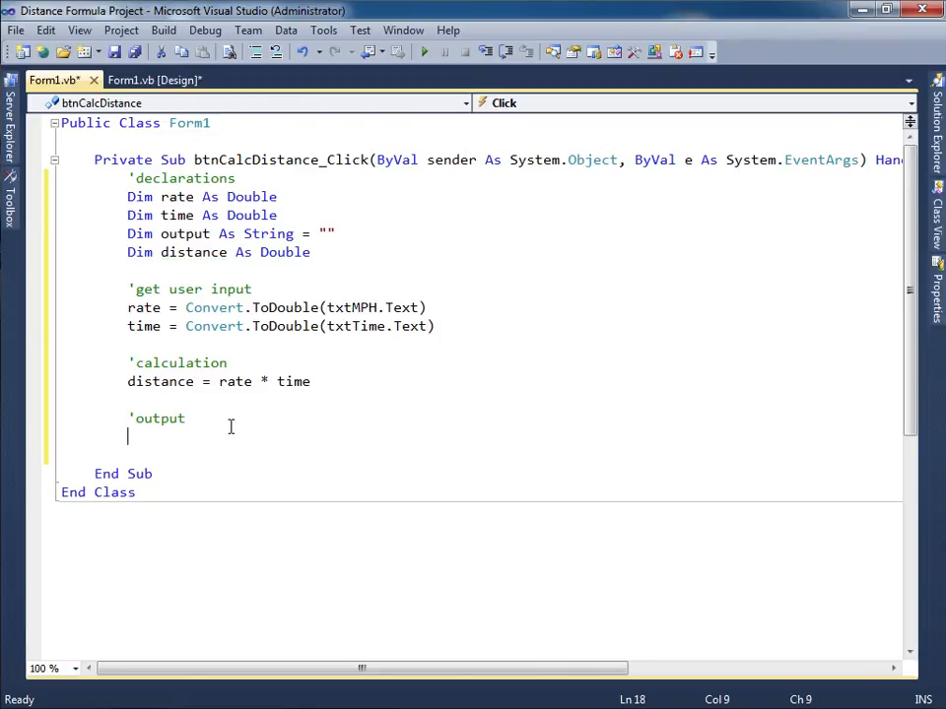
# Type lblResult.Text = "If you drive " & Convert.ToString(rate) & " mph for " &.
pyautogui.write('lblResult.Text')
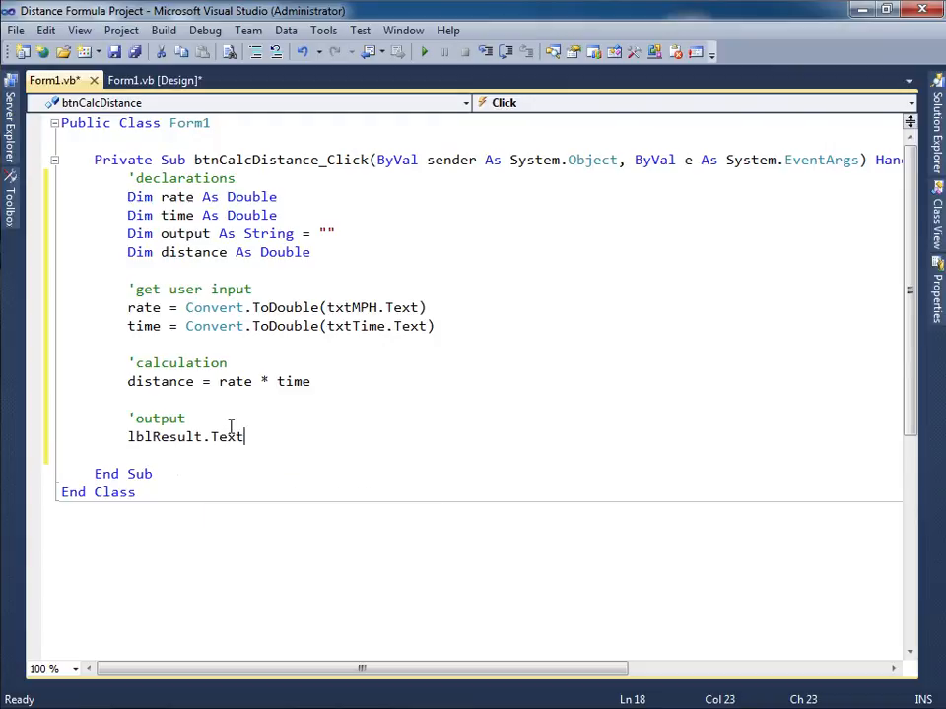
pyautogui.write('= "')
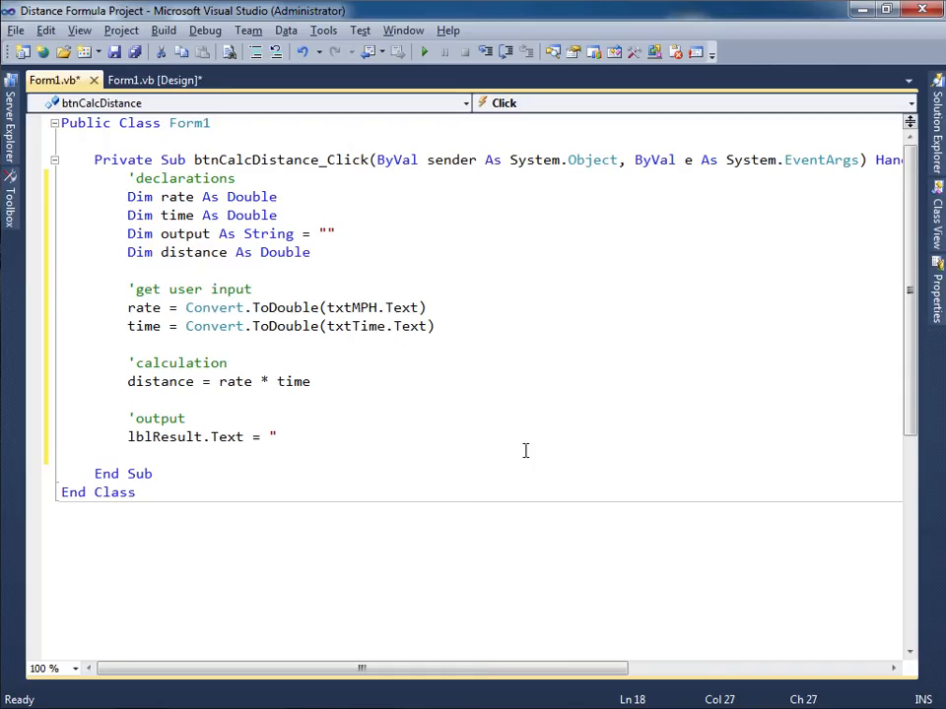
pyautogui.write('If you drive " &')
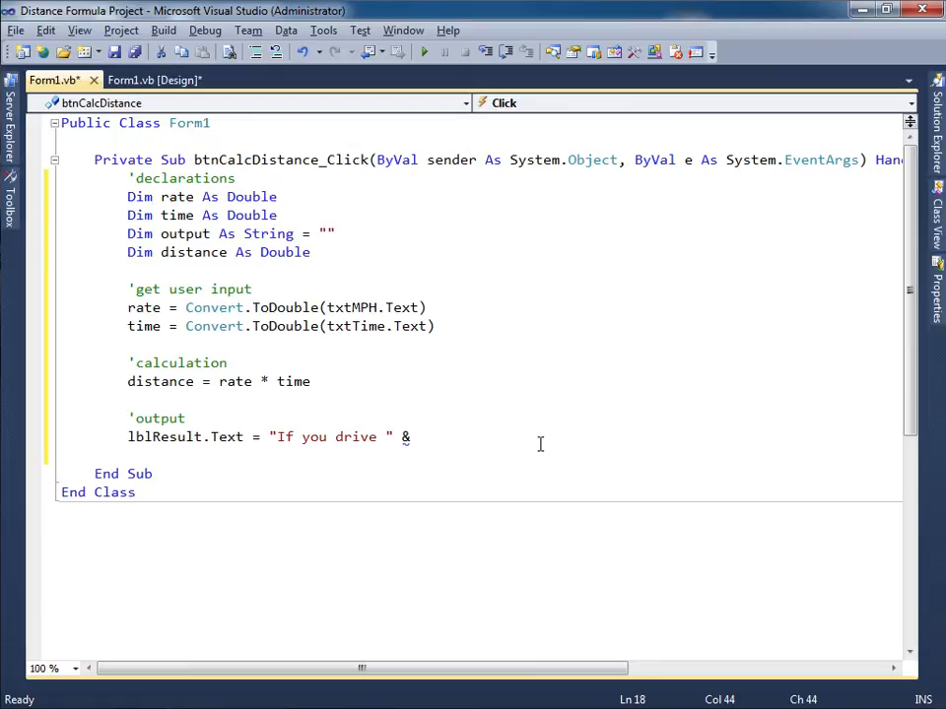
pyautogui.write('Convert.t')
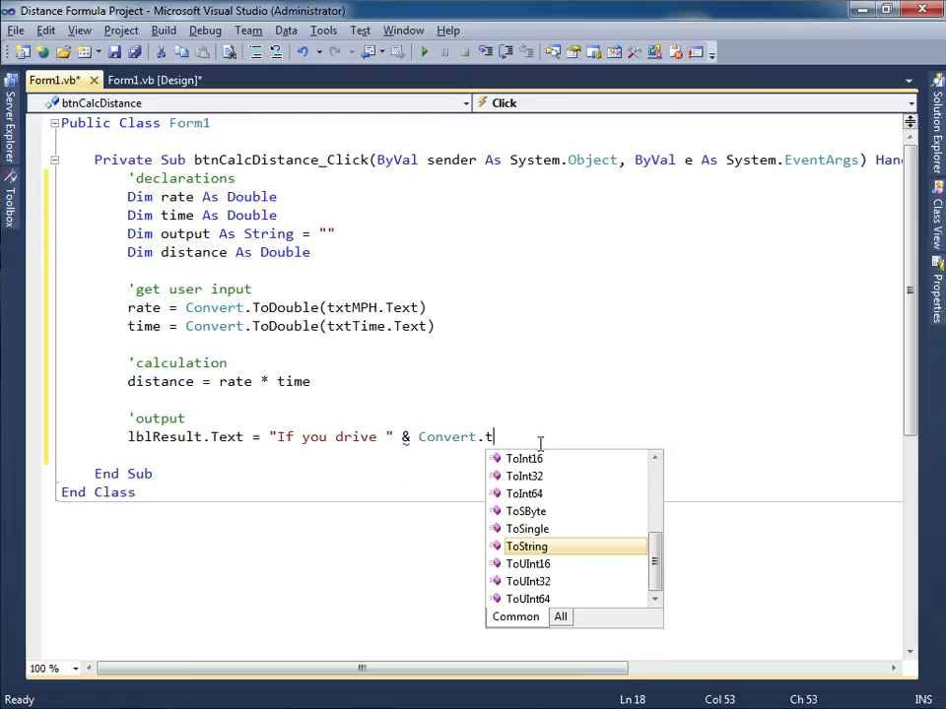
pyautogui.write('oString(ra')
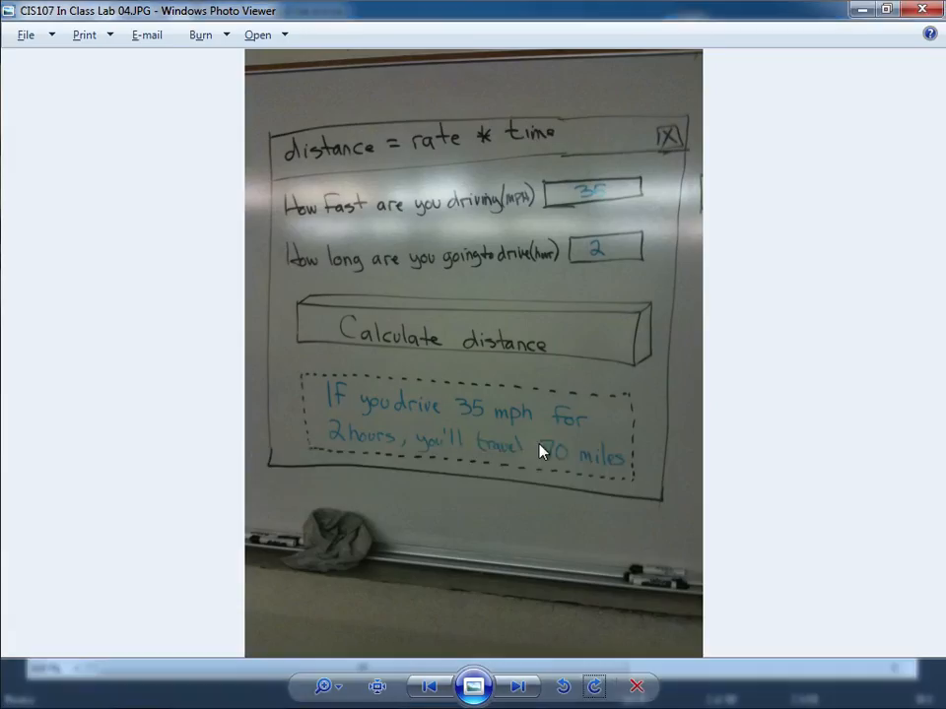
pyautogui.moveTo(483, 418)
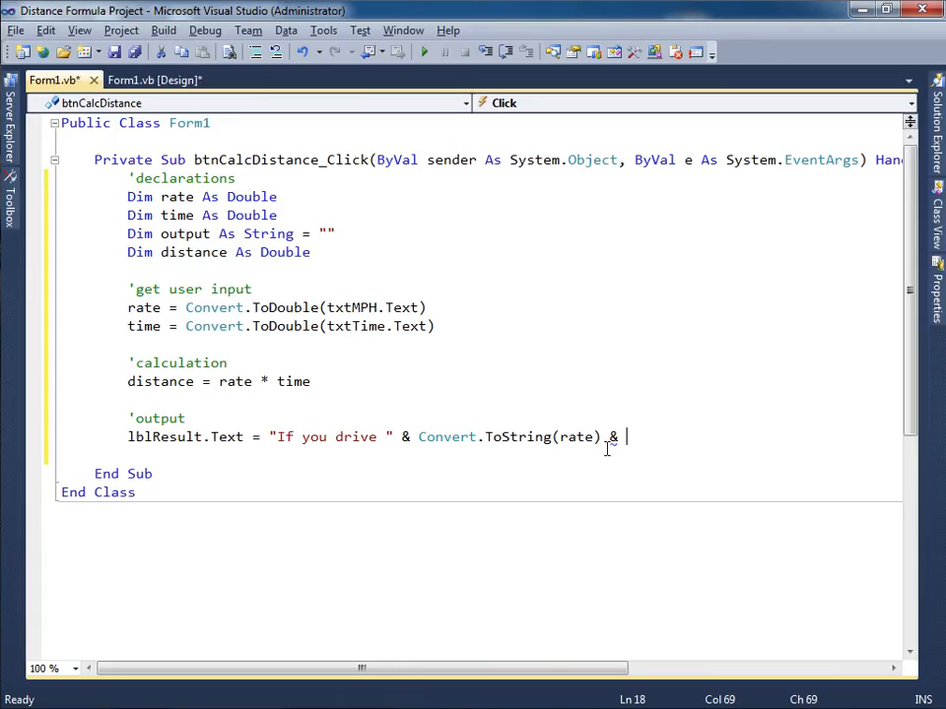
pyautogui.write('" m')
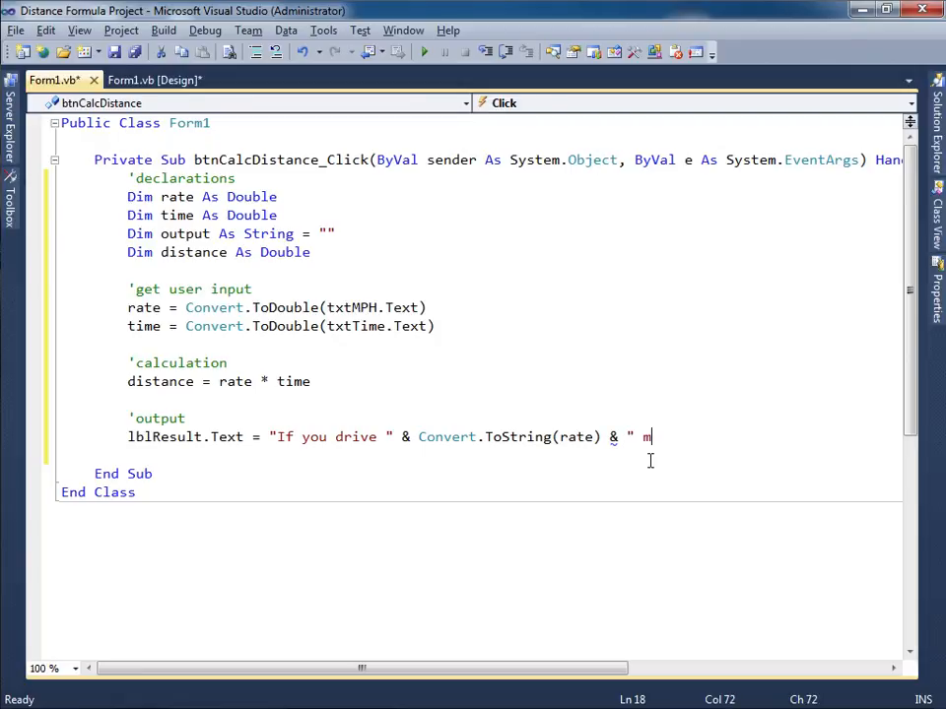
pyautogui.write('ph for')
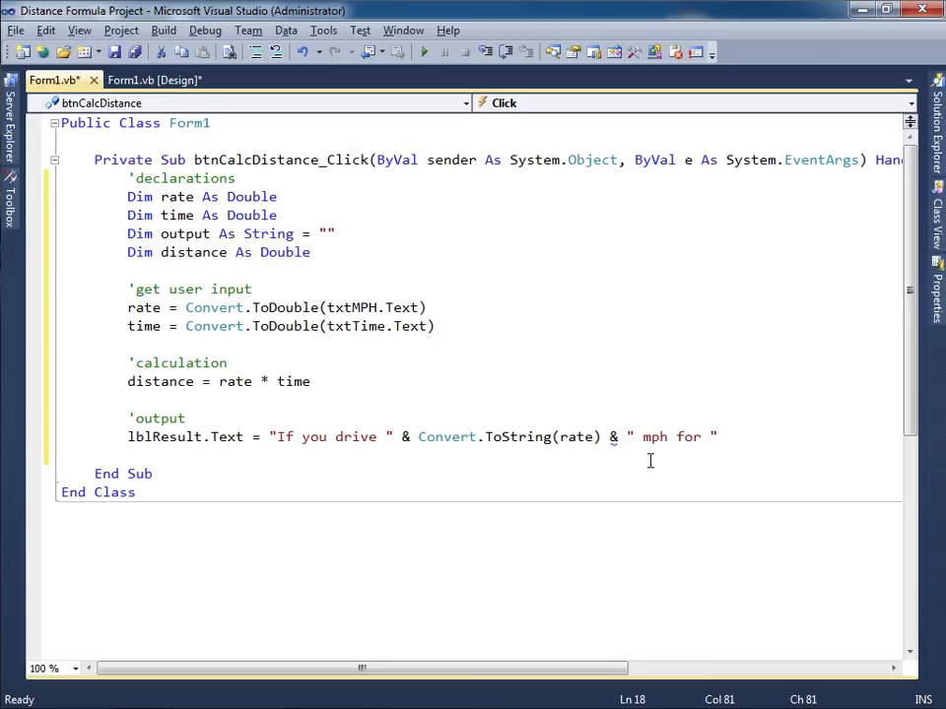
pyautogui.write('&')
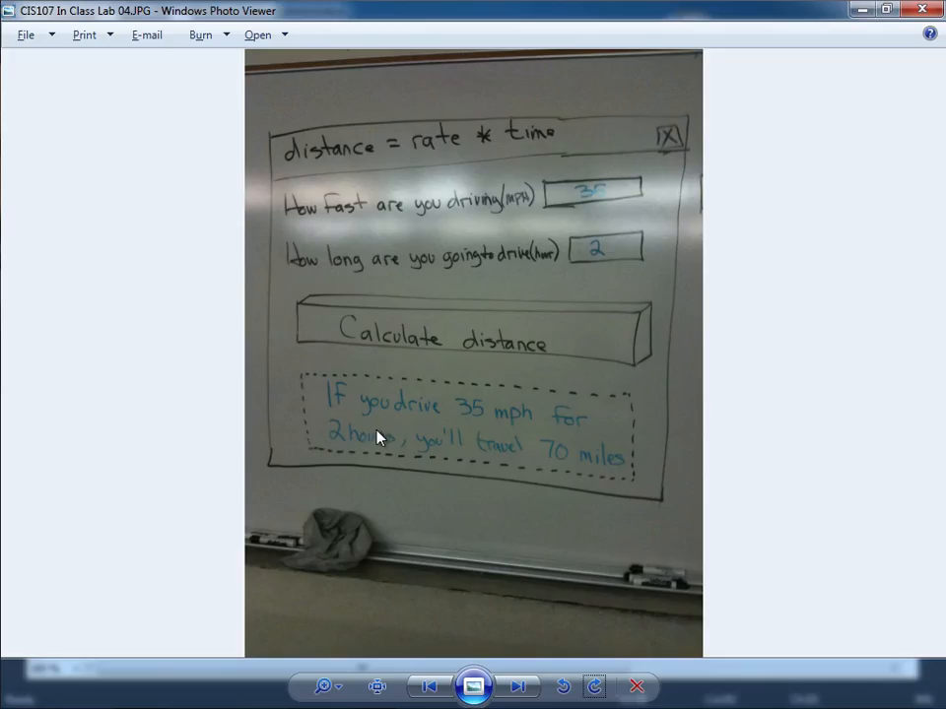
pyautogui.moveTo(340, 443)
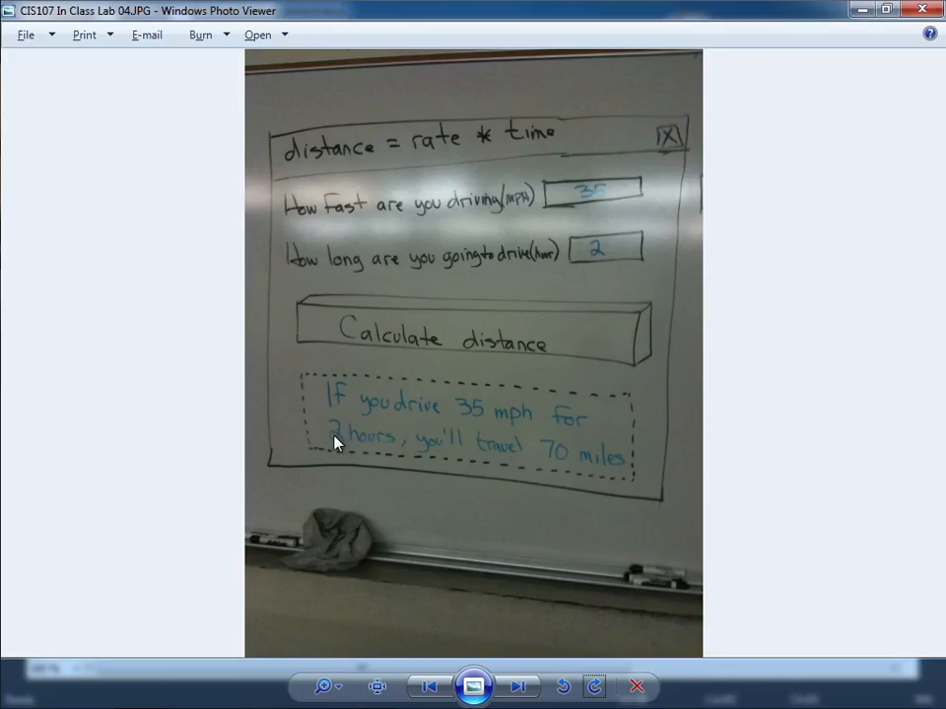
pyautogui.moveTo(603, 261)
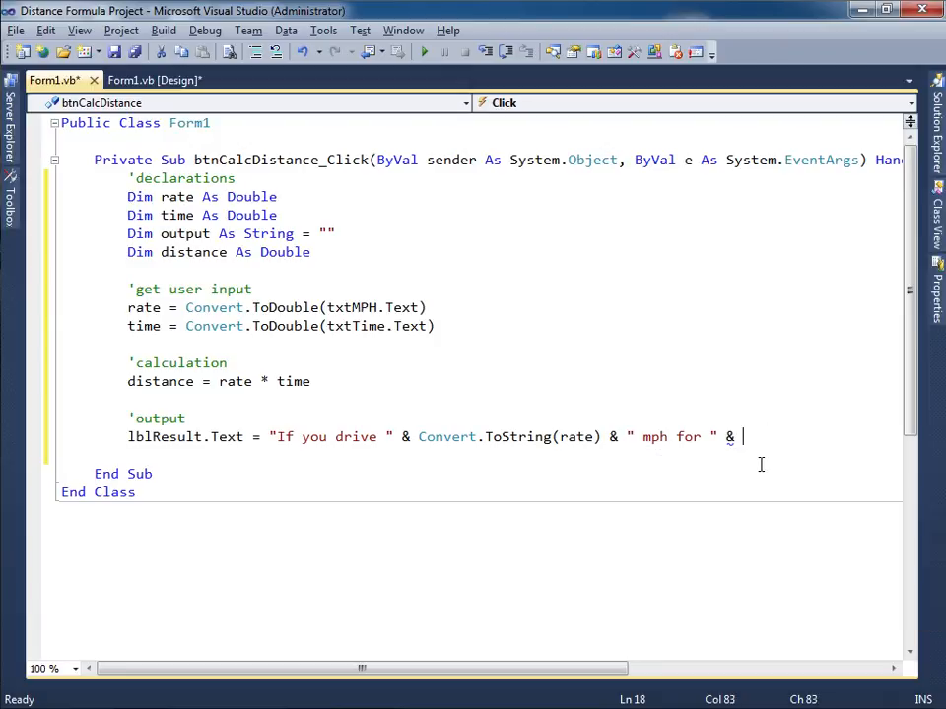
# Continue with Convert.ToString(time), " hours, you'll drive " and Convert.ToString(distance).
pyautogui.press('Return')
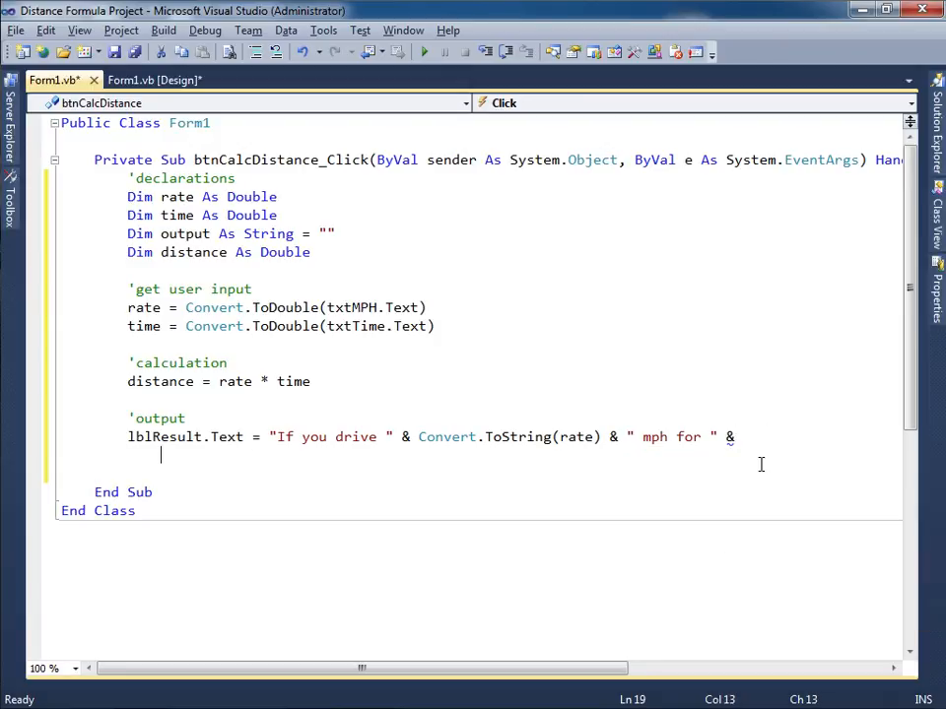
pyautogui.write('convert.ToString(')
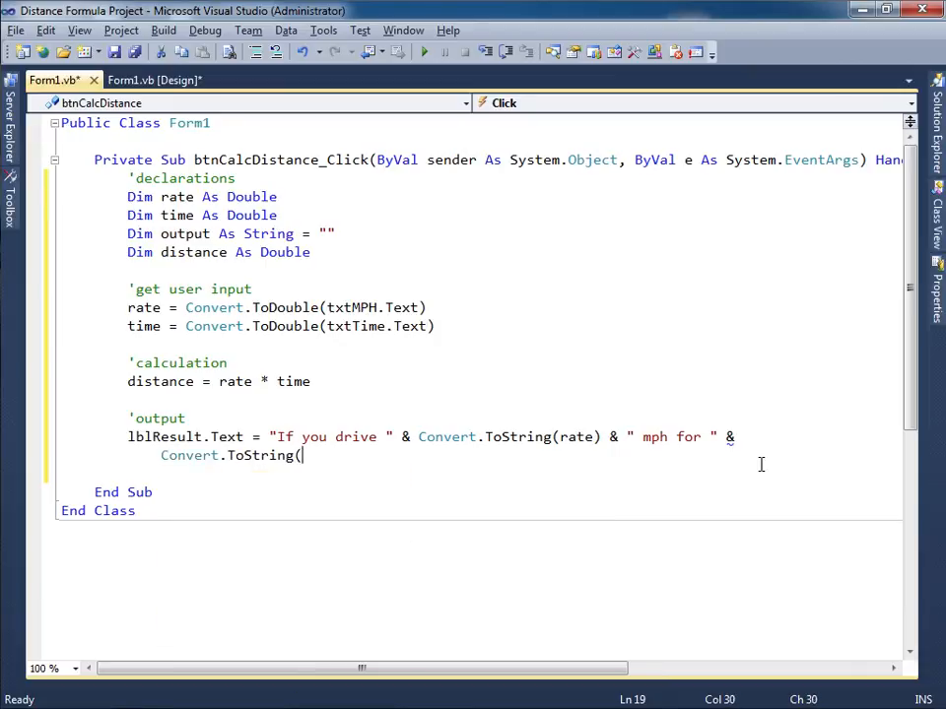
pyautogui.write('time) &')
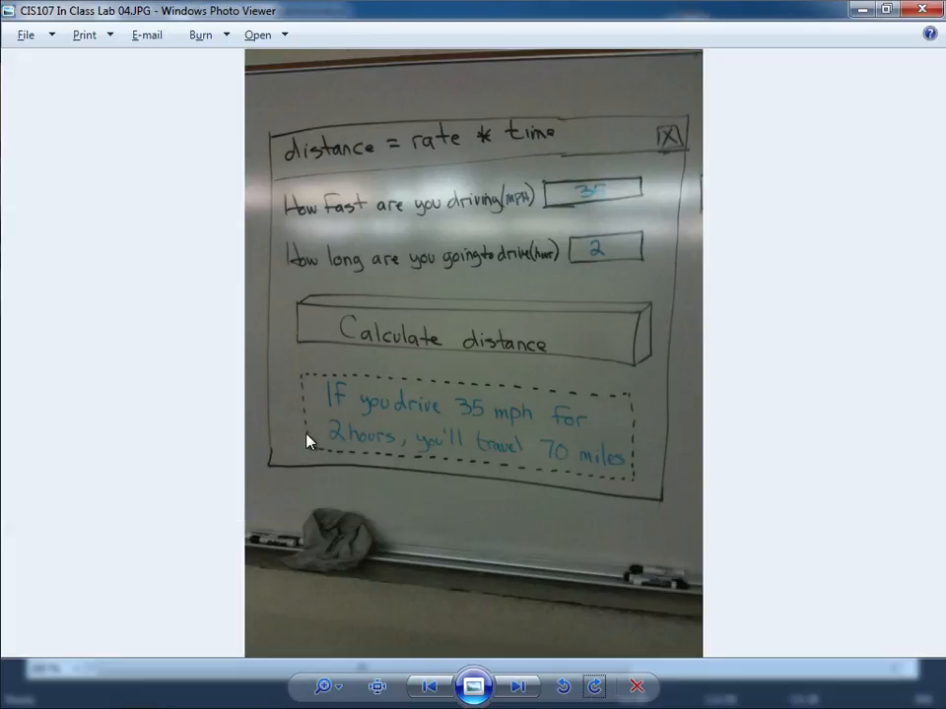
pyautogui.moveTo(422, 453)
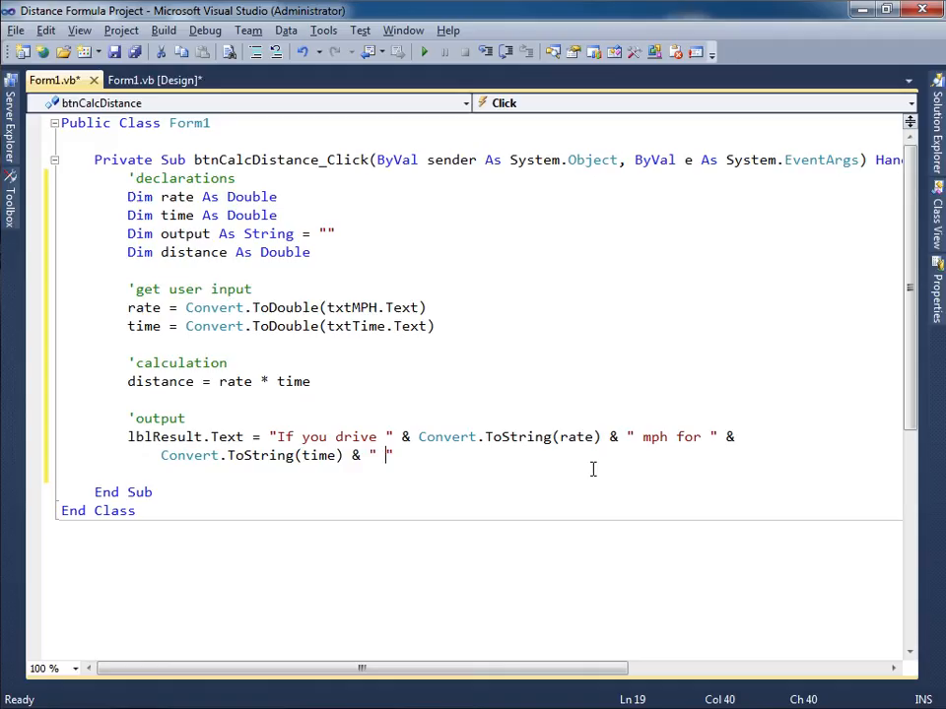
pyautogui.write('ho')
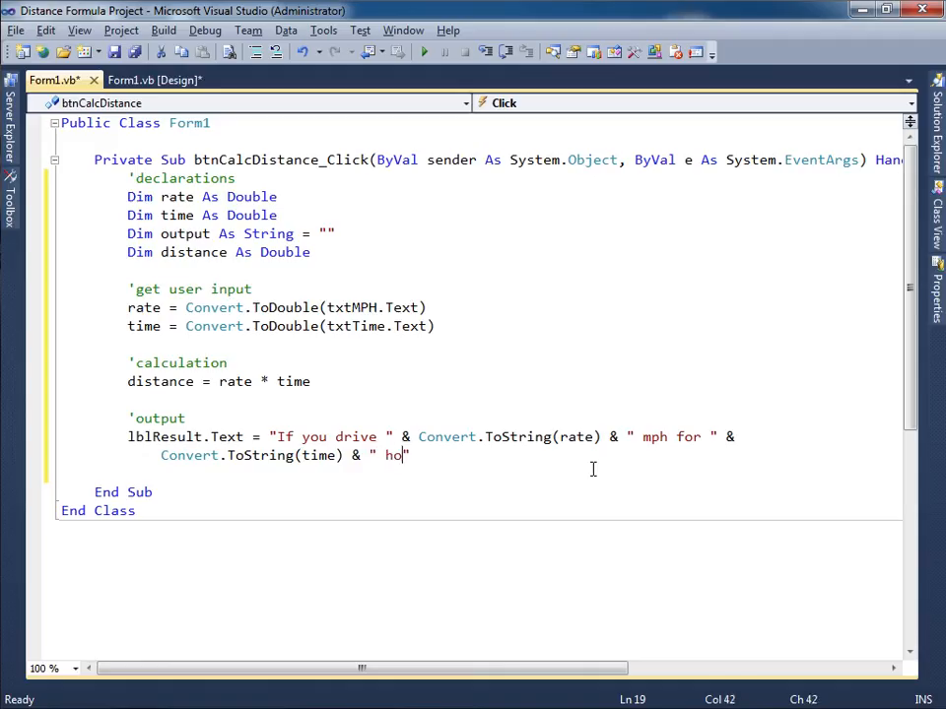
pyautogui.write('urs, y')
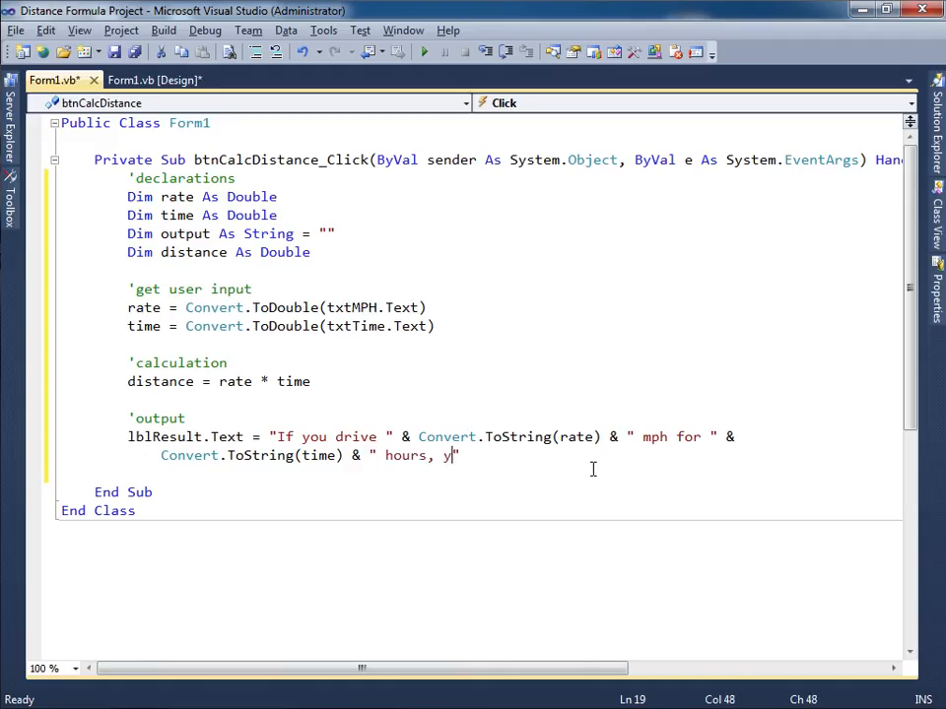
pyautogui.write("ou'll drive")
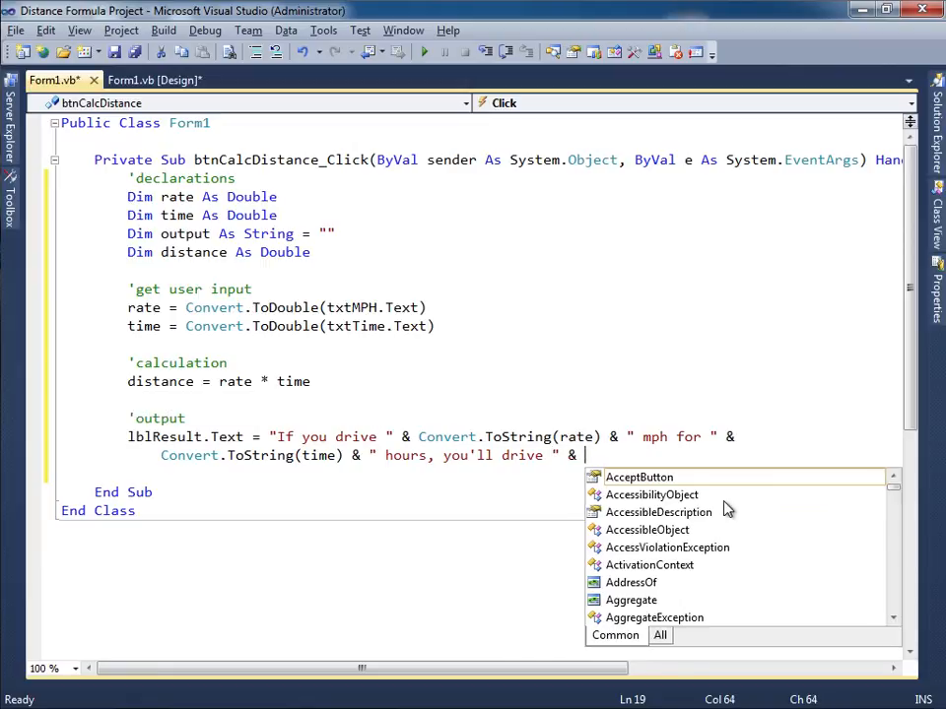
pyautogui.write('convert.ToString')
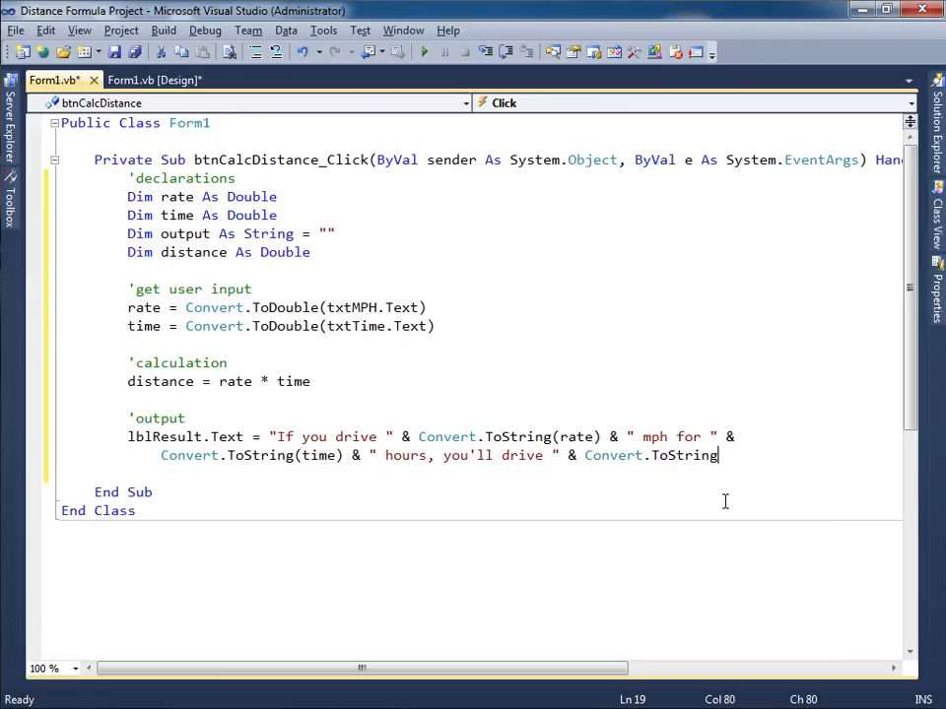
pyautogui.write('(distance) &')
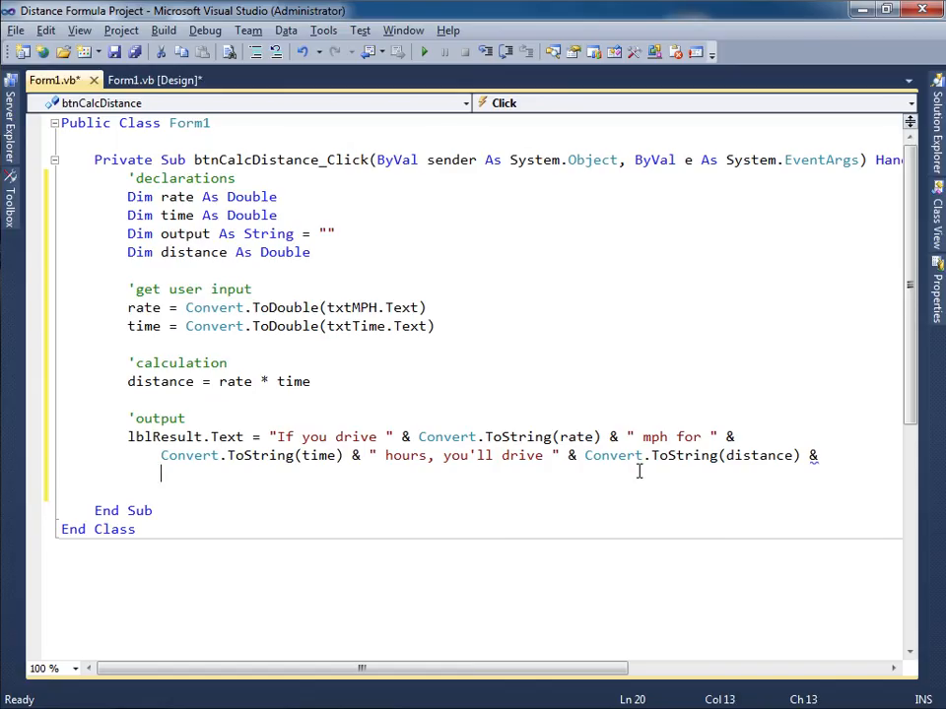
# Type " miles." to end the lblResult.Text result message.
pyautogui.write('" miles')
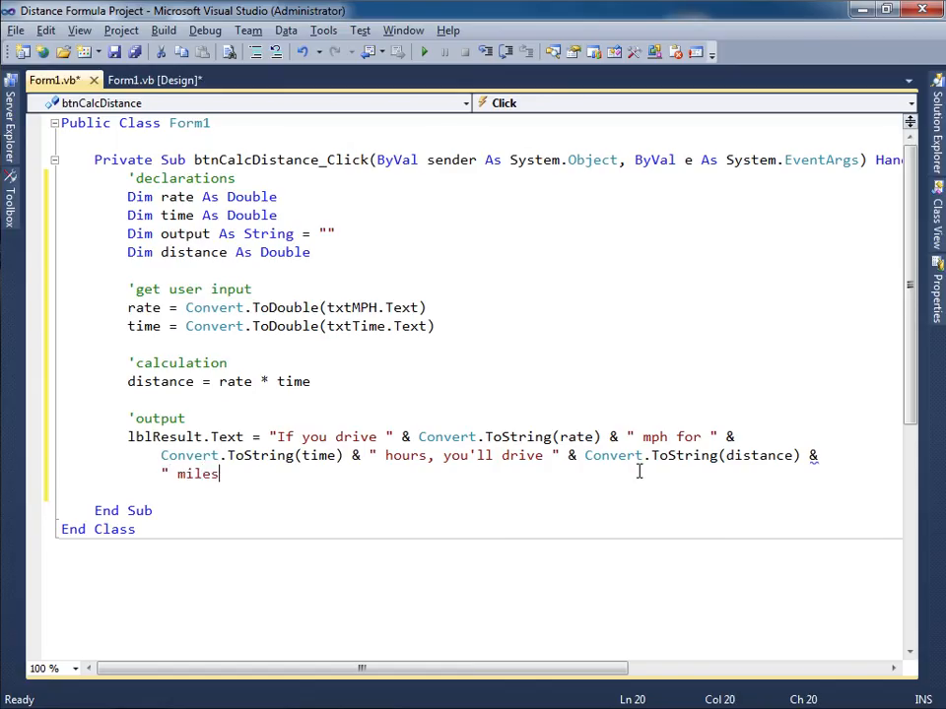
pyautogui.write('.')
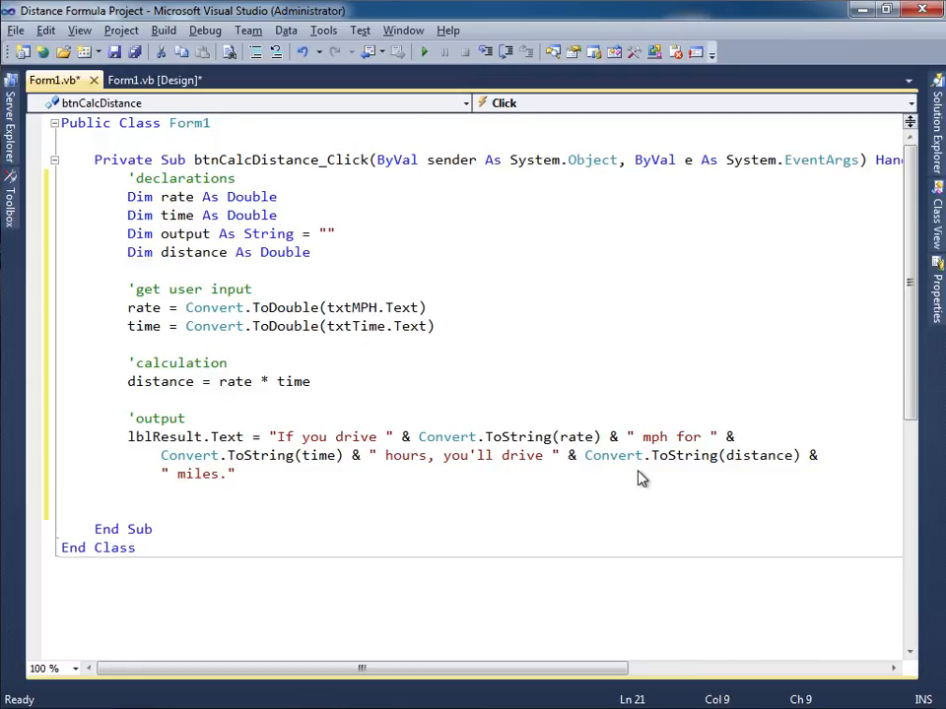
pyautogui.moveTo(453, 67)
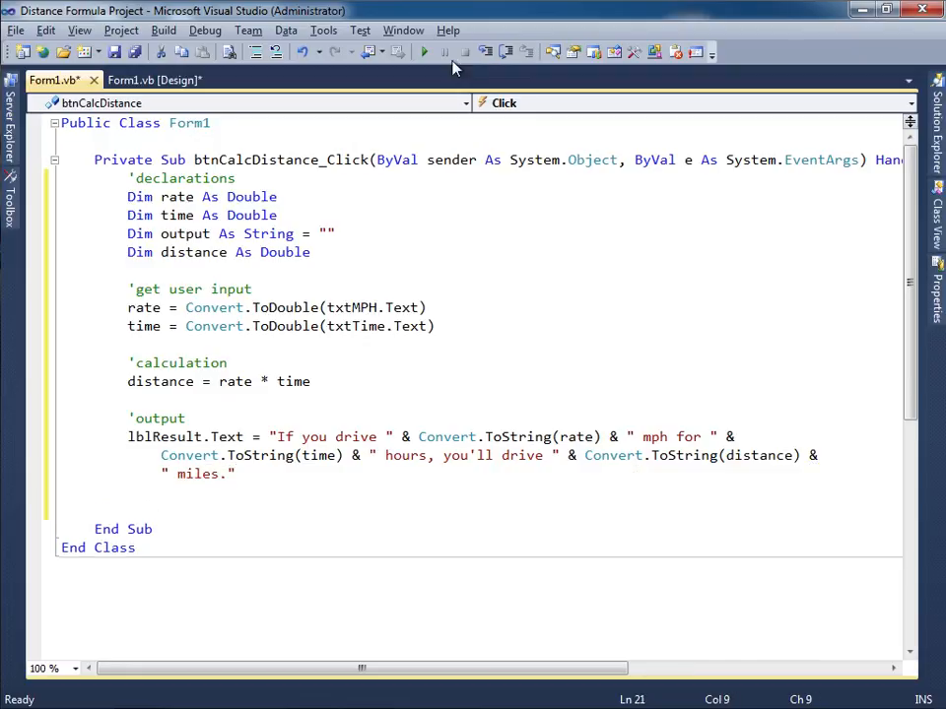
# Launch the form, enter 35 mph and 2 hours, and calculate 70 miles.
pyautogui.click(423, 52)
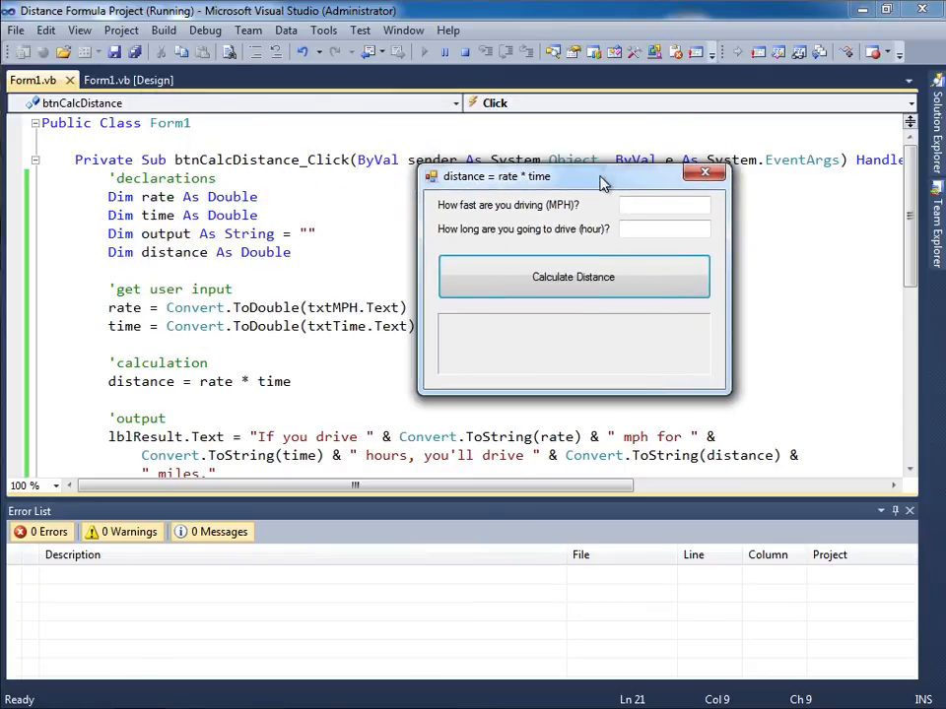
pyautogui.write('35')
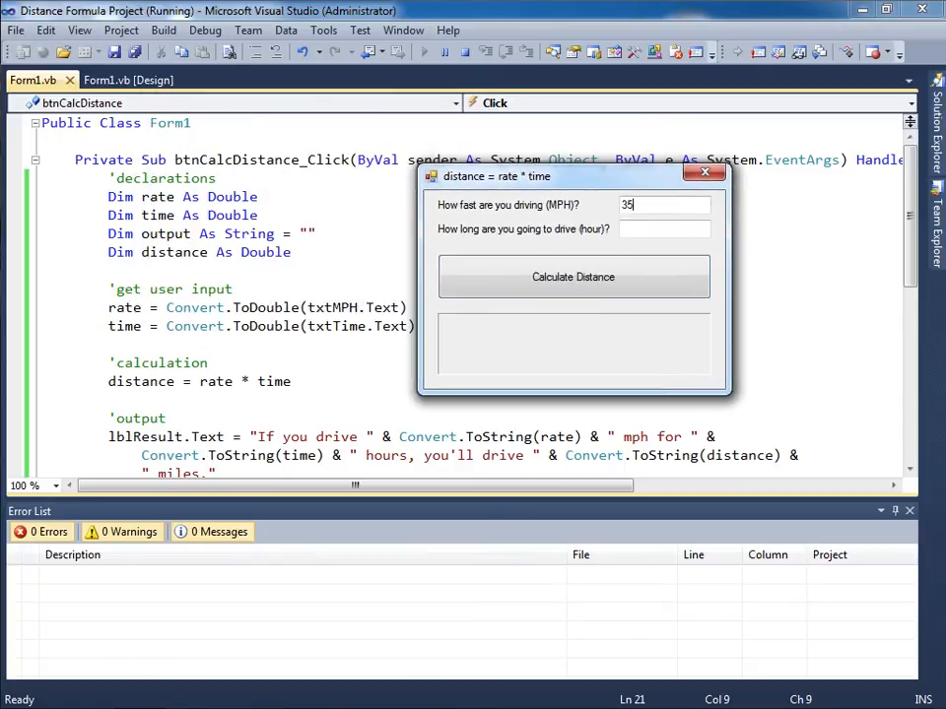
pyautogui.write('2')
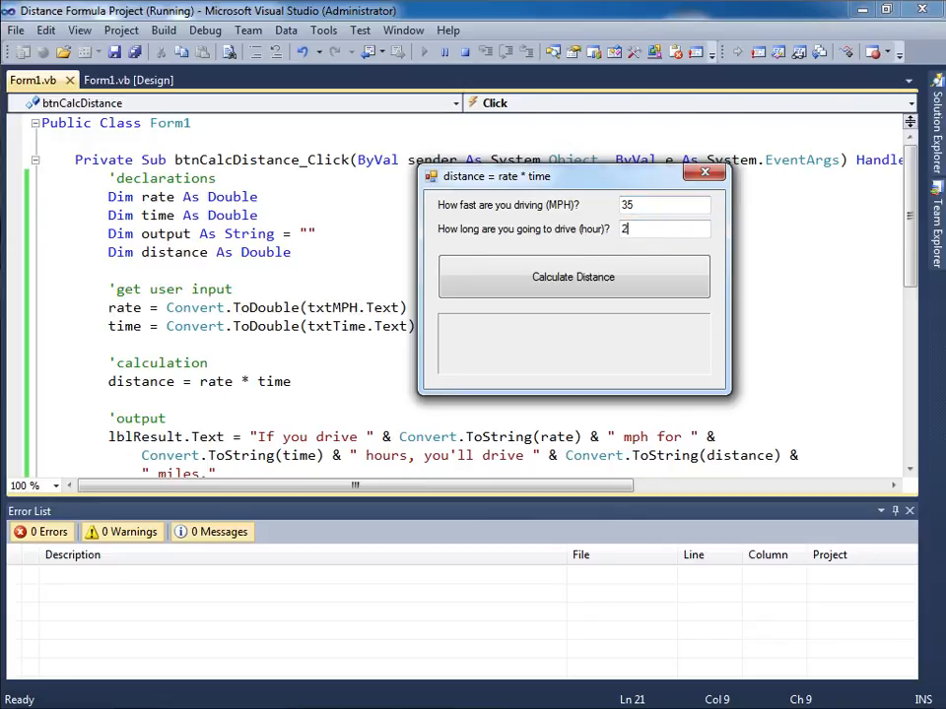
pyautogui.click(573, 277)
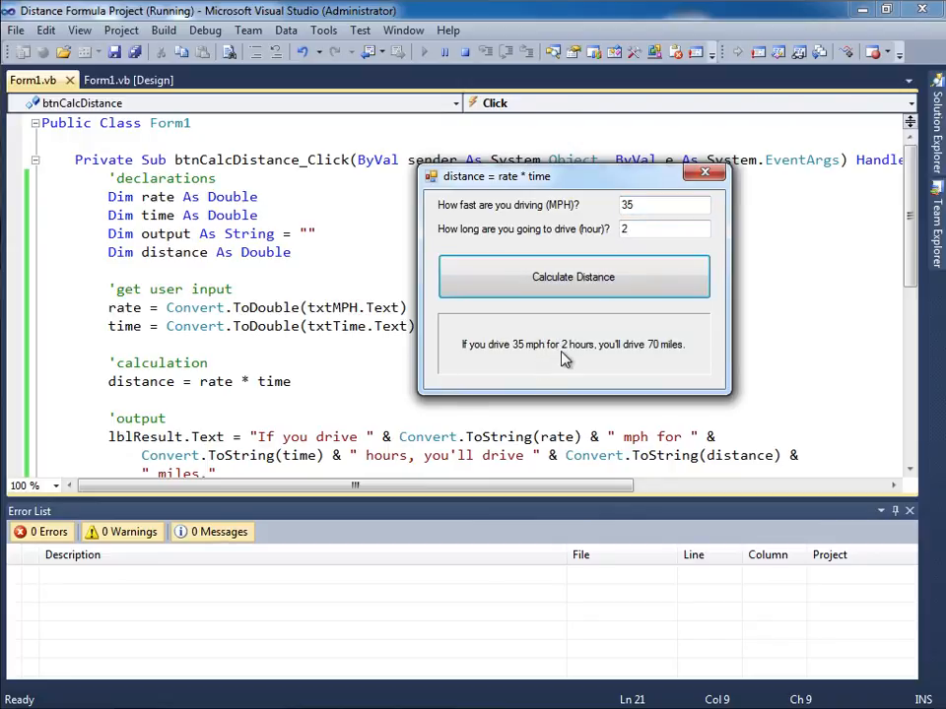
pyautogui.moveTo(619, 357)
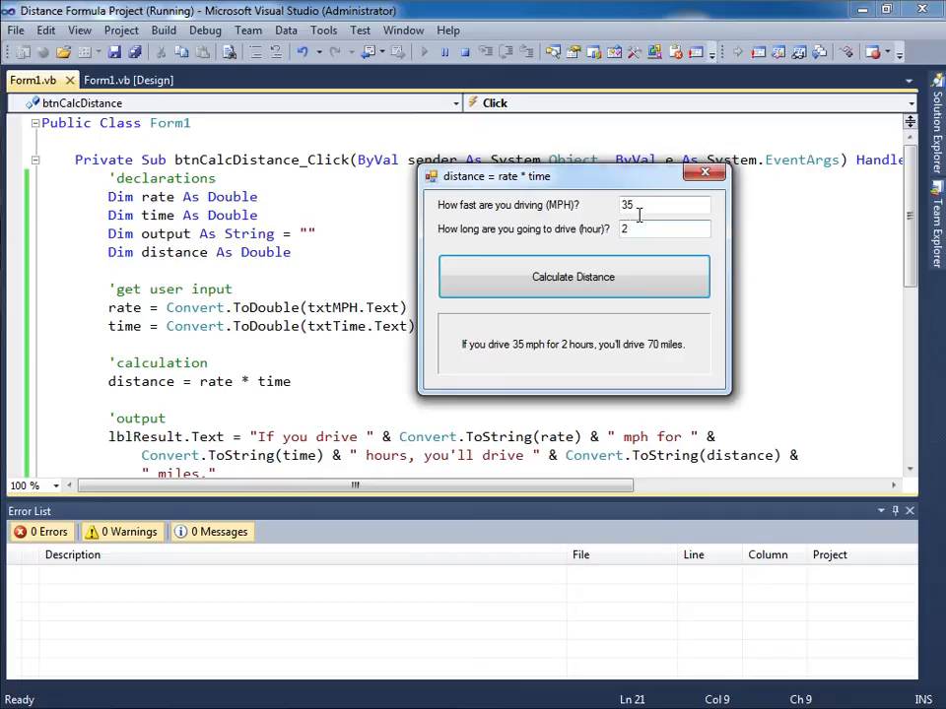
# Replace the entries with 65 mph and 1 hour and recalculate to 65 miles.
pyautogui.tripleClick(664, 204)
pyautogui.write('65')
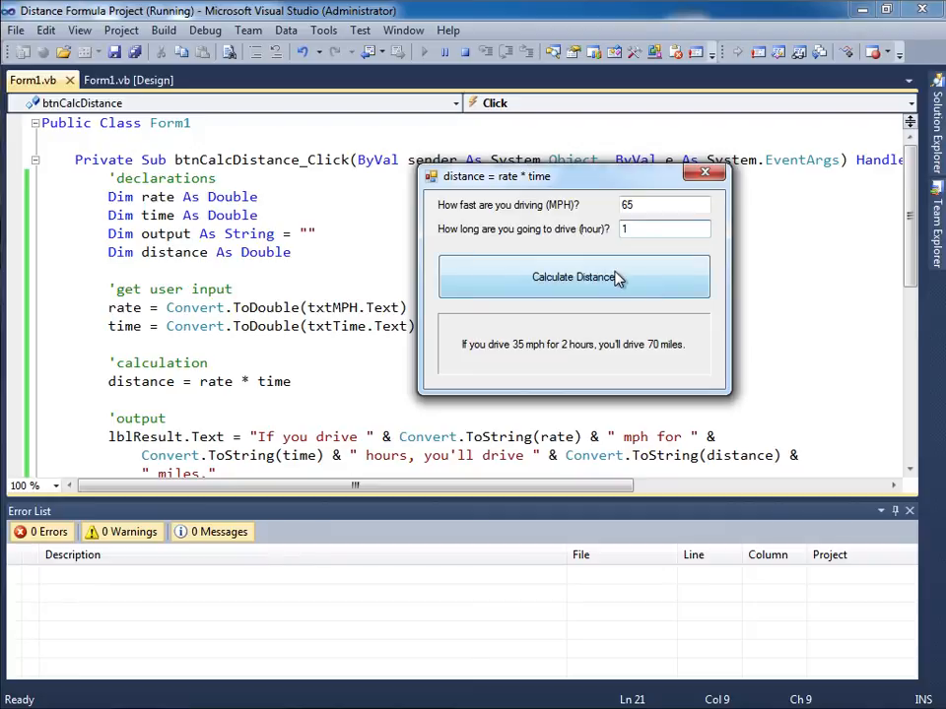
pyautogui.click(572, 277)
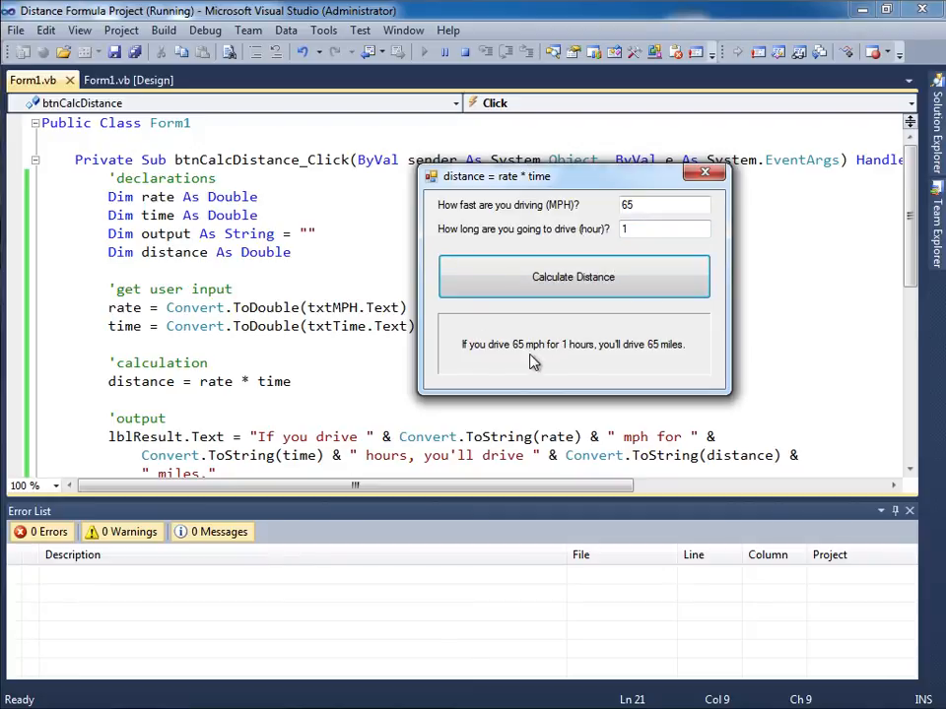
pyautogui.moveTo(632, 359)
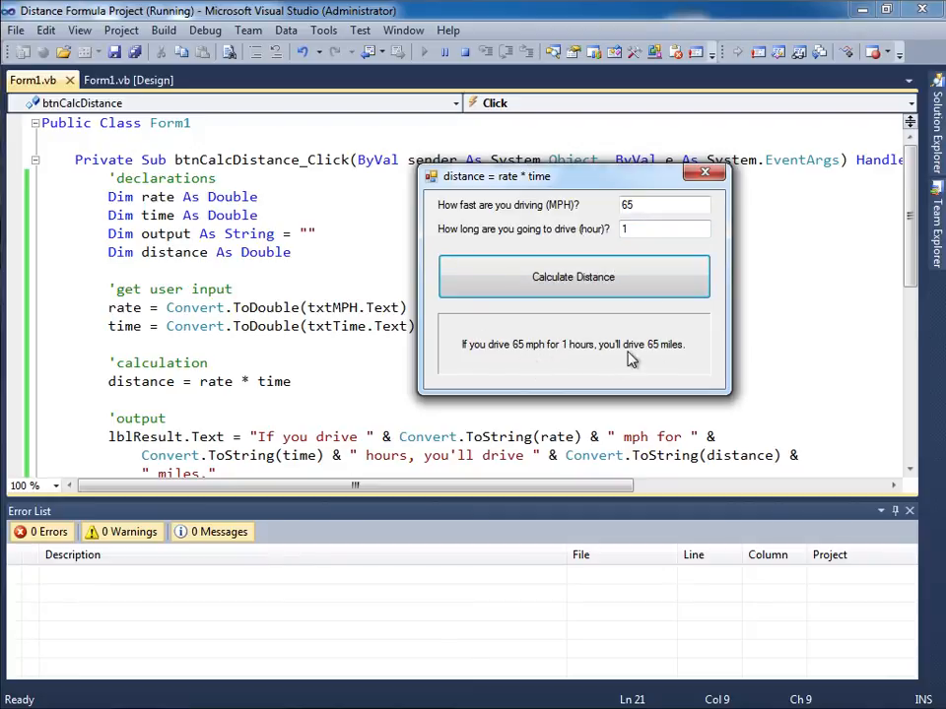
pyautogui.moveTo(687, 358)
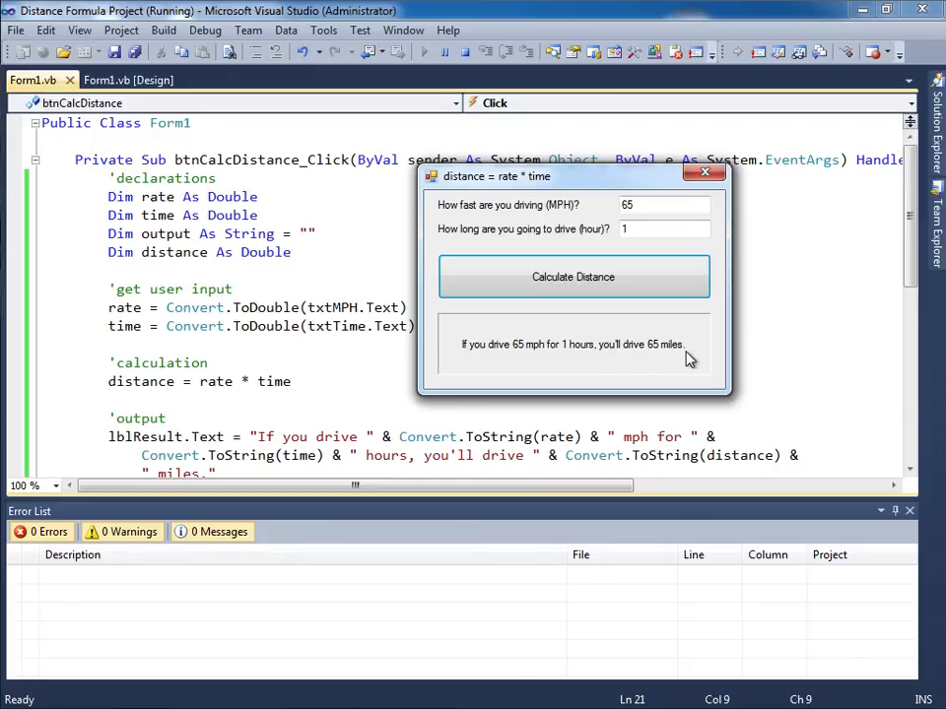
pyautogui.moveTo(591, 362)
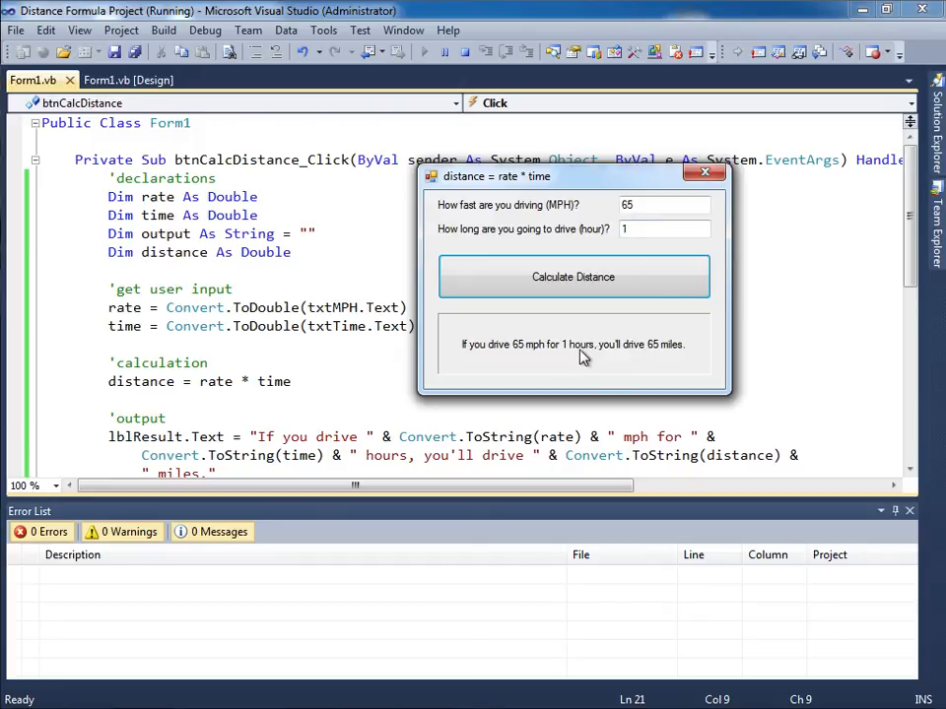
pyautogui.moveTo(591, 382)
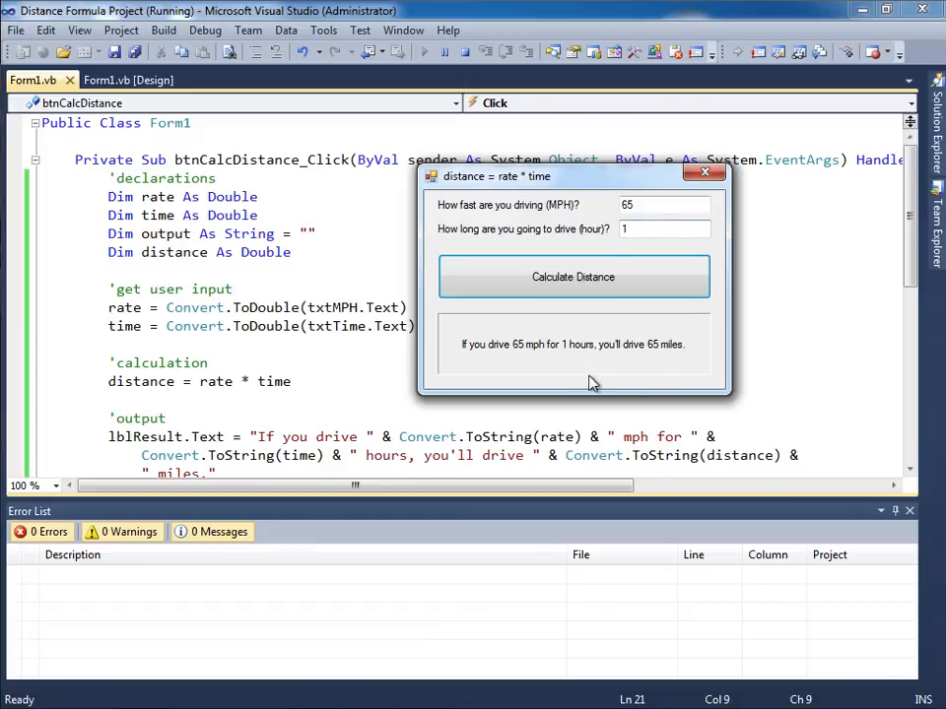
pyautogui.moveTo(576, 360)
pyautogui.write('3')
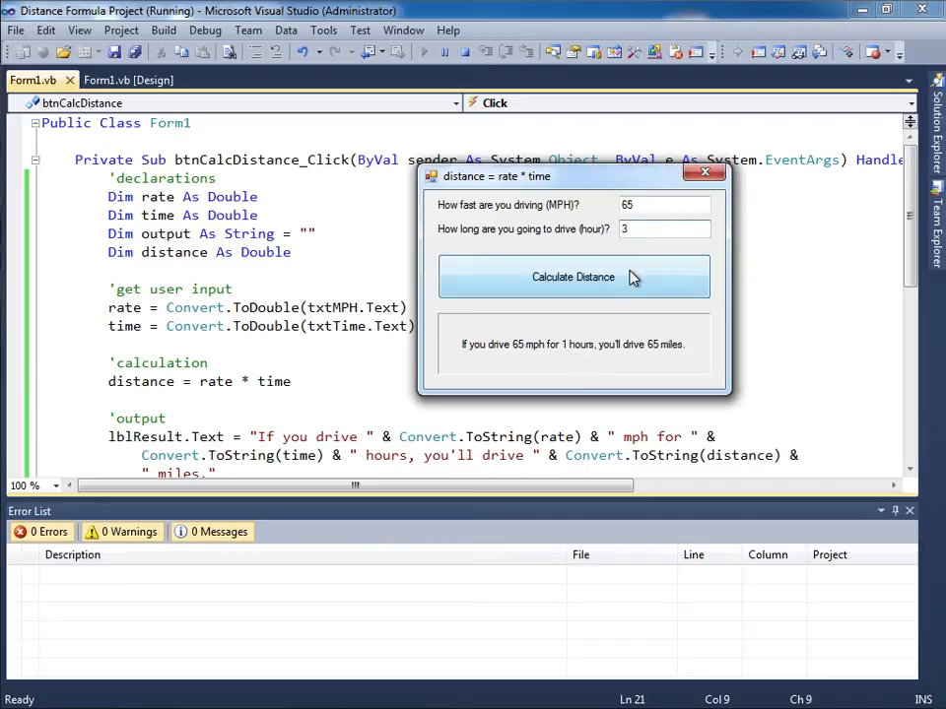
# Recalculate with 3 hours for 195 miles, then close the running form.
pyautogui.click(574, 277)
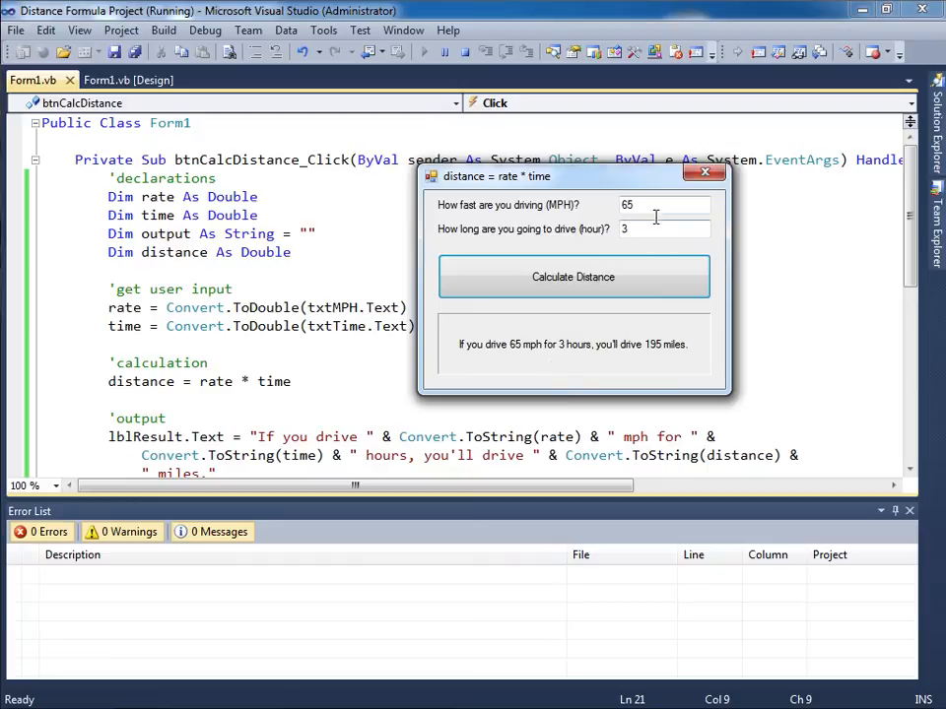
pyautogui.moveTo(695, 357)
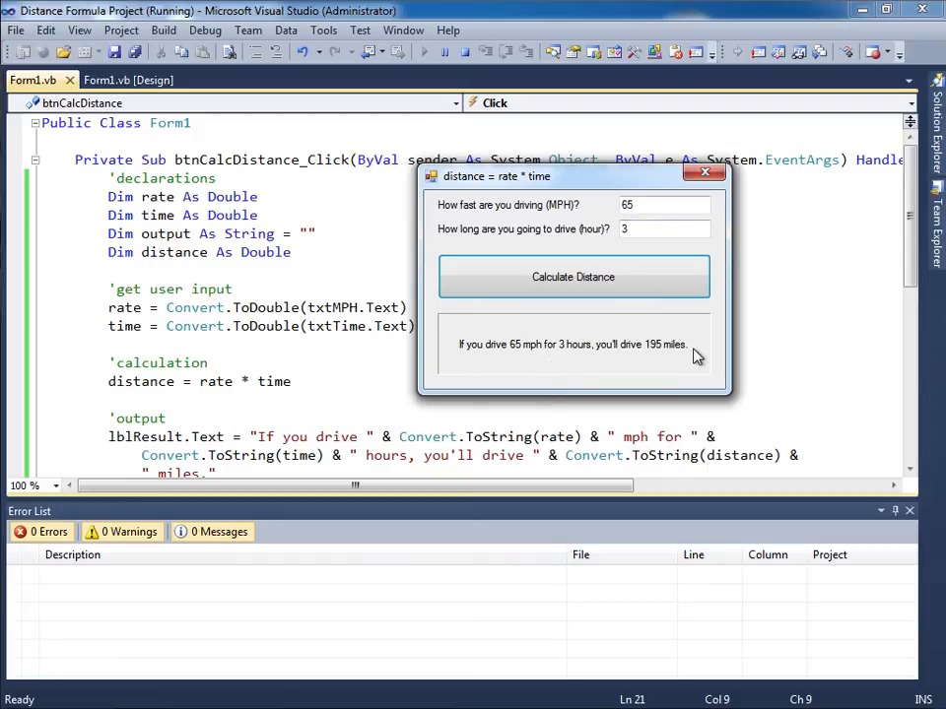
pyautogui.moveTo(565, 357)
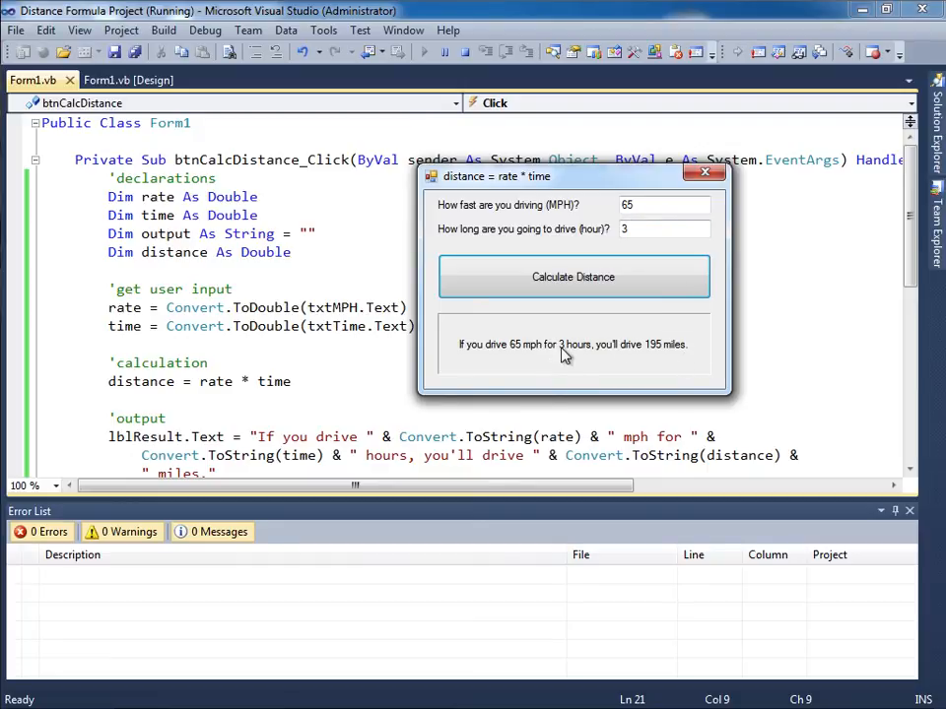
pyautogui.moveTo(572, 375)
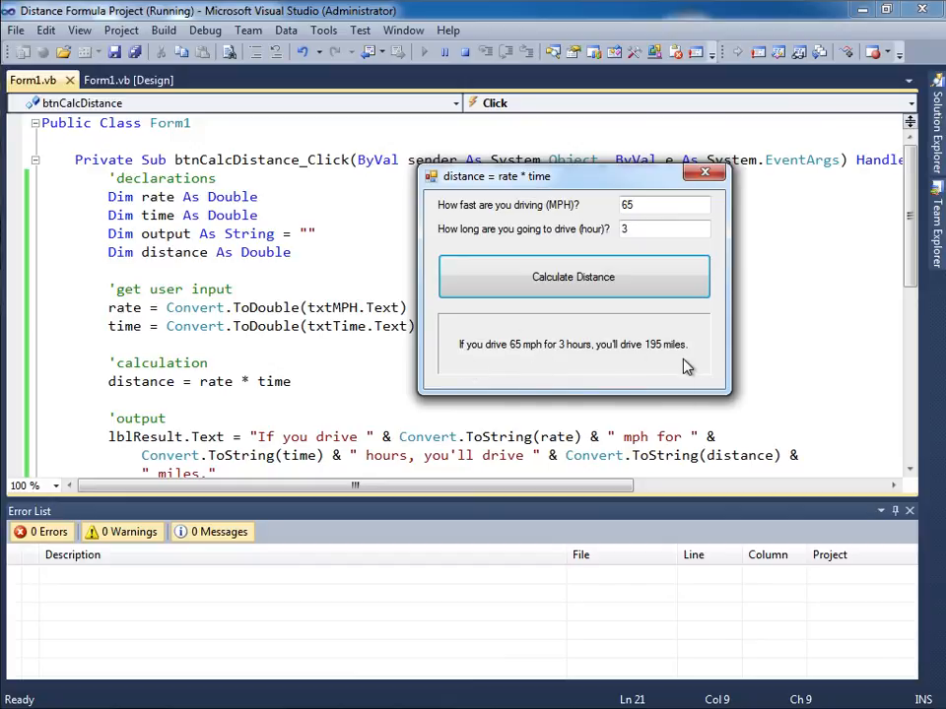
pyautogui.moveTo(722, 200)
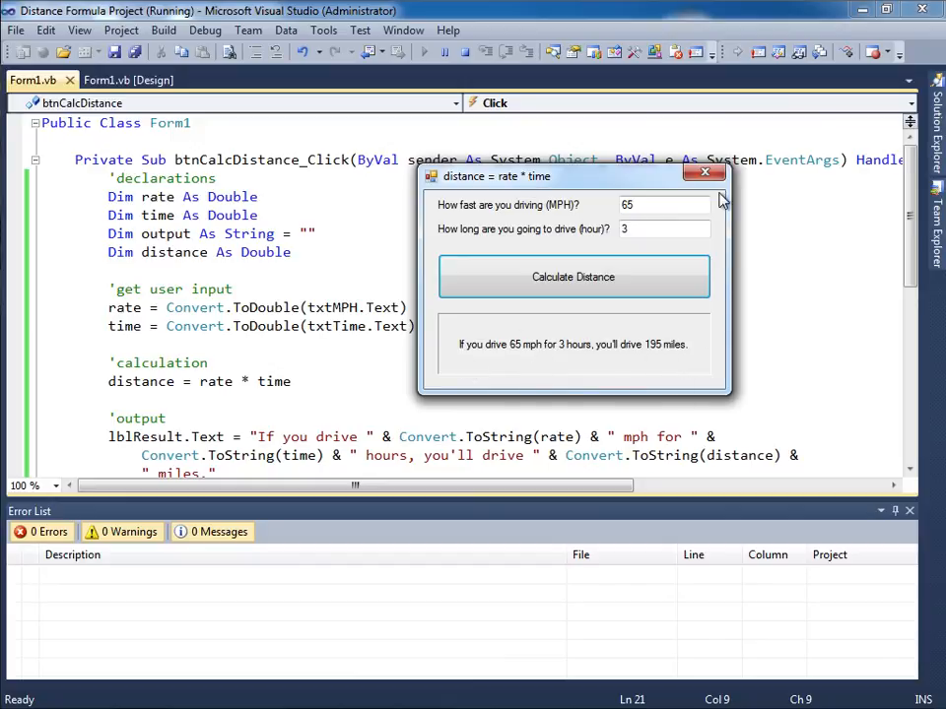
pyautogui.click(706, 172)
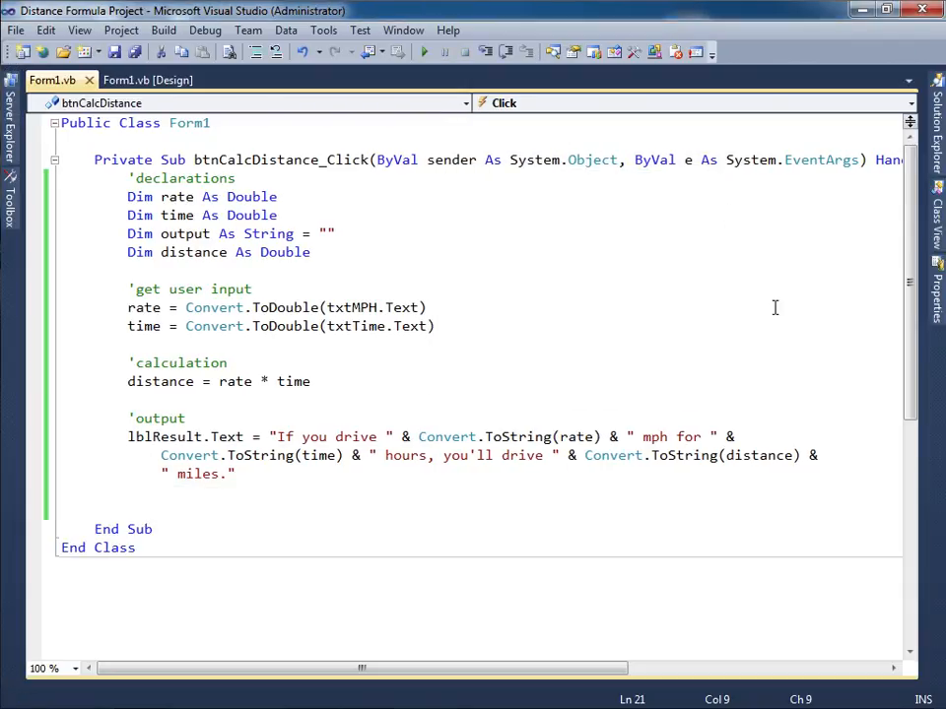